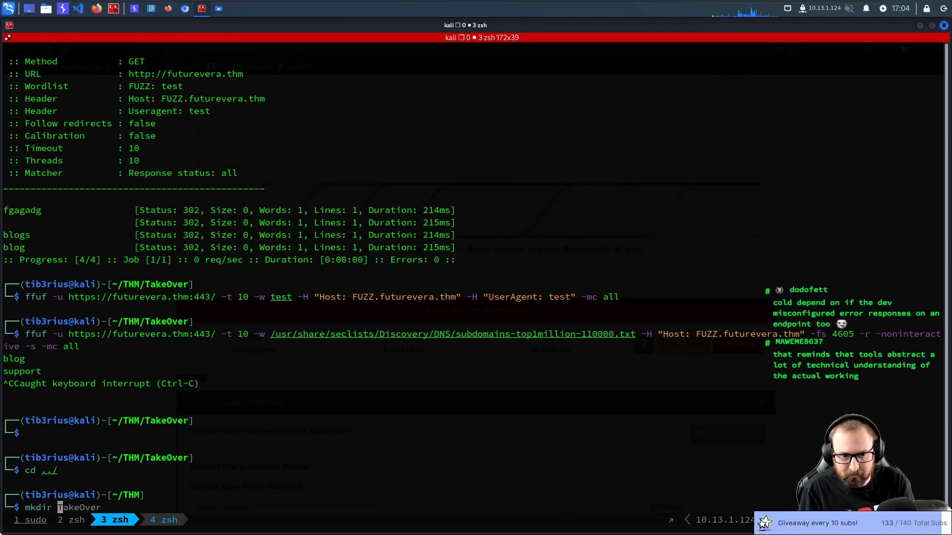
Make a GitHappens directory one level up under THM and change into it.
type("GitHappens")
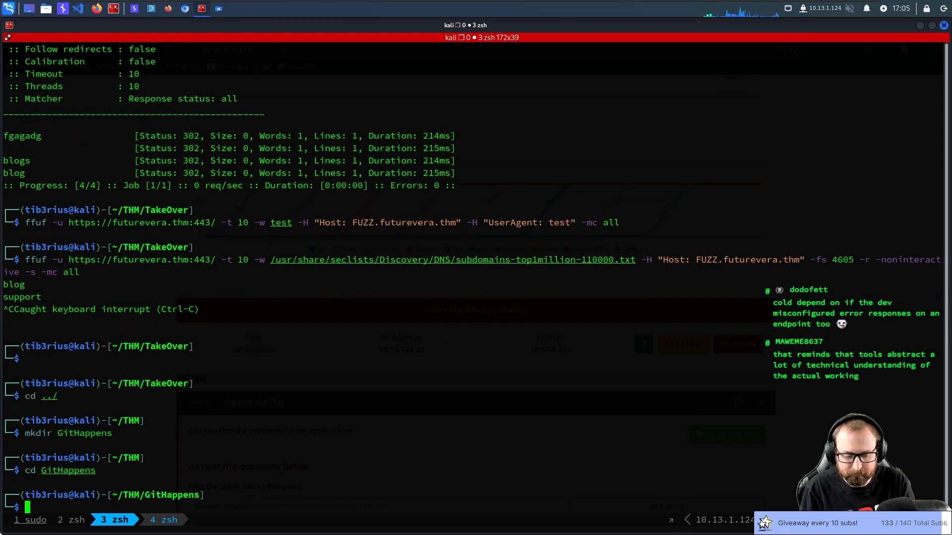
type("autorecon -c ~/config.toml futurevera.th")
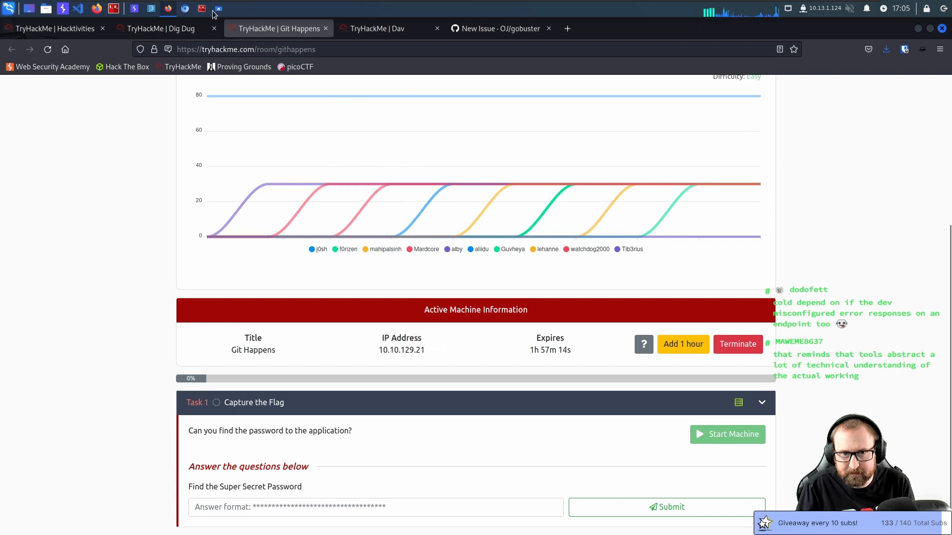
Bring up the TryHackMe Git Happens tab to read target IP 10.10.129.21.
left_click(200, 9)
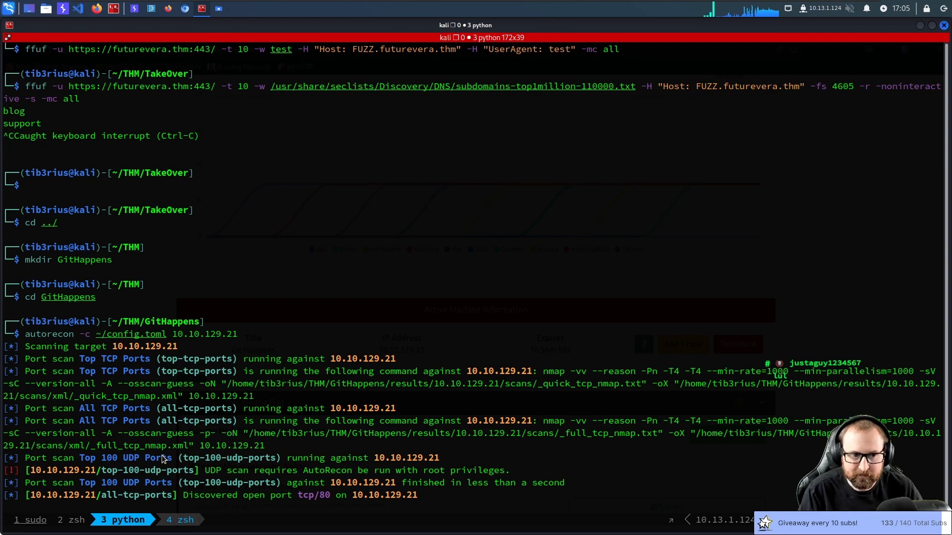
Run autorecon -c ~/config.toml against 10.10.129.21 and watch port scans start.
scroll("down", 3)
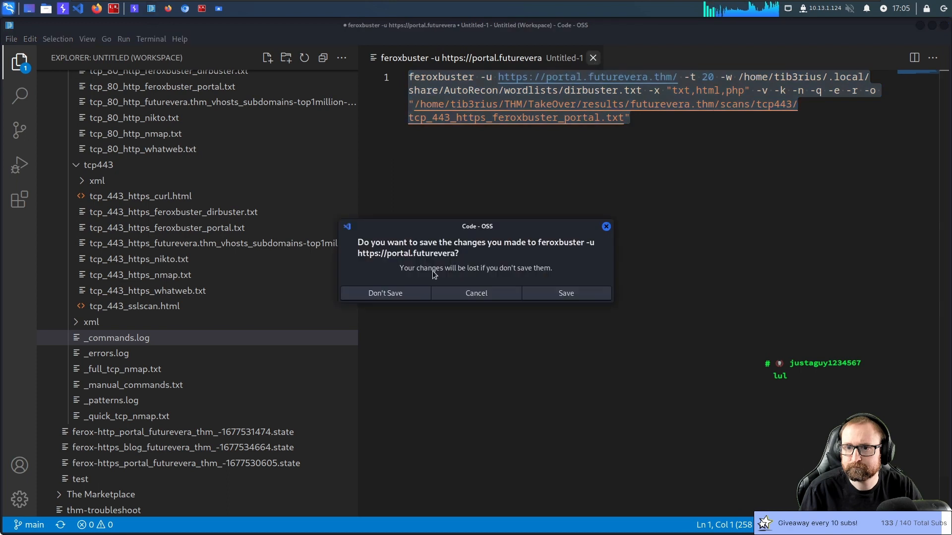
Discard the scratch file, then view the tcp80 curl and feroxbuster results exposing .git.
left_click(384, 293)
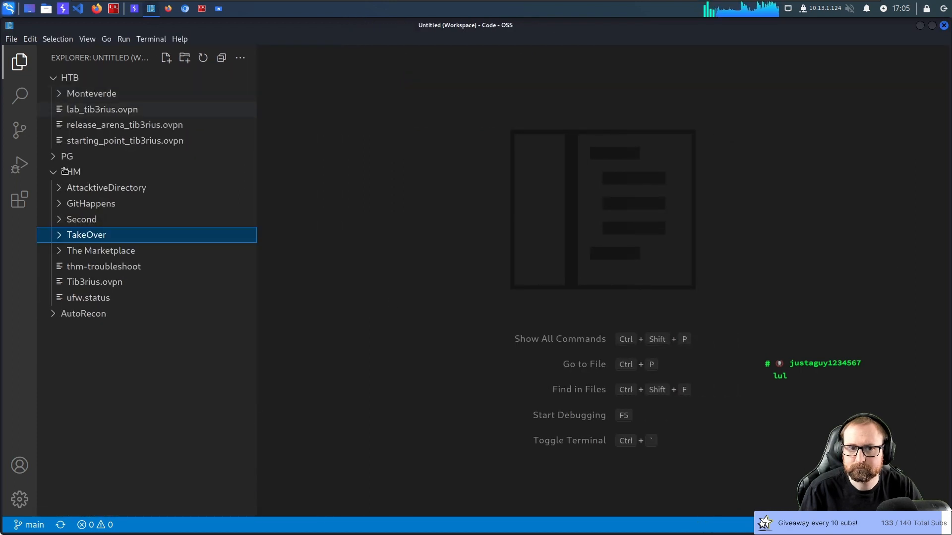
left_click(91, 203)
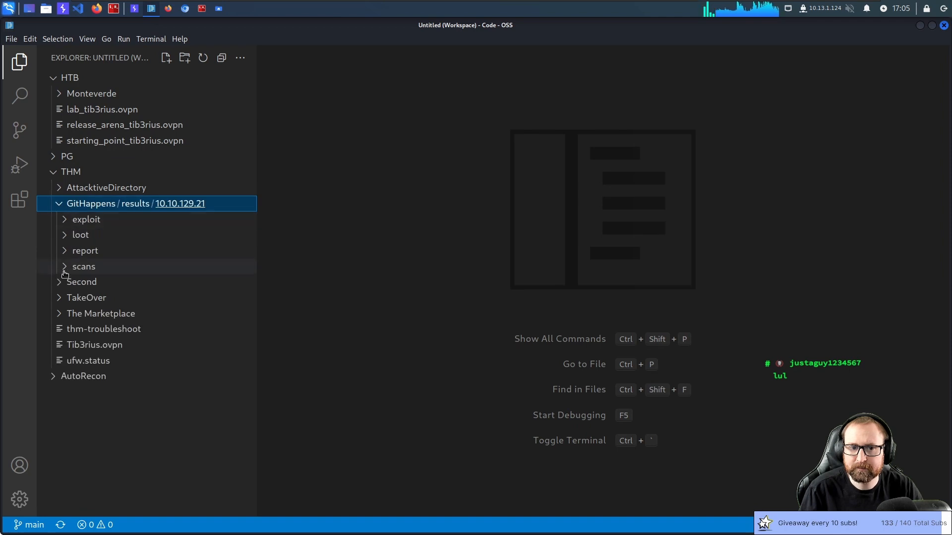
left_click(84, 267)
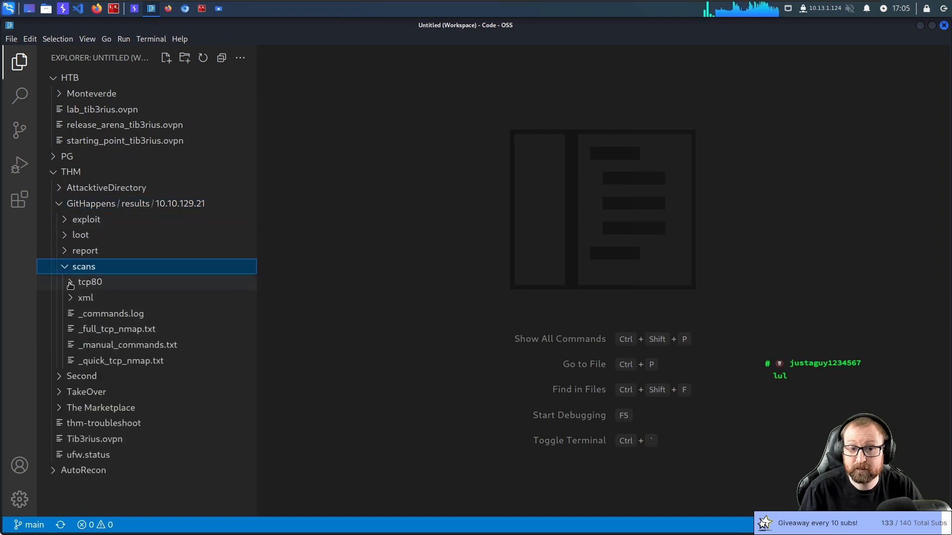
left_click(90, 282)
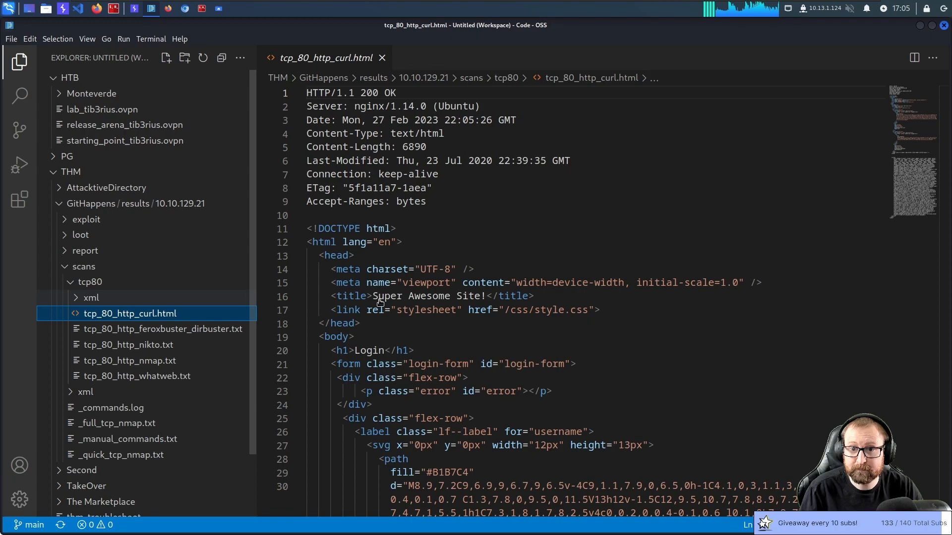
scroll("down", 3)
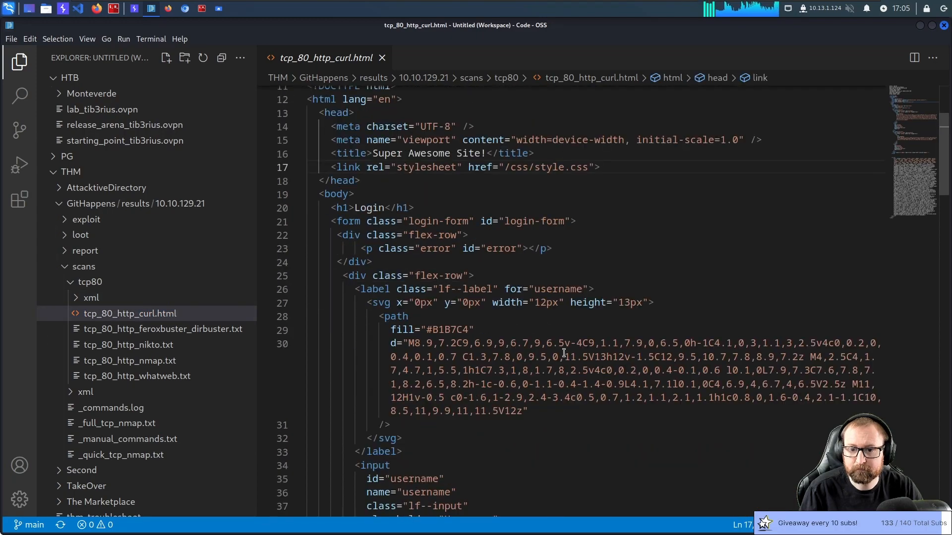
scroll("down", 3)
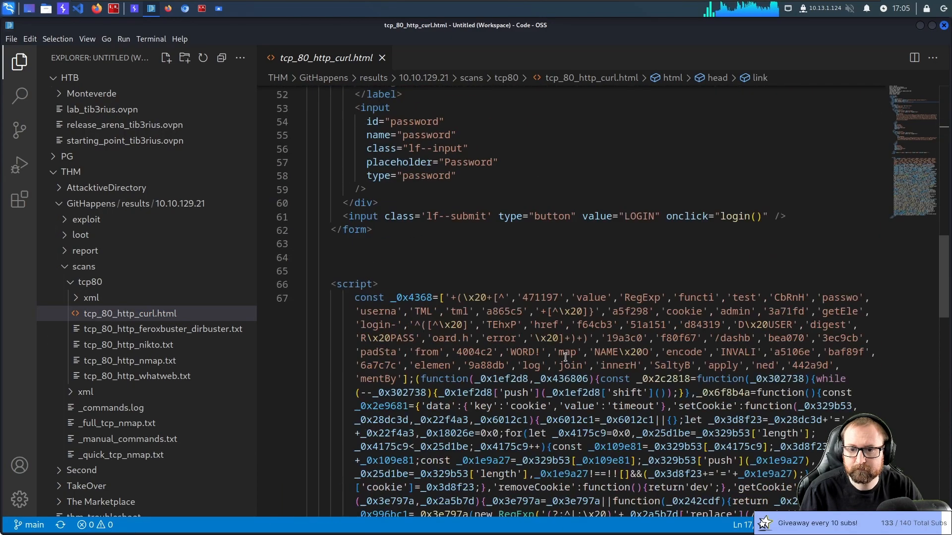
scroll("down", 3)
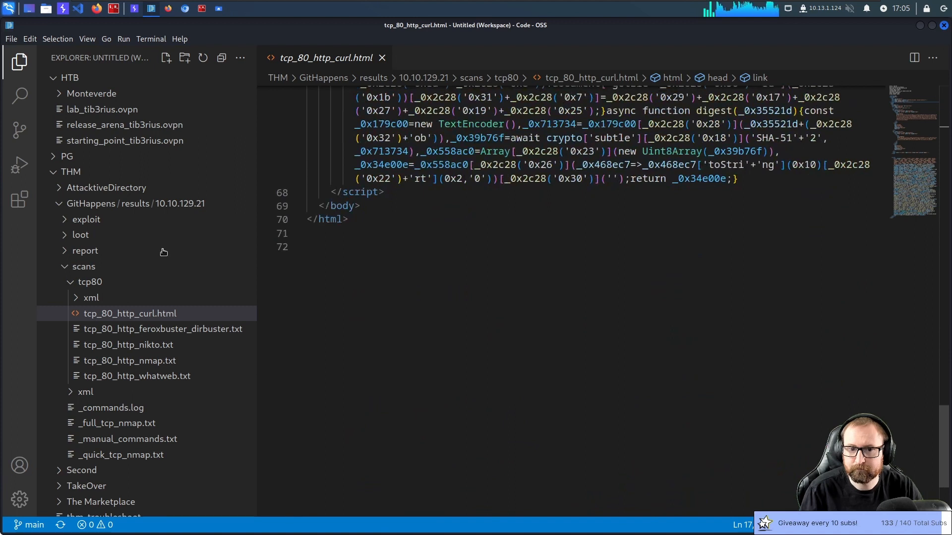
mouse_move(475, 321)
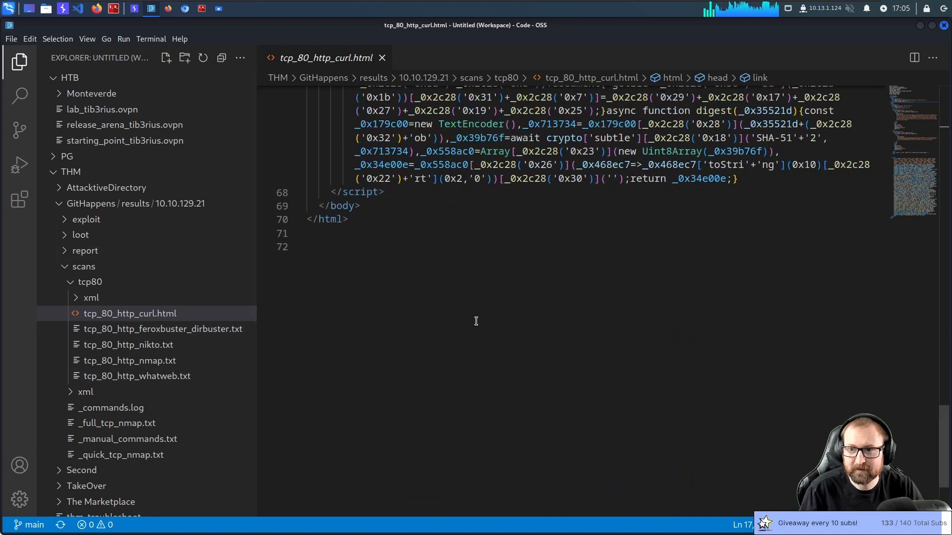
left_click(163, 329)
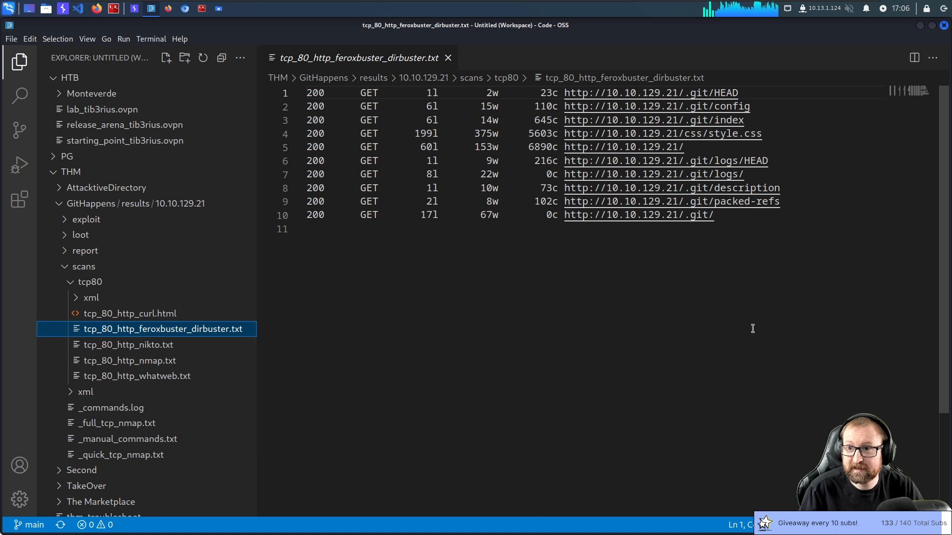
mouse_move(181, 9)
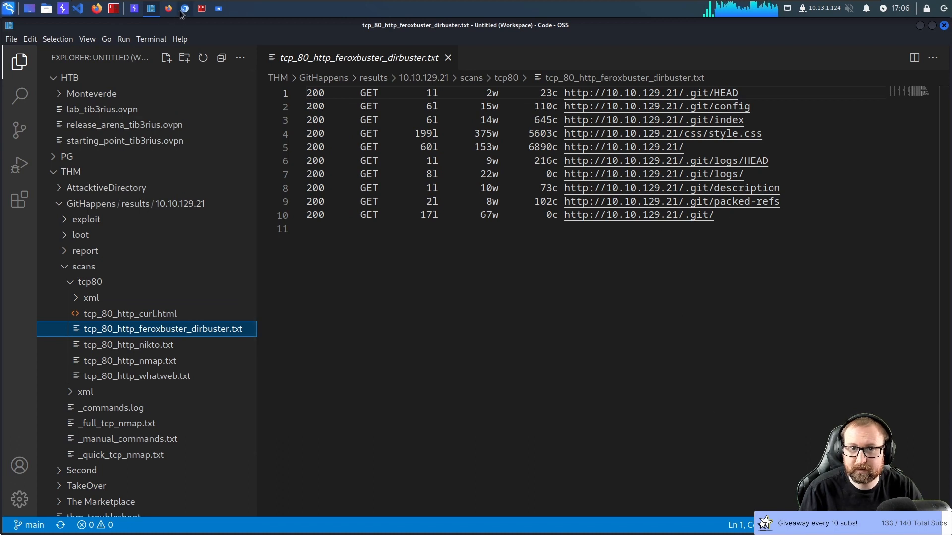
List the local ~/tools and web tools folders in the terminal.
left_click(169, 9)
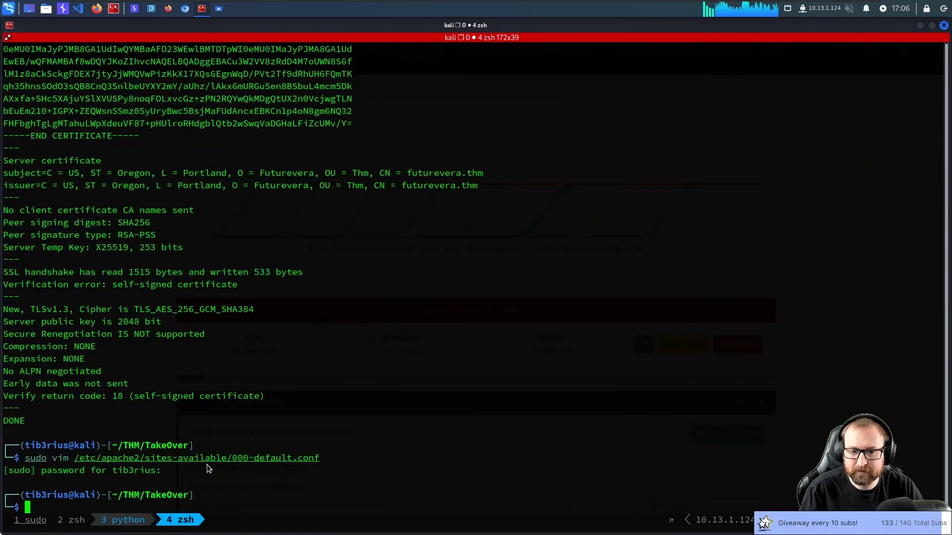
type("cd TakeOver")
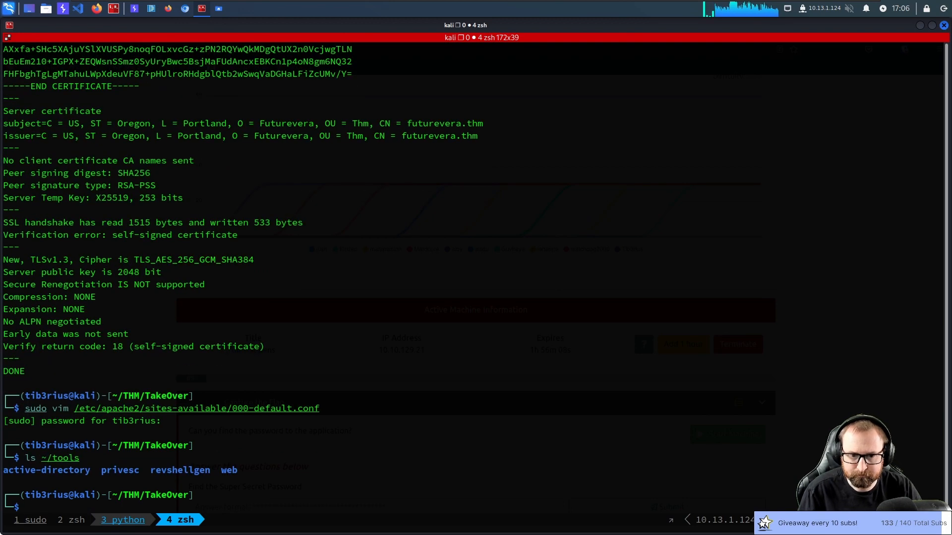
type("ls ~/tools/web")
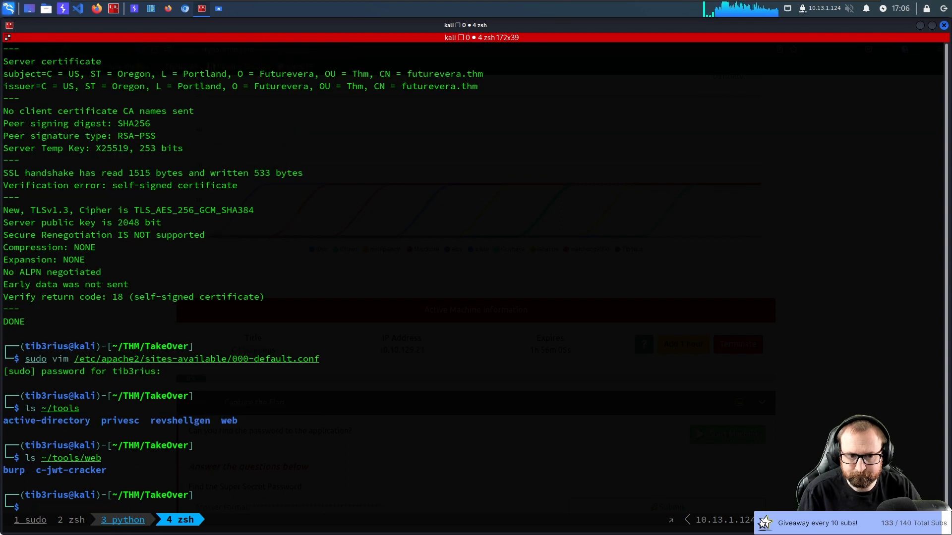
type("ls /var/www/privesc")
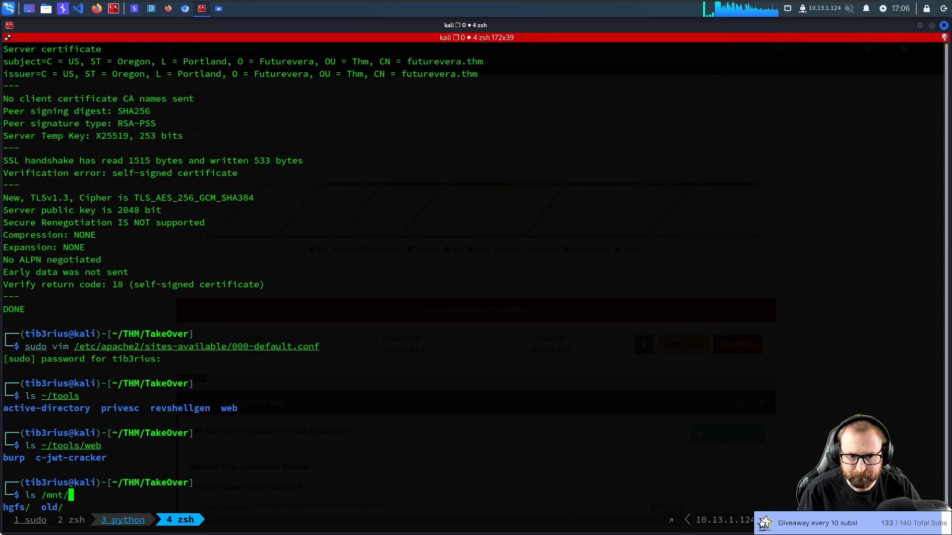
List the old drive's tools, tools/web and tools/git folders, locating GitTools.
type("old/home/tib3rius/tools/web")
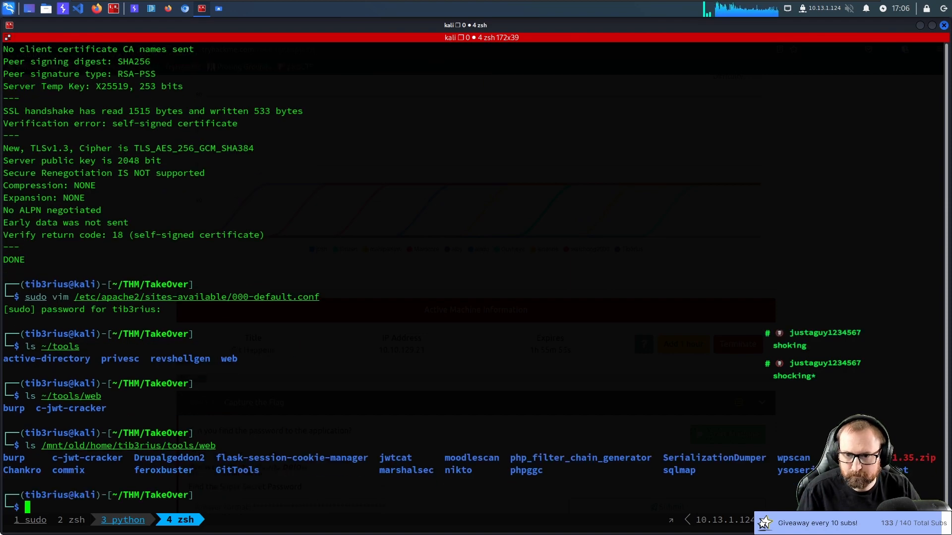
type("ls /mnt/old/home/tib3rius/tools/web")
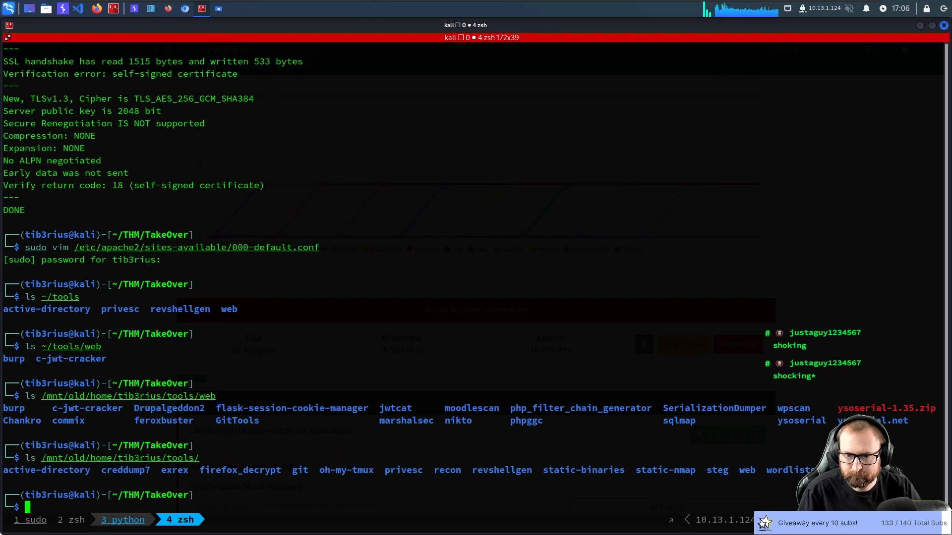
type("ls /mnt/old/home/tib3rius/tools/")
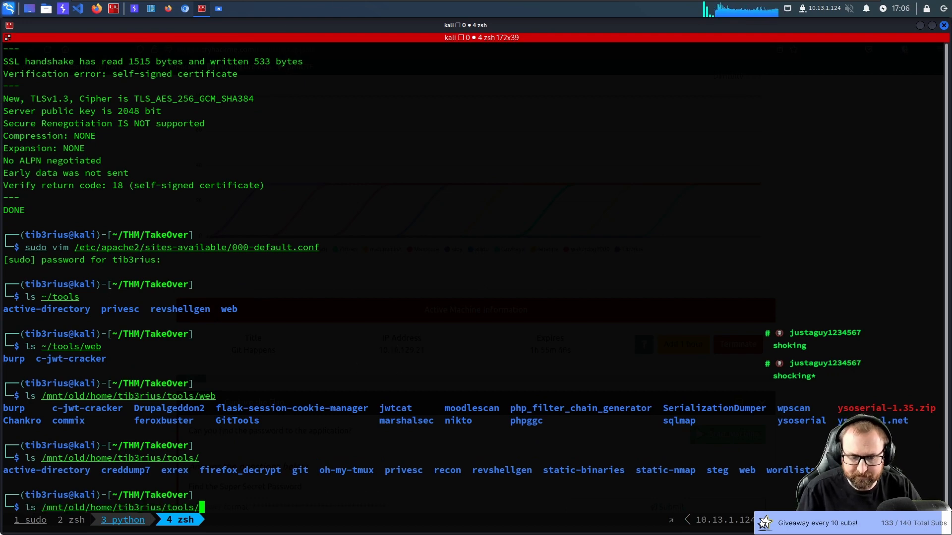
key("Return")
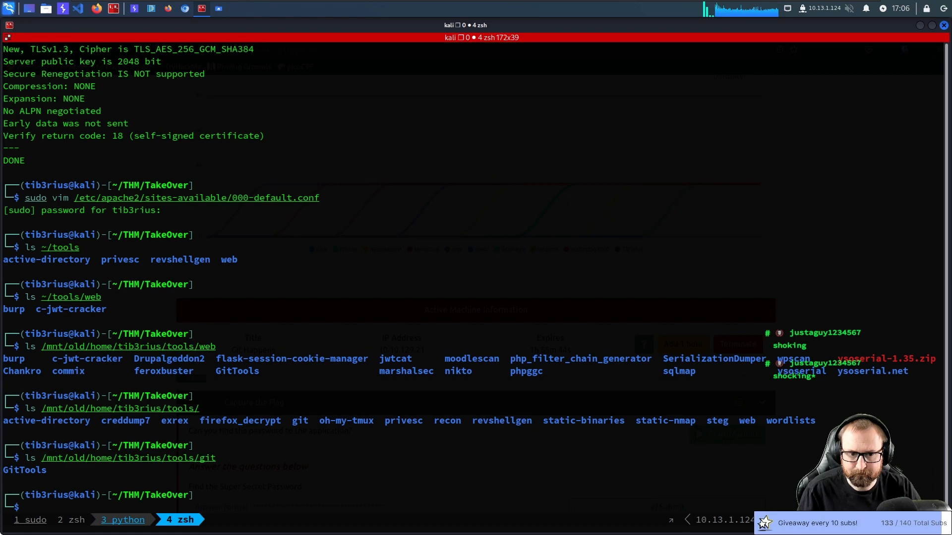
type("ls /mnt/old/home/tib3rius/tools/git/Gio")
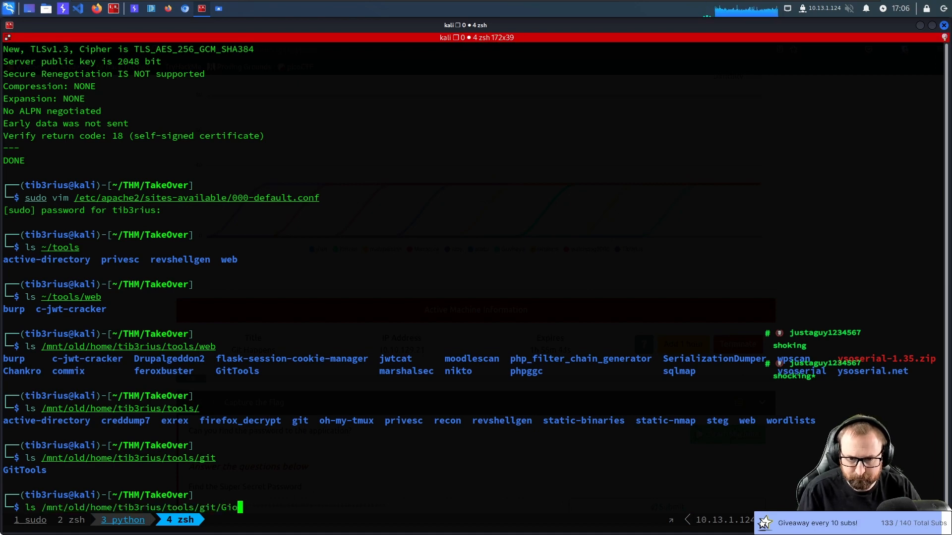
key("Return")
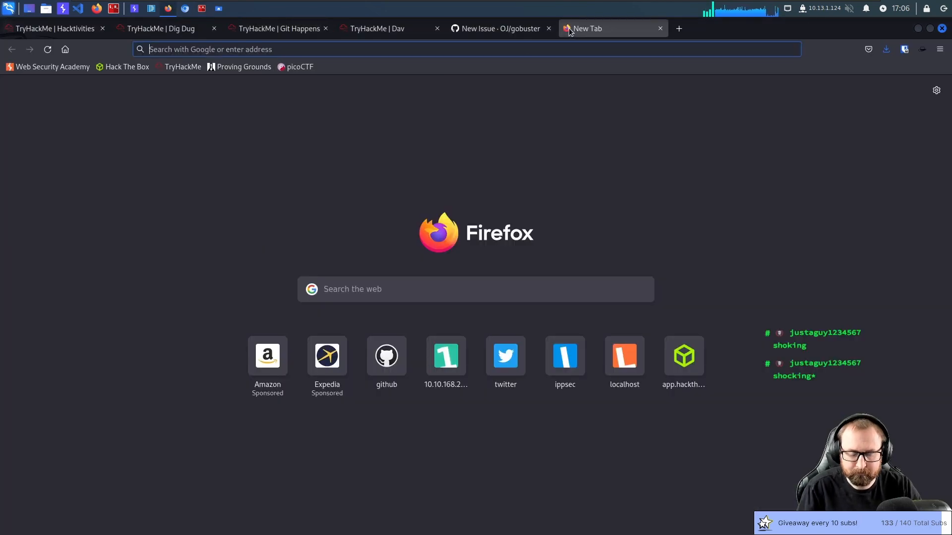
Search Google for 'gittools' and open the internetwache/GitTools GitHub result.
type("gittools")
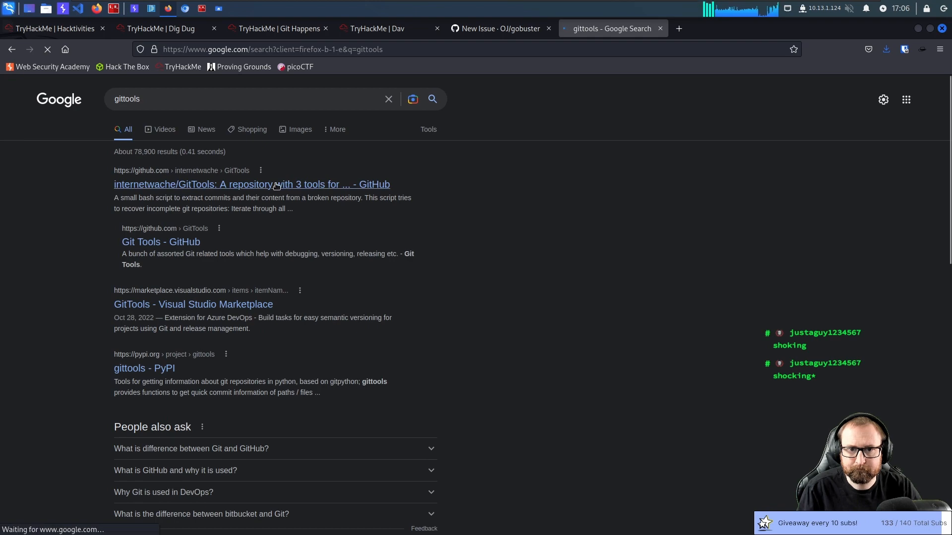
mouse_move(251, 185)
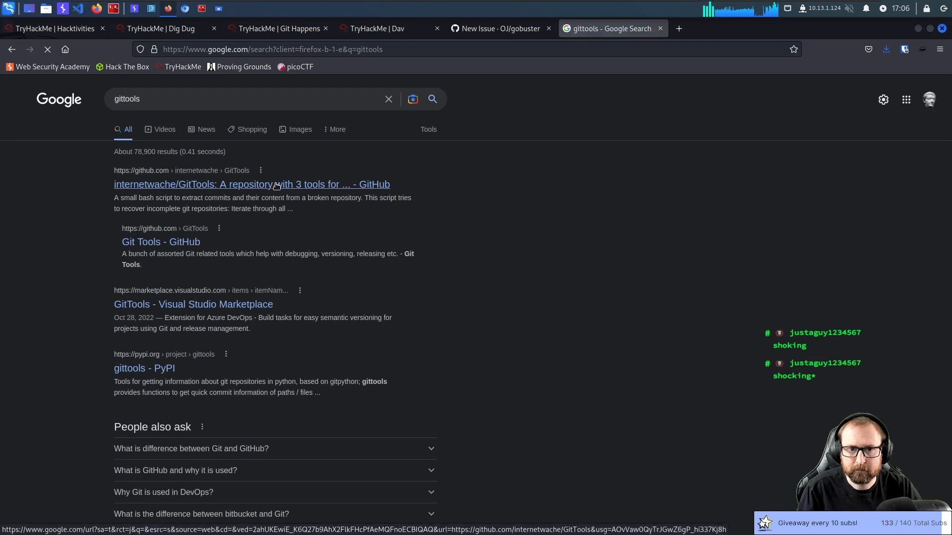
left_click(251, 183)
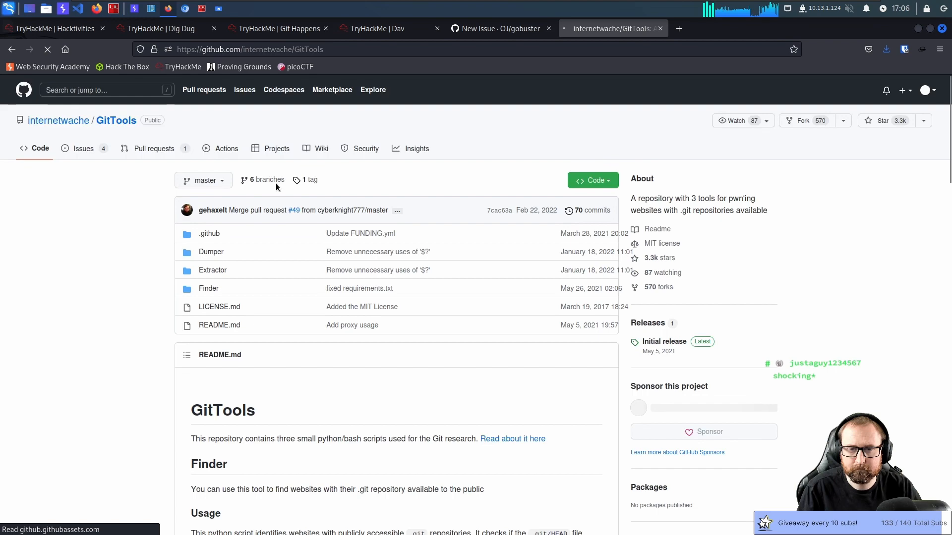
left_click(243, 49)
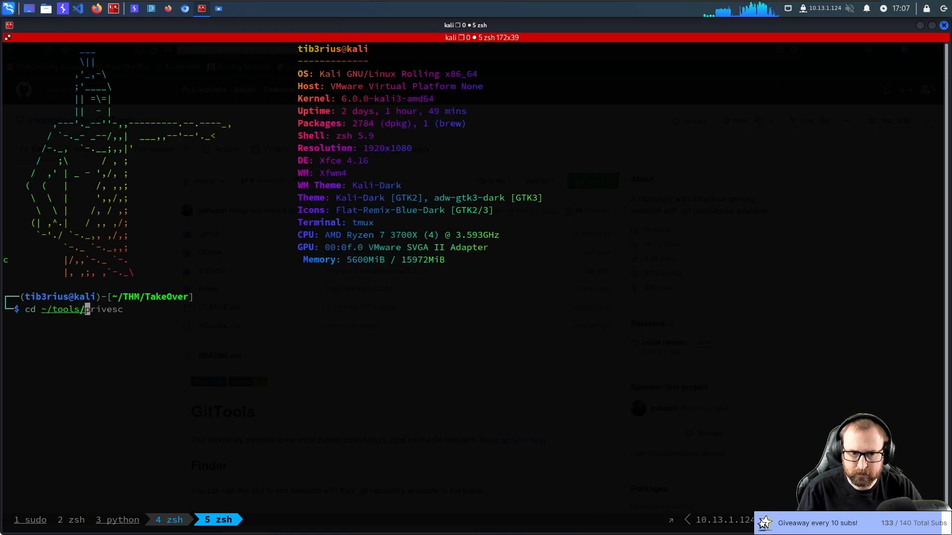
key("Return")
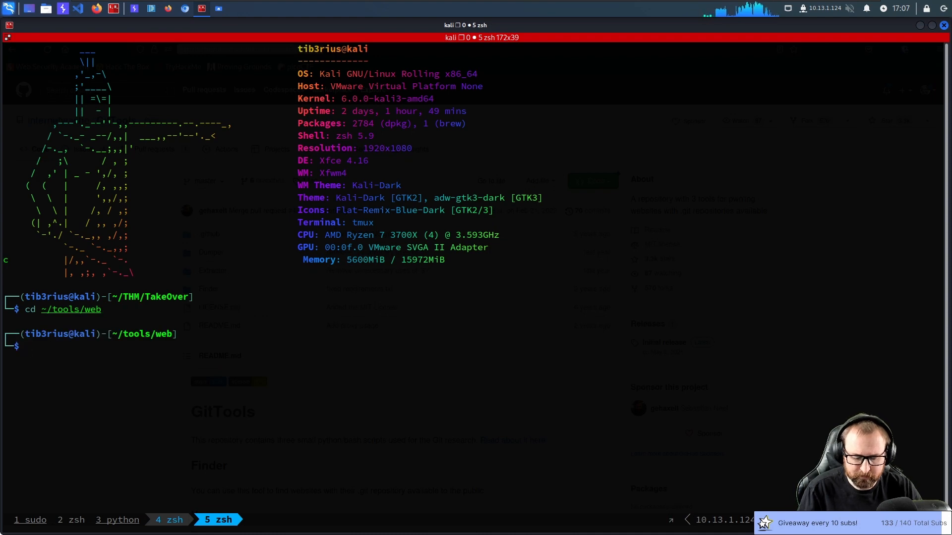
type("git clone https://github.com/arkadiyt/bounty-targets-data")
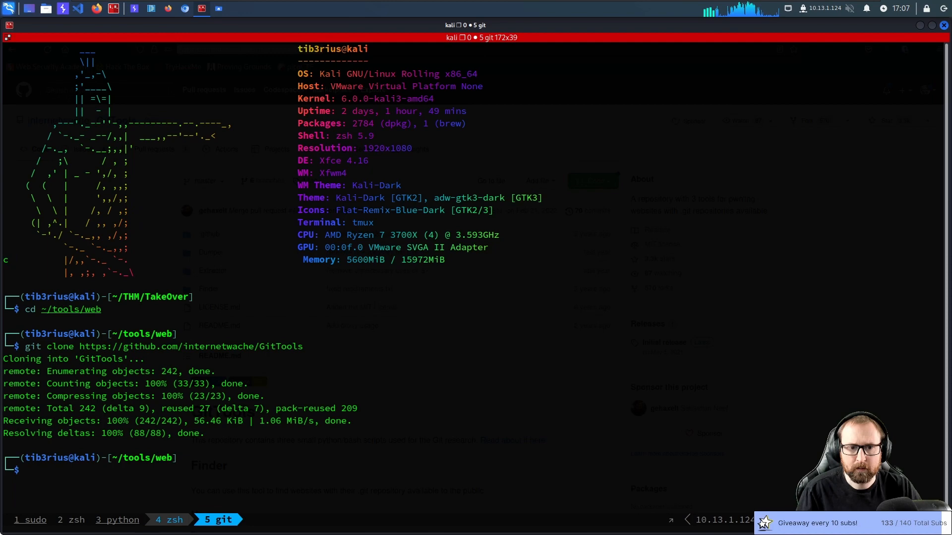
type("cd GitTools/")
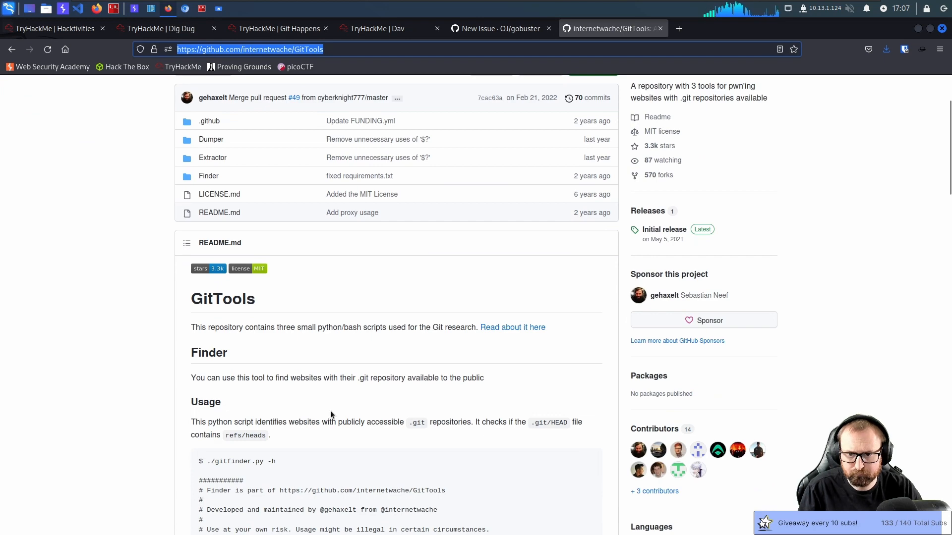
Scroll the GitTools README down to the Dumper's gitdumper.sh usage section.
scroll("down", 3)
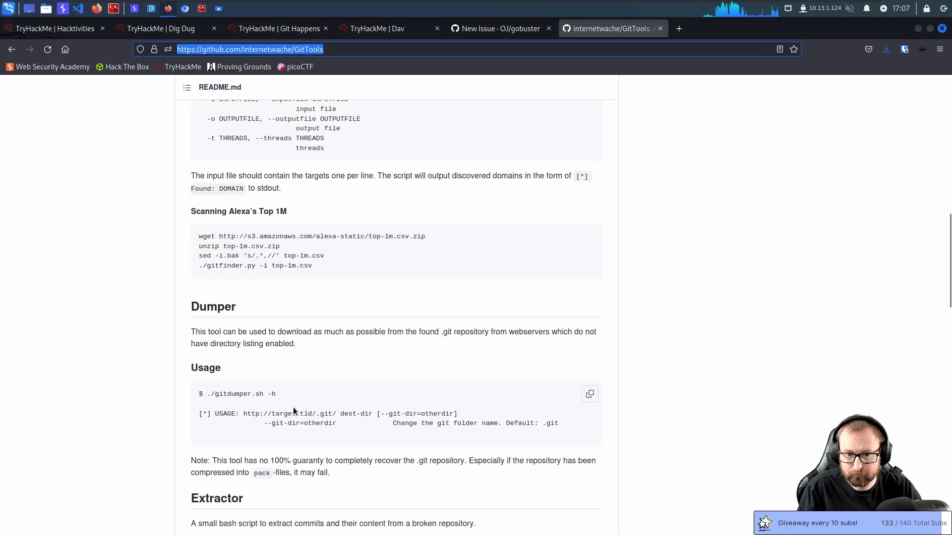
mouse_move(357, 333)
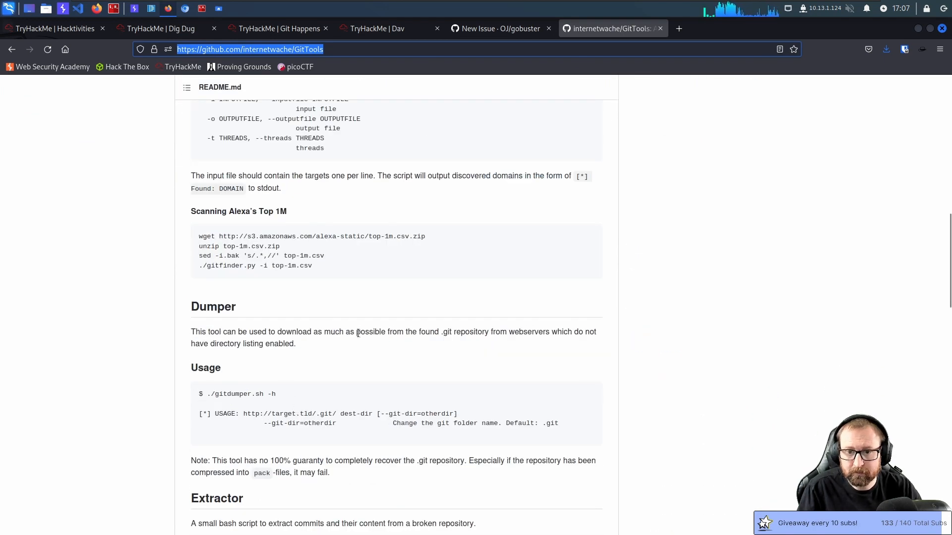
mouse_move(539, 346)
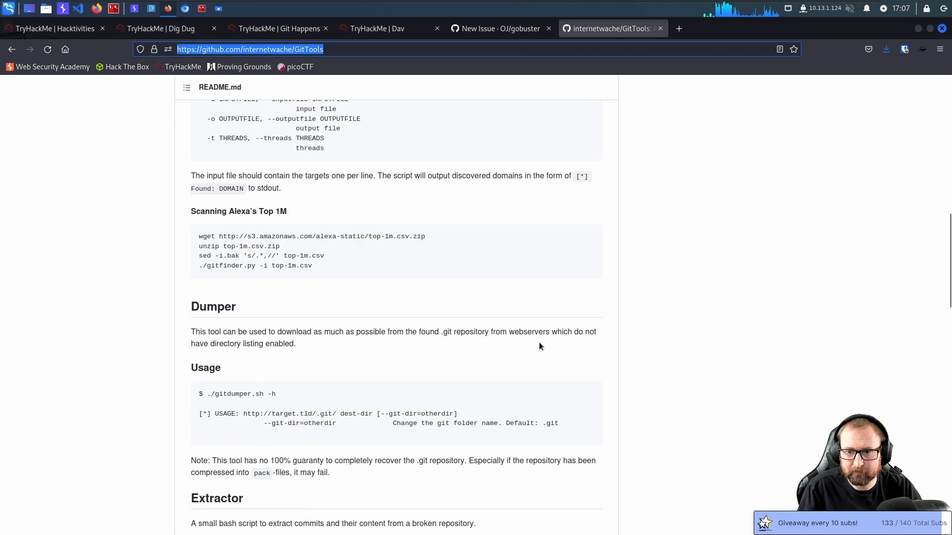
mouse_move(195, 15)
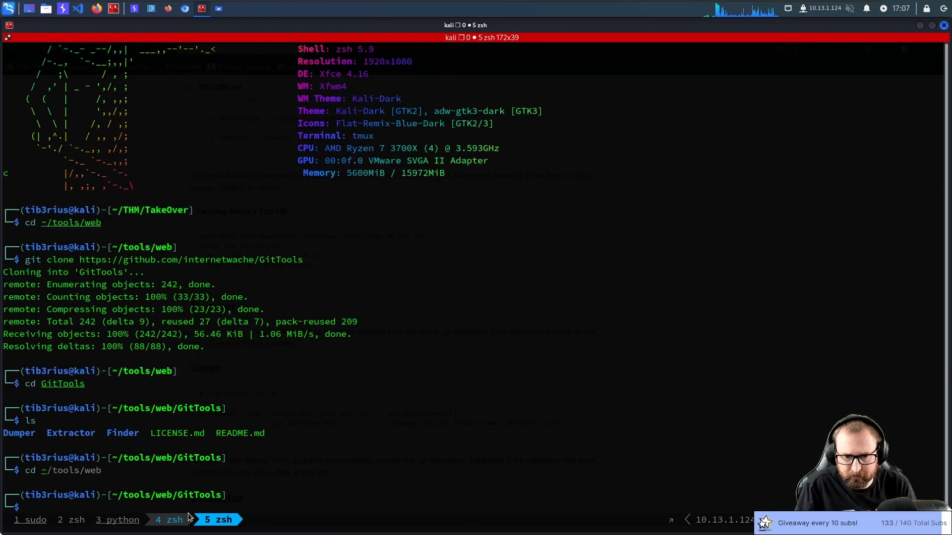
left_click(172, 520)
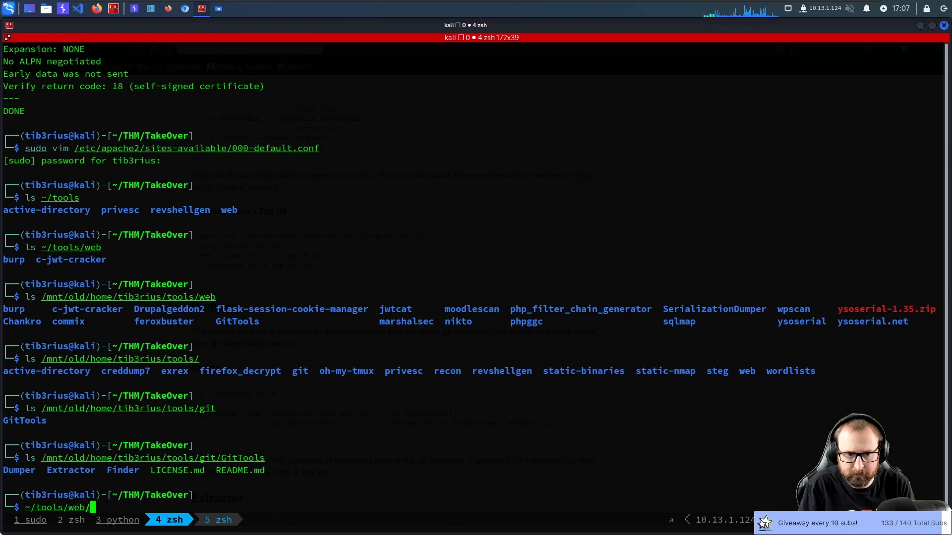
type("GitTools/Dumper/")
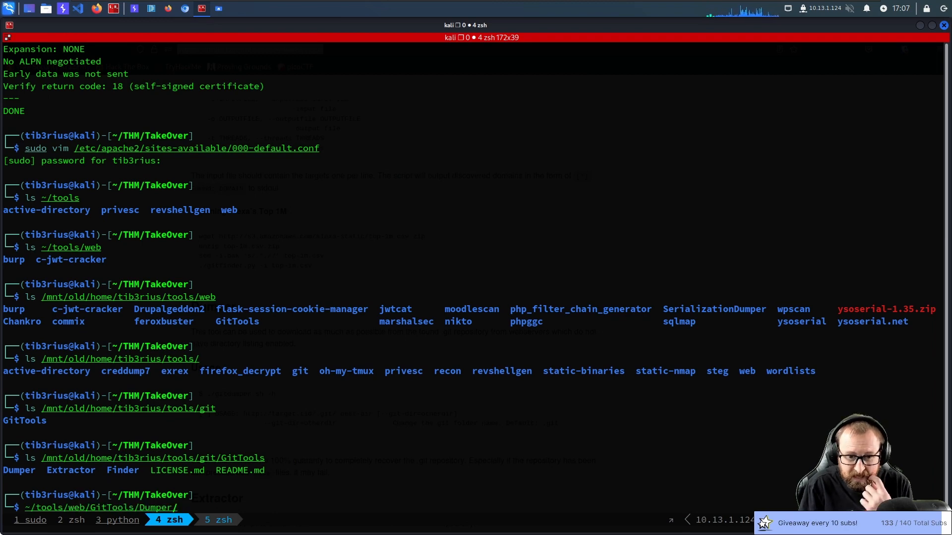
type("gitdumper.sh -h")
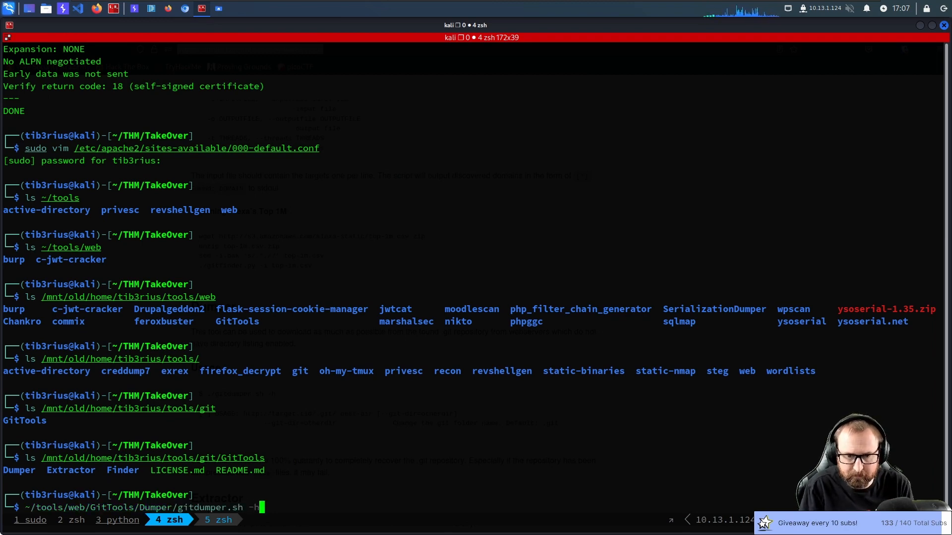
key("Return")
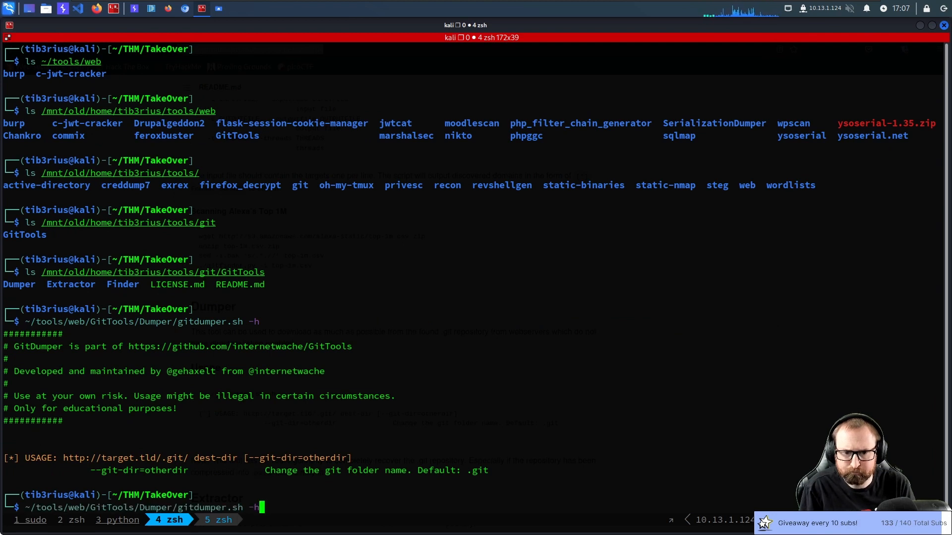
mouse_move(60, 443)
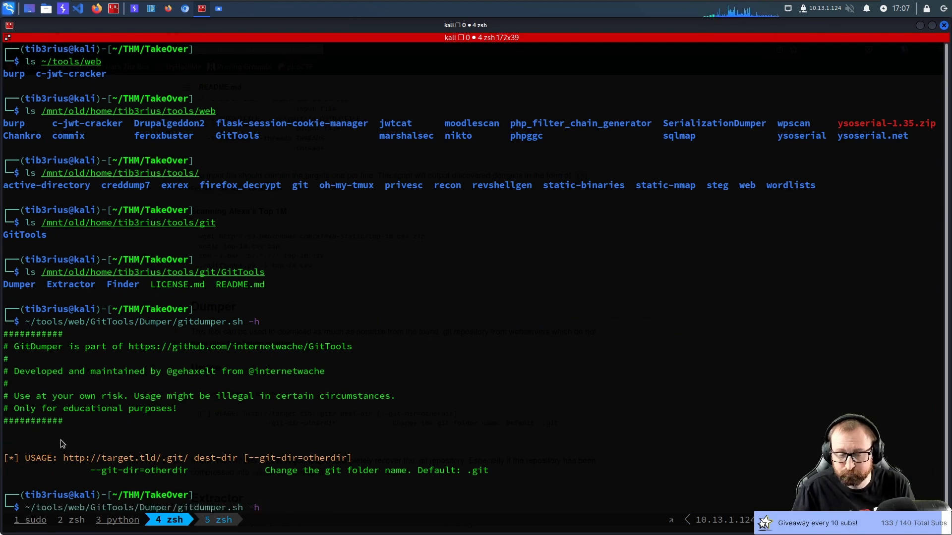
mouse_move(248, 476)
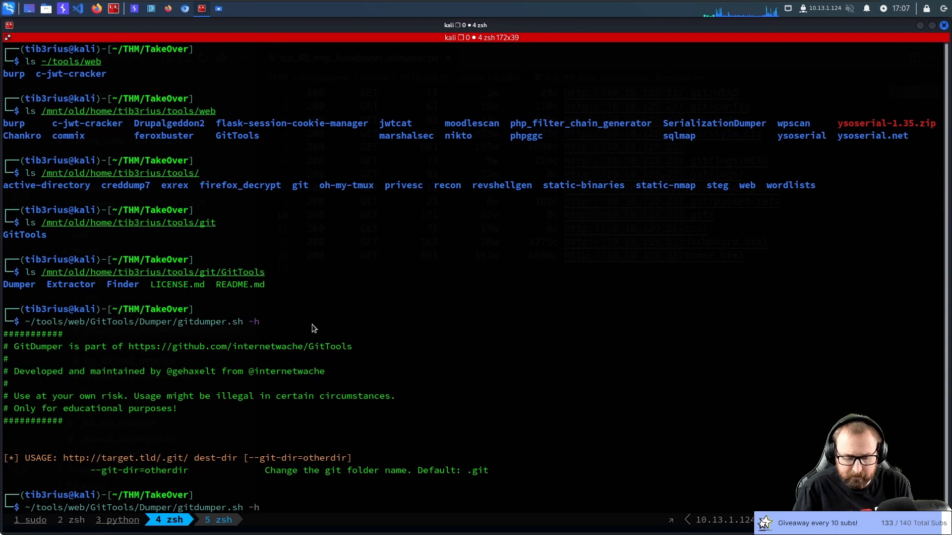
type("http://10.10.129.21/ git")
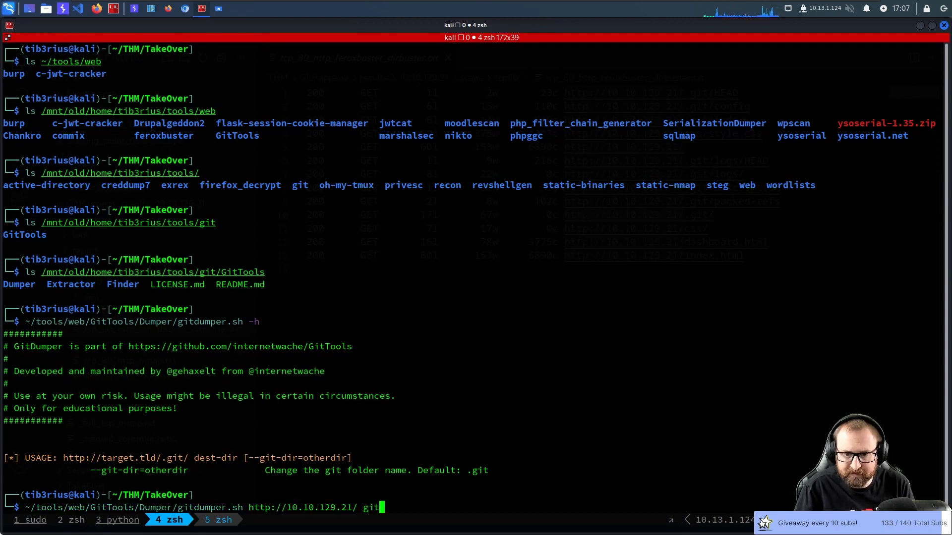
key("Return")
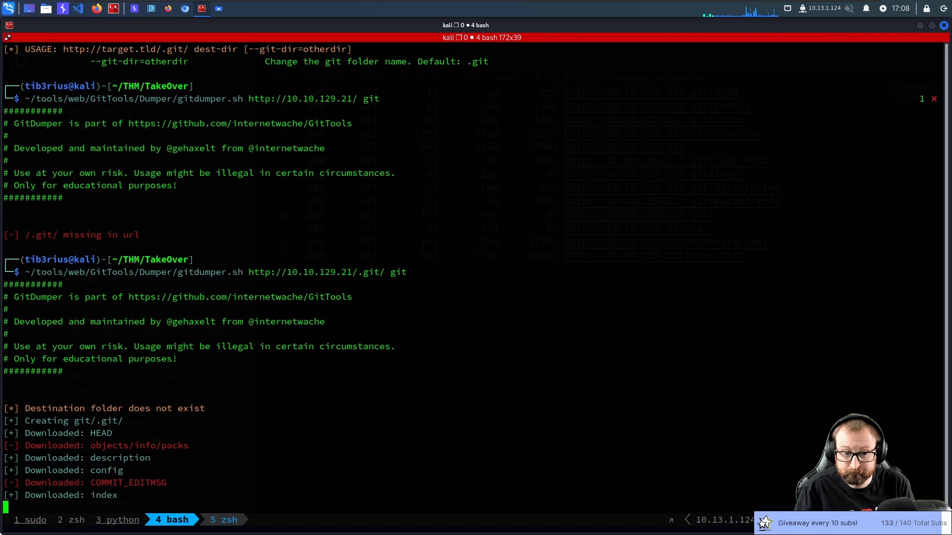
Scroll through gitdumper's output as refs, logs and objects finish downloading.
scroll("down", 3)
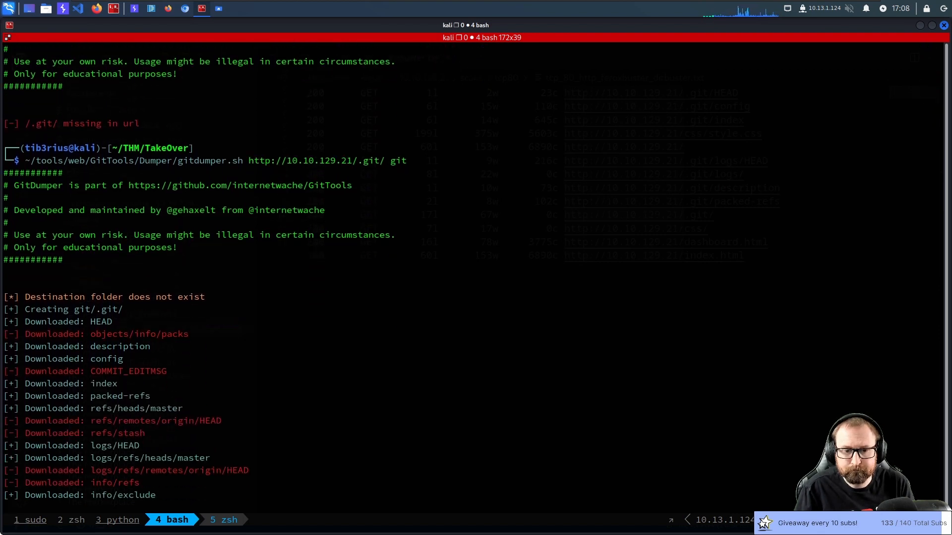
scroll("down", 3)
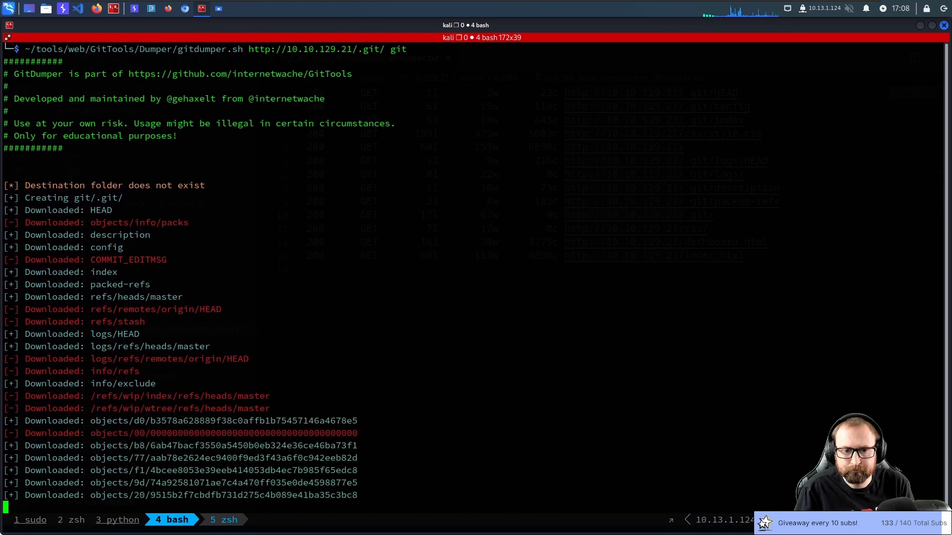
scroll("down", 3)
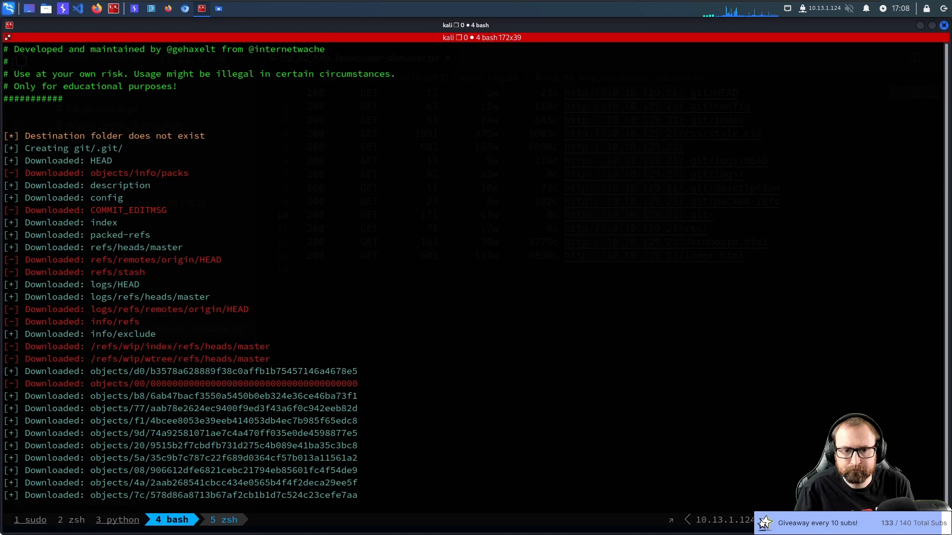
scroll("down", 3)
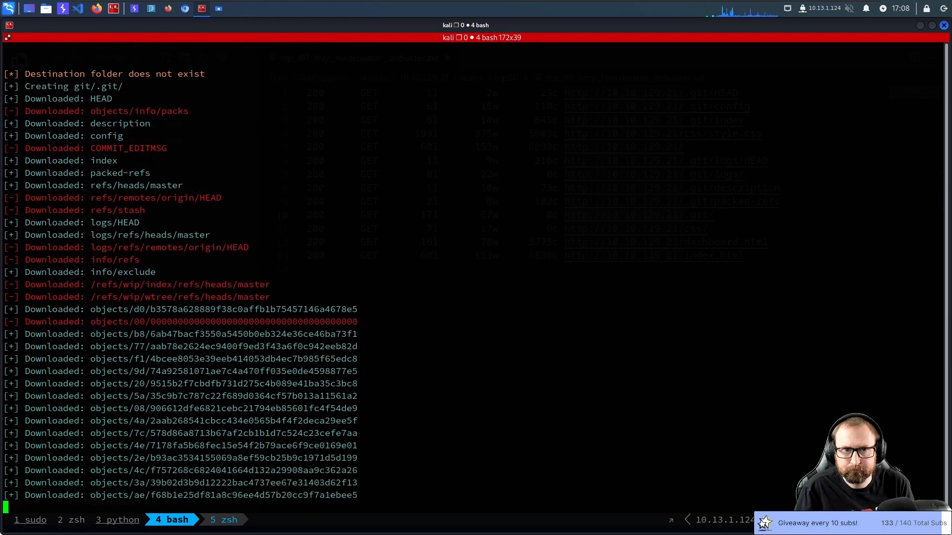
scroll("down", 3)
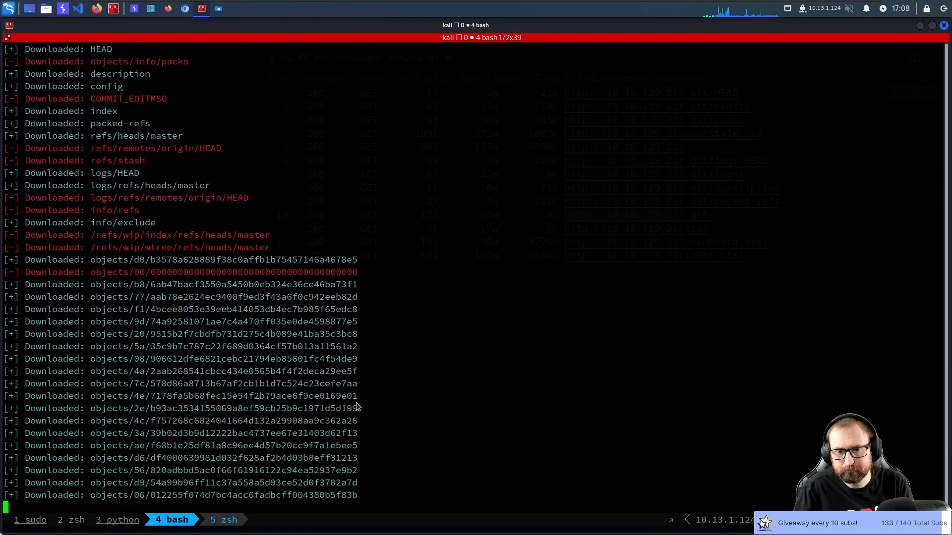
scroll("down", 3)
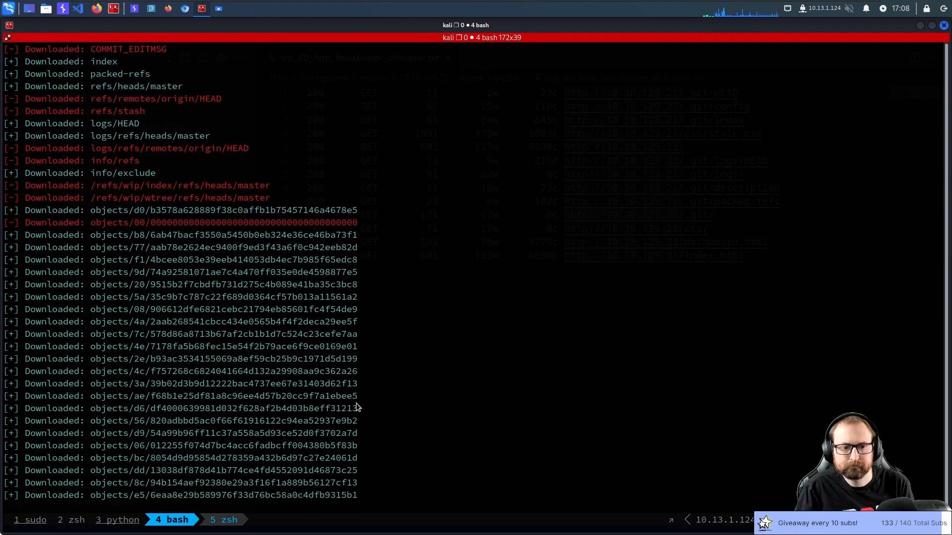
scroll("down", 3)
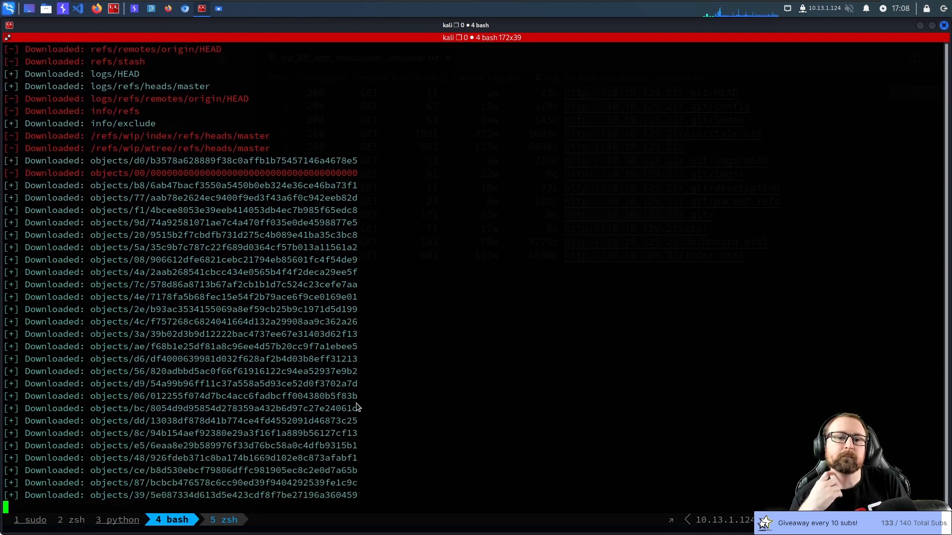
scroll("down", 3)
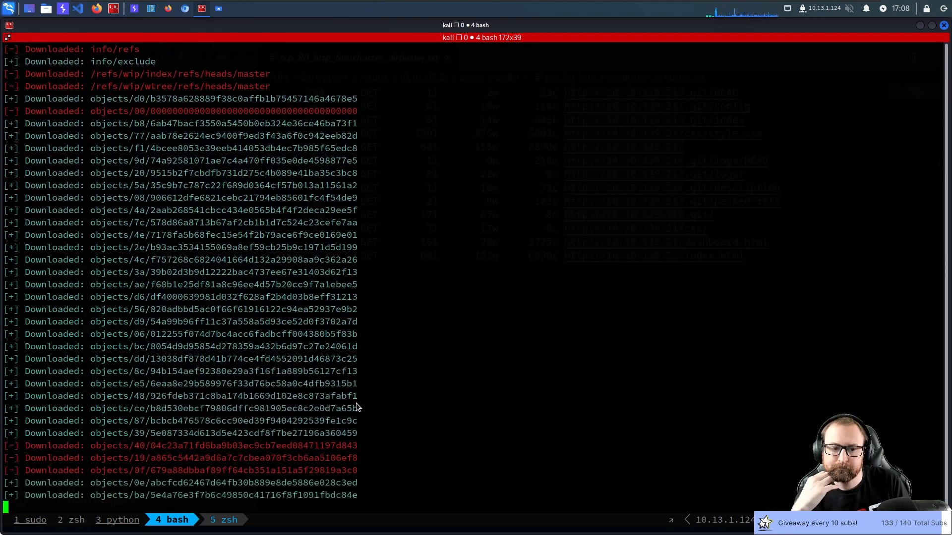
scroll("down", 3)
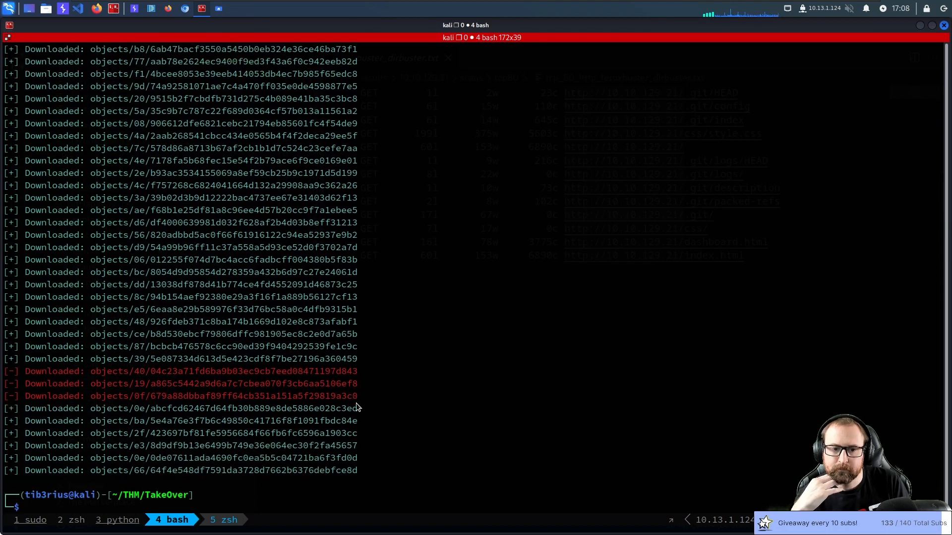
Enter the dumped git folder and page through git log down to 'Initial commit'.
type("ls")
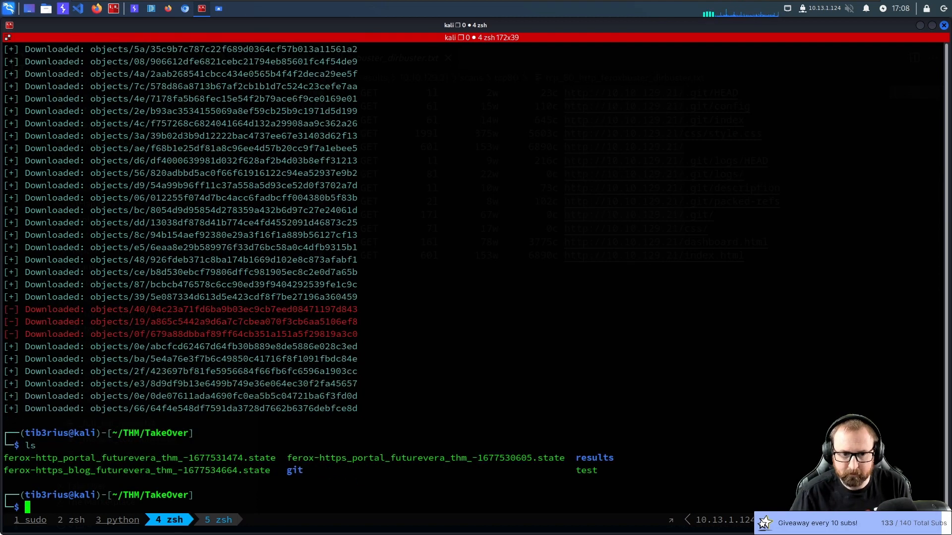
type("cd git")
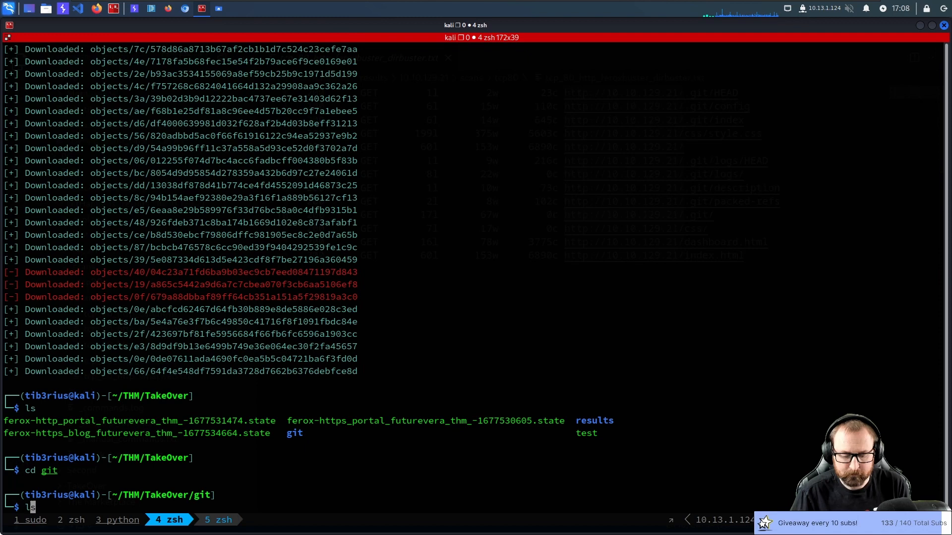
type("git log")
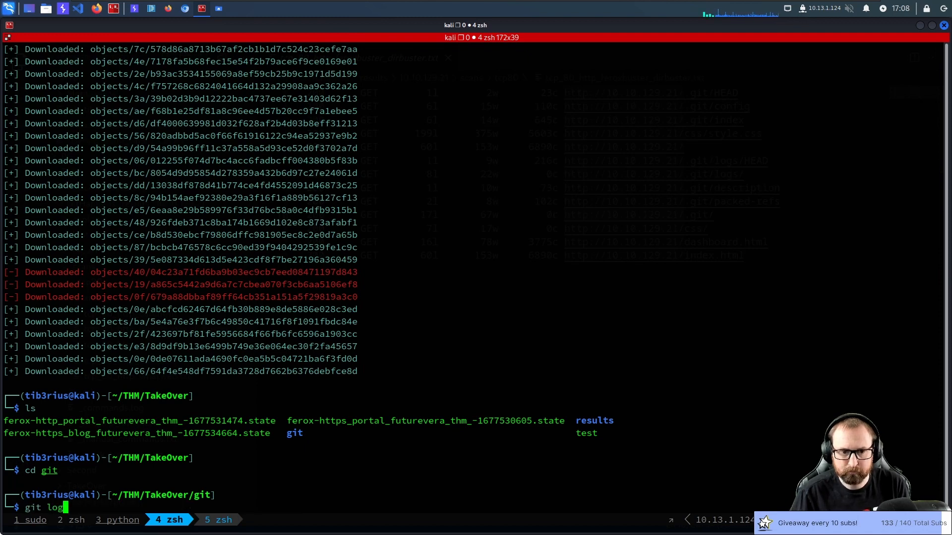
key("Return")
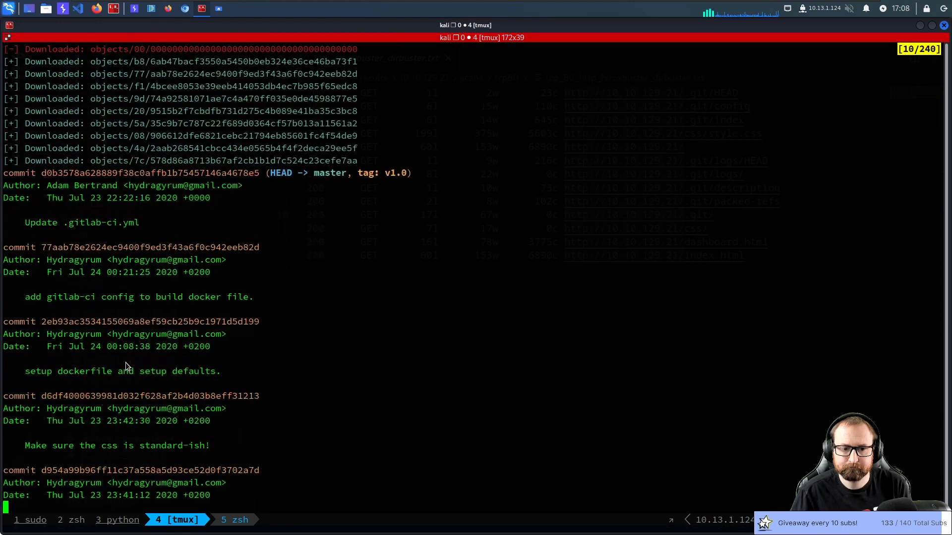
scroll("down", 3)
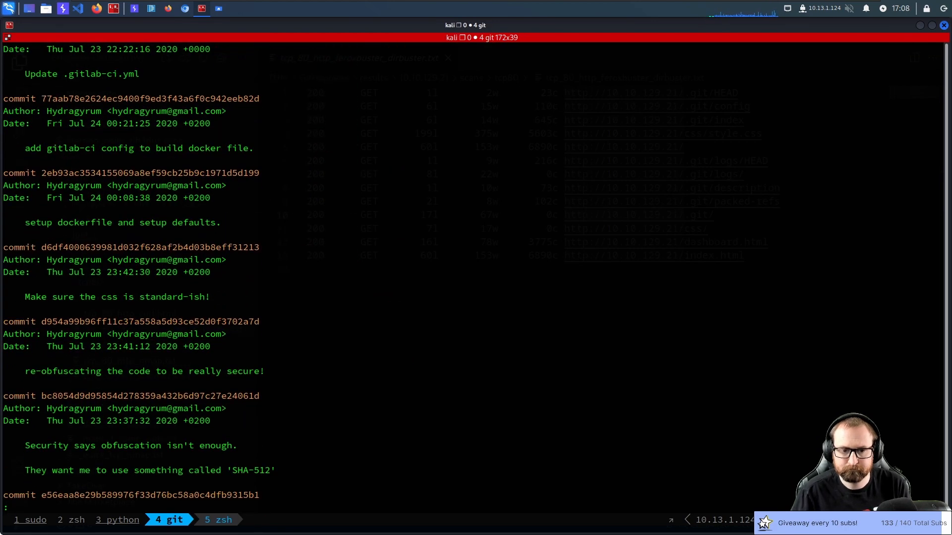
scroll("down", 3)
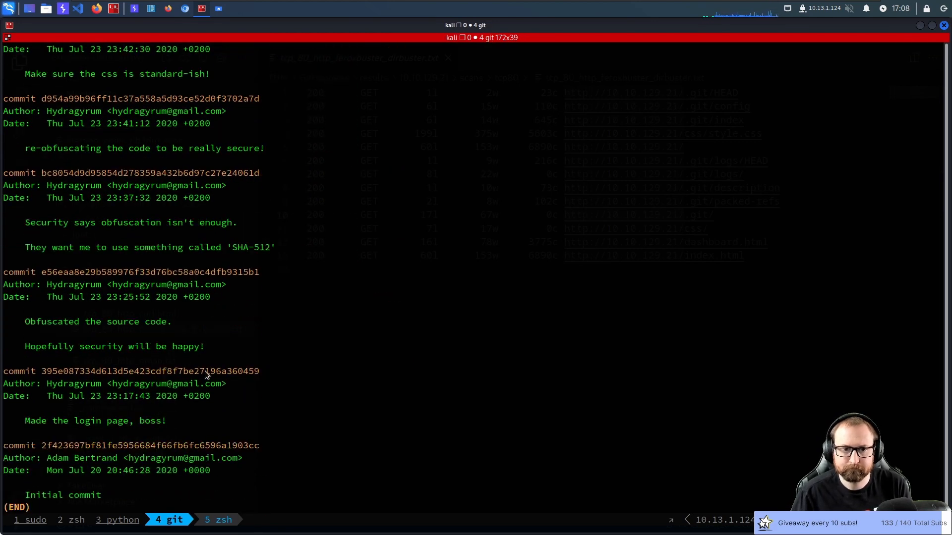
mouse_move(256, 308)
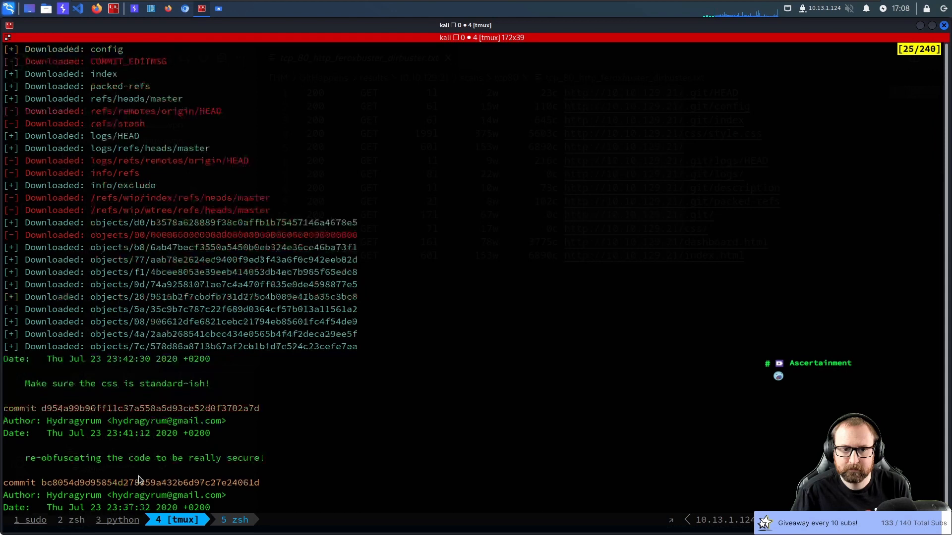
scroll("down", 3)
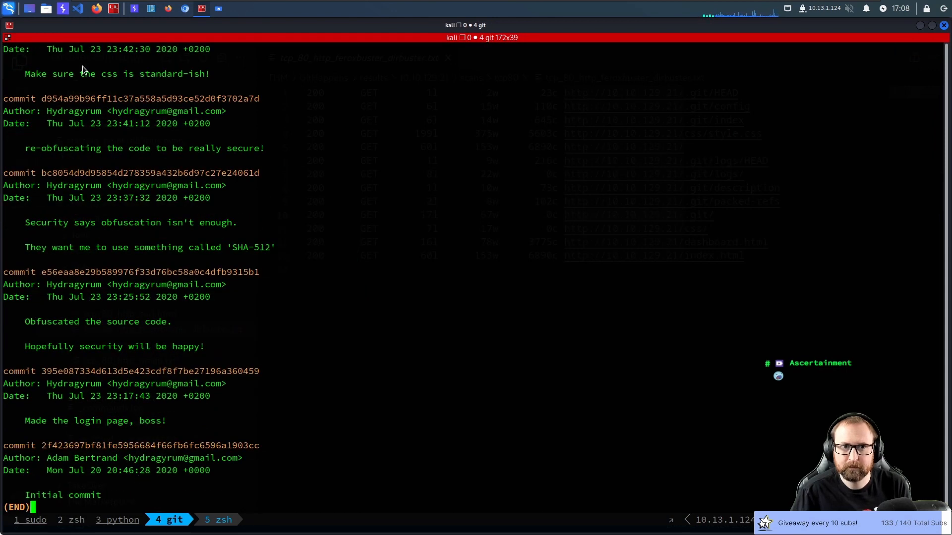
left_click(9, 8)
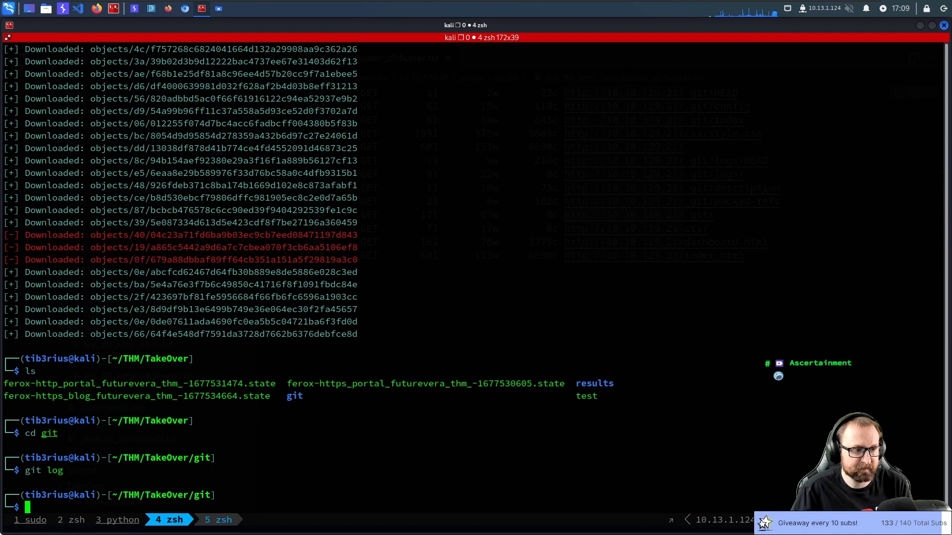
mouse_move(559, 311)
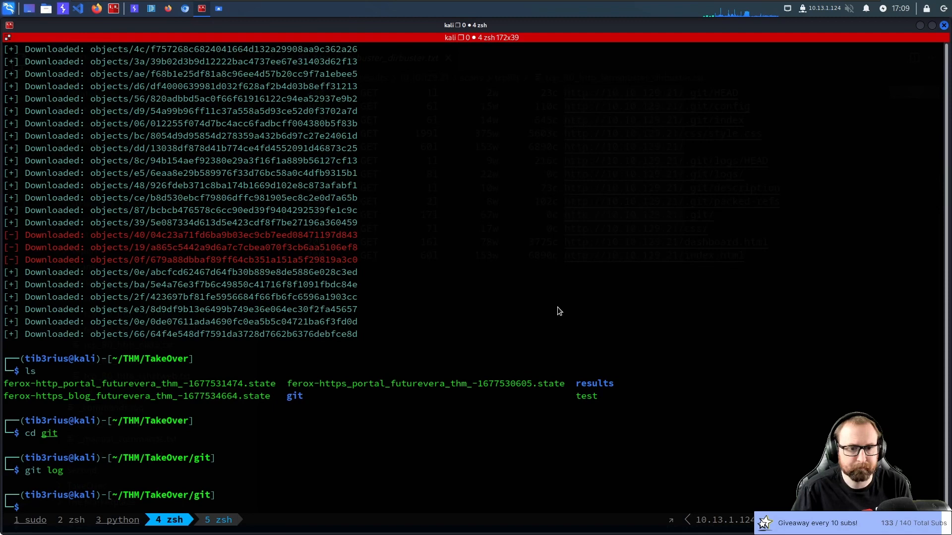
Draft a recursive copy of the git folder to /mnt/hgfs/Downloads.
type("cp -r /mnt/old/home/tib3rius/.ssh/* .")
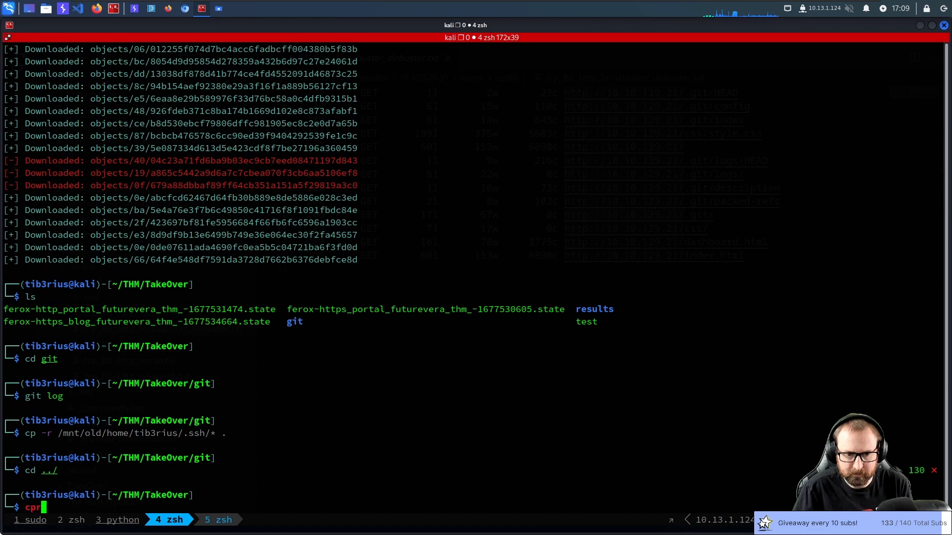
type("-r git")
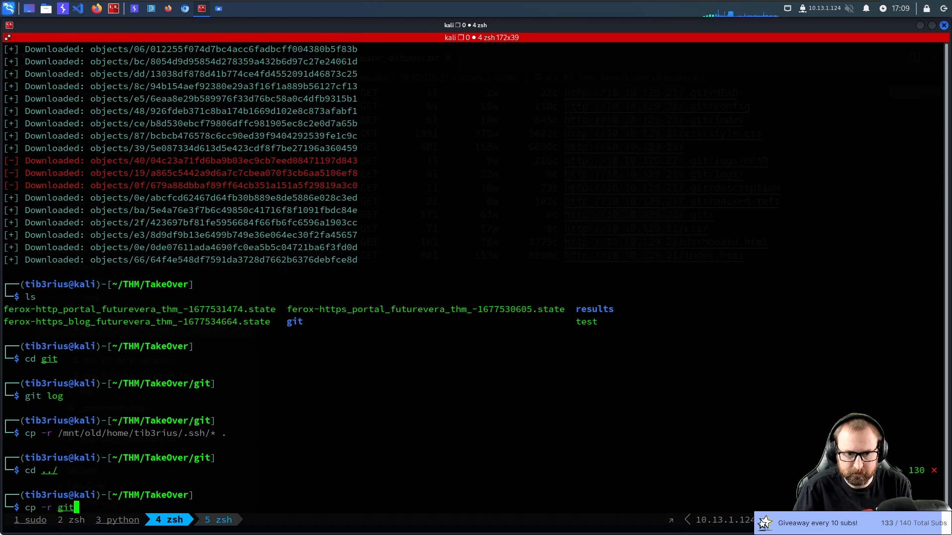
type("/mnt/hgfs/")
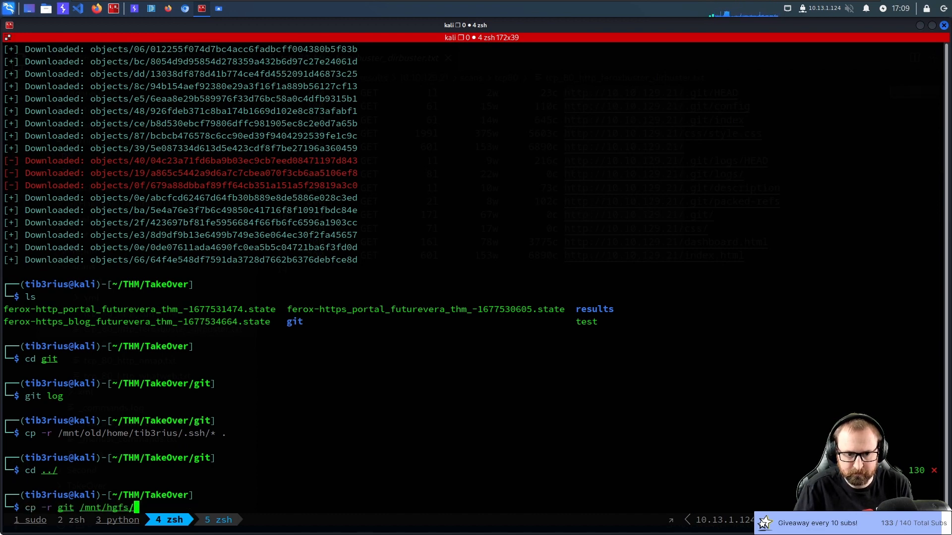
type("Download/")
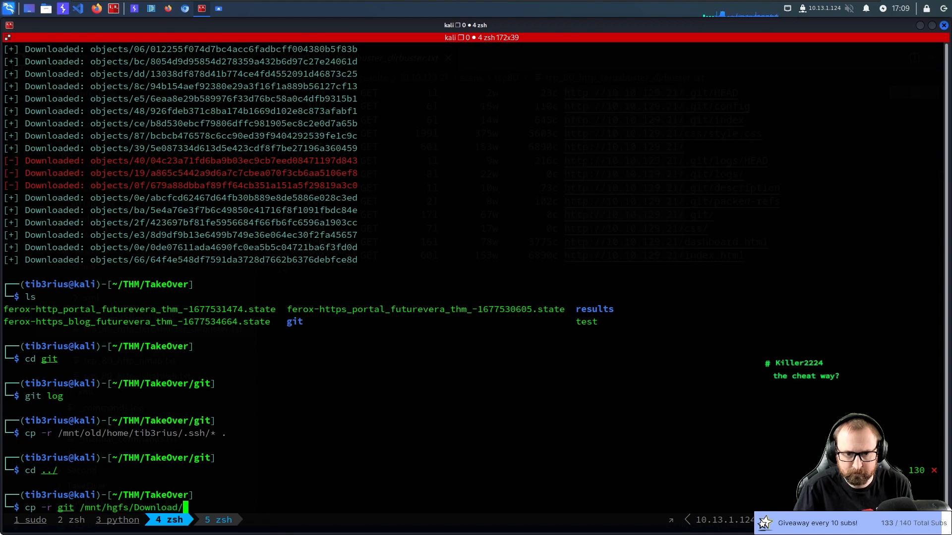
type("s")
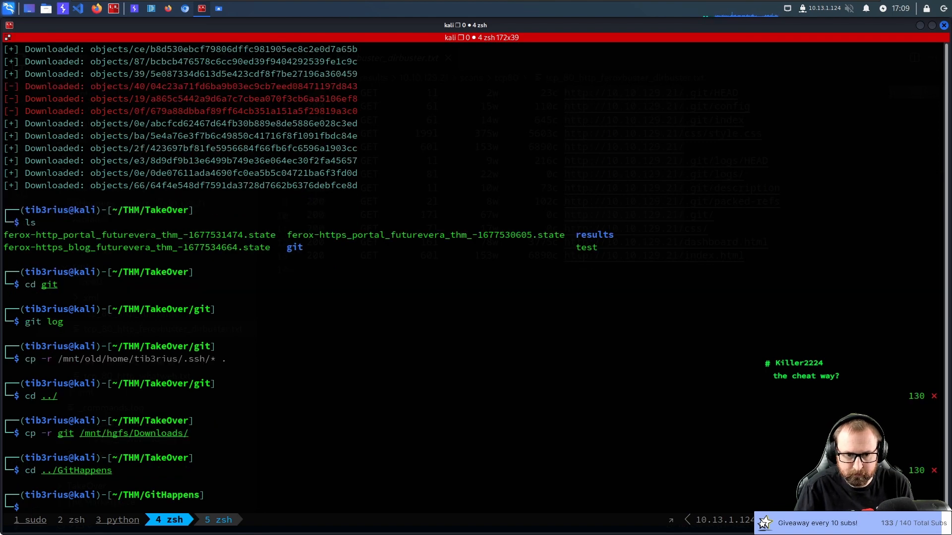
Move ../TakeOver/git into GitHappens and start copying it to /mnt/hgfs.
type("mv ~/")
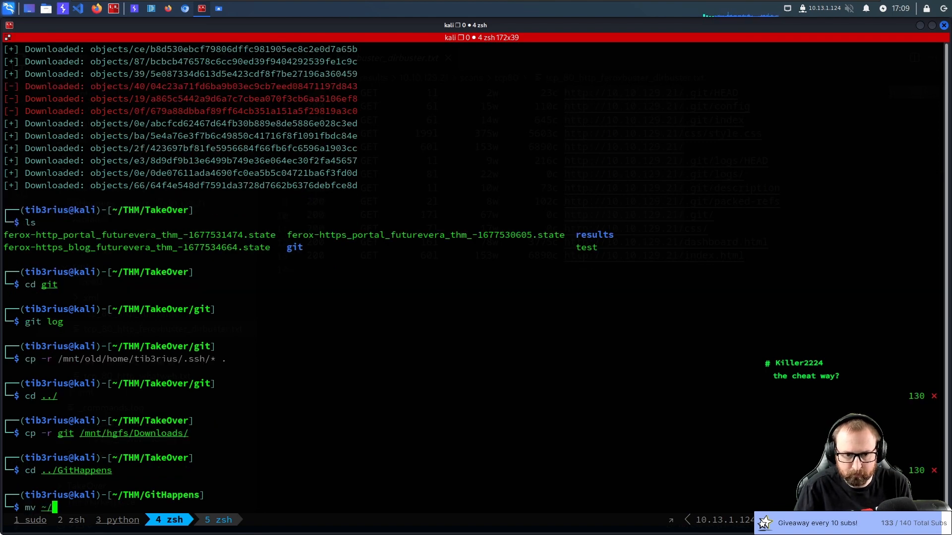
type("../TakeOver/git git")
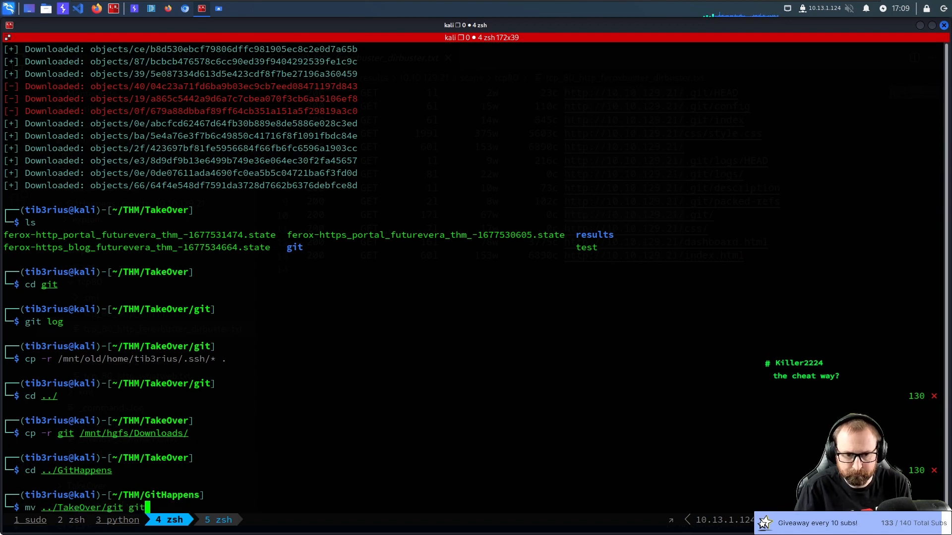
key("Return")
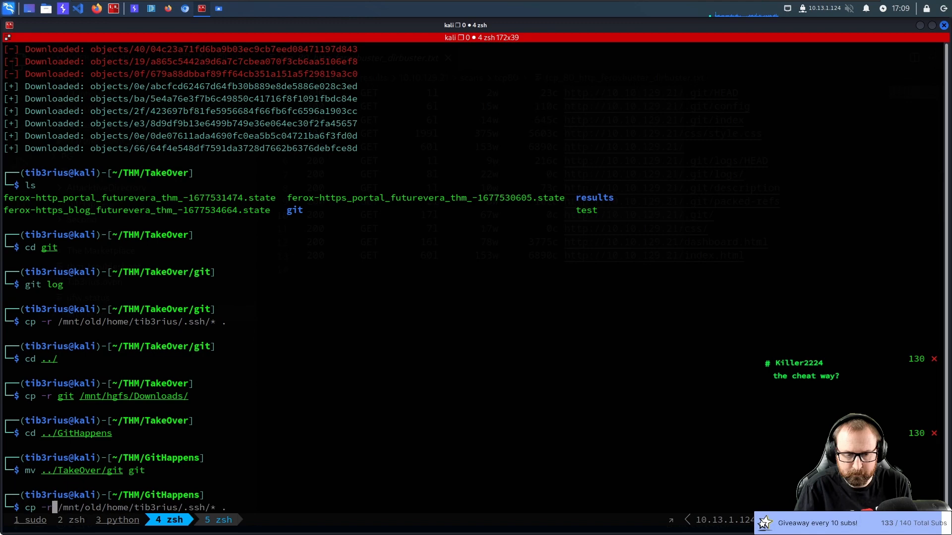
type("git /mnt/")
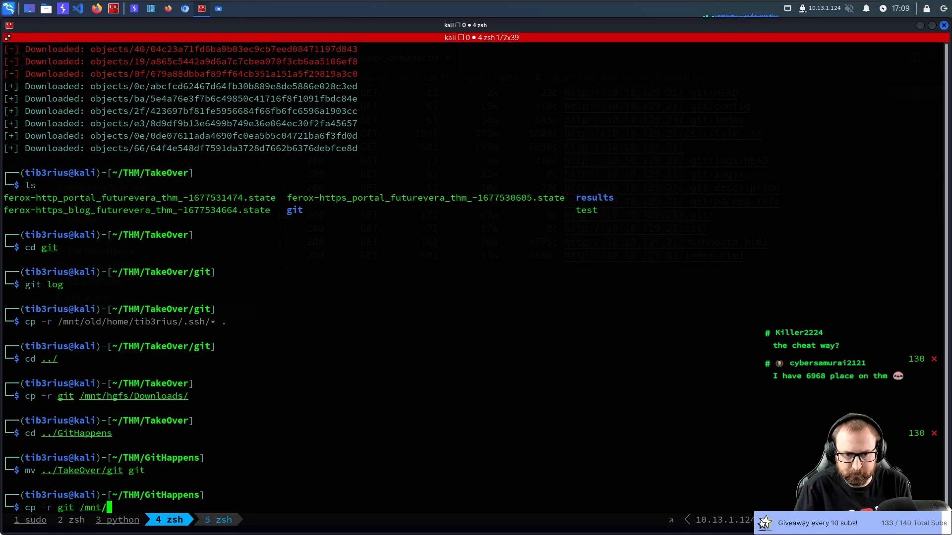
type("hgfs/Downloads/GitHappens")
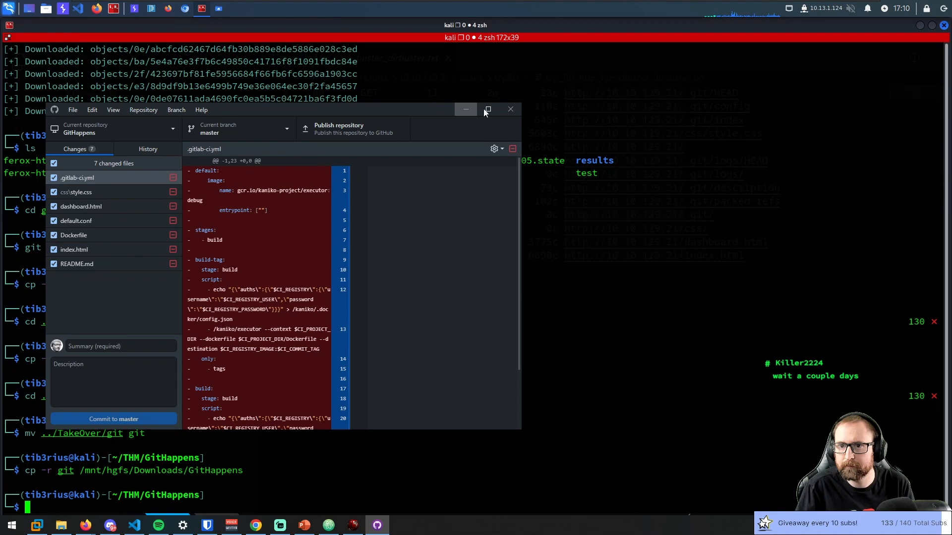
Maximize GitHub Desktop to review GitHappens' seven changed files.
left_click(487, 110)
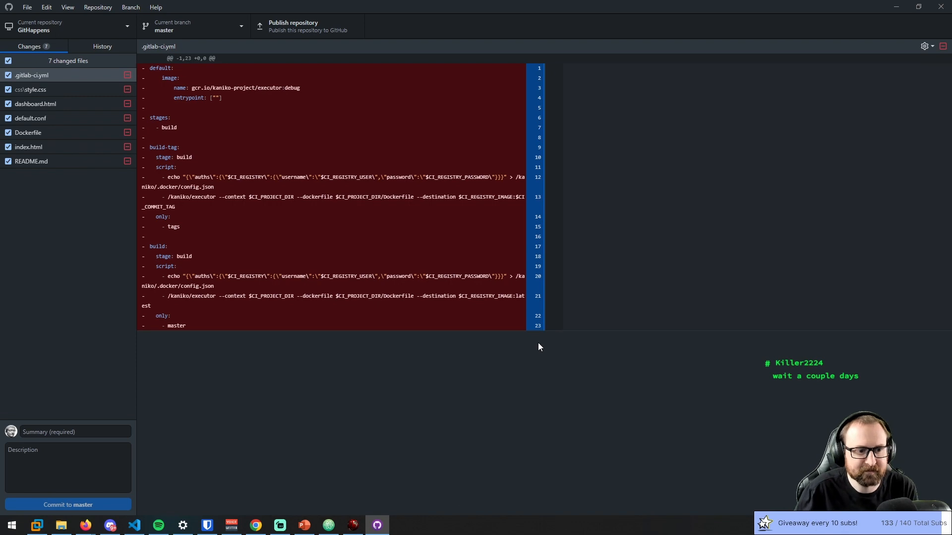
mouse_move(54, 238)
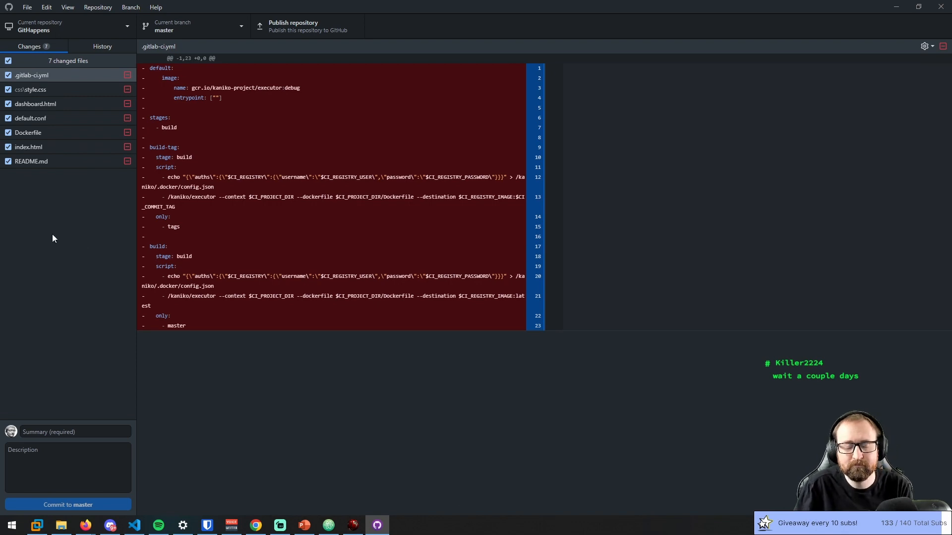
mouse_move(49, 30)
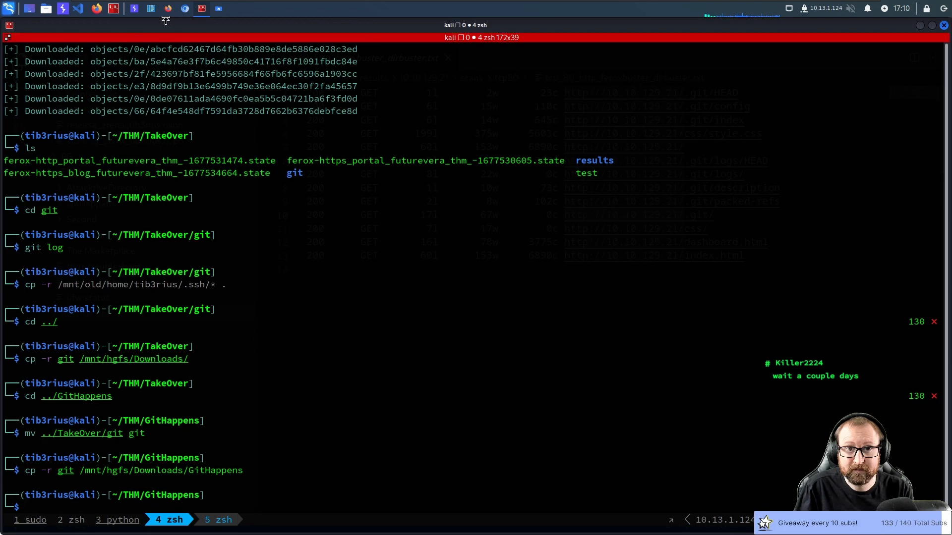
Run git log in GitHappens and scroll its commit history.
type("mv ../TakeOver/git git")
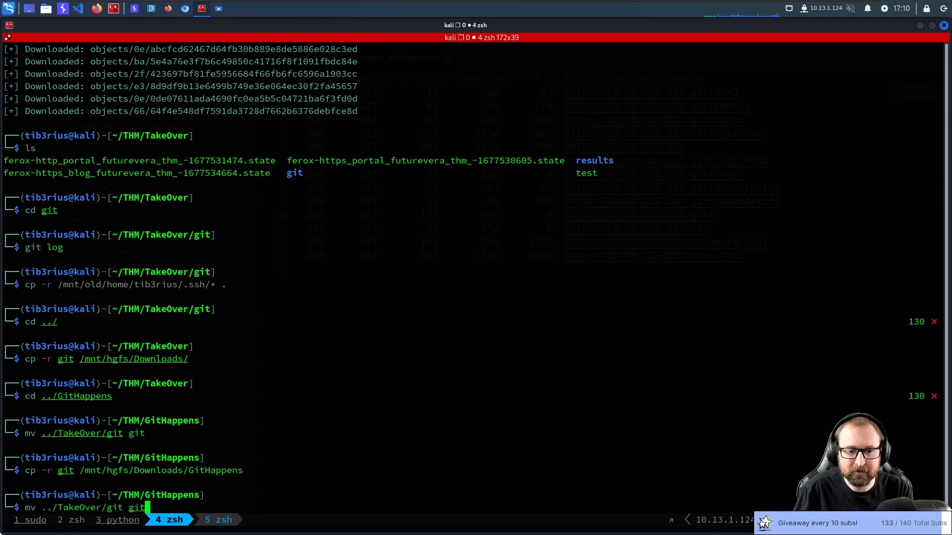
type("git log")
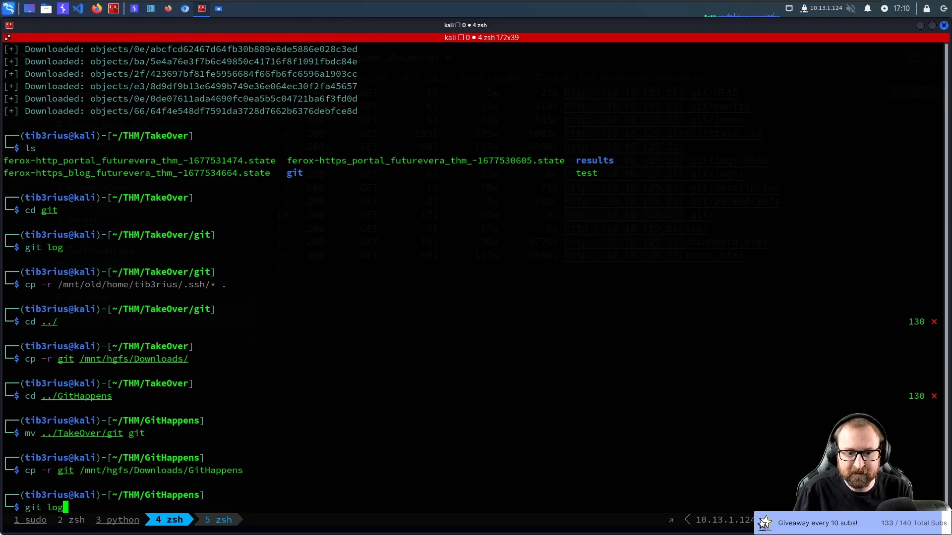
key("Return")
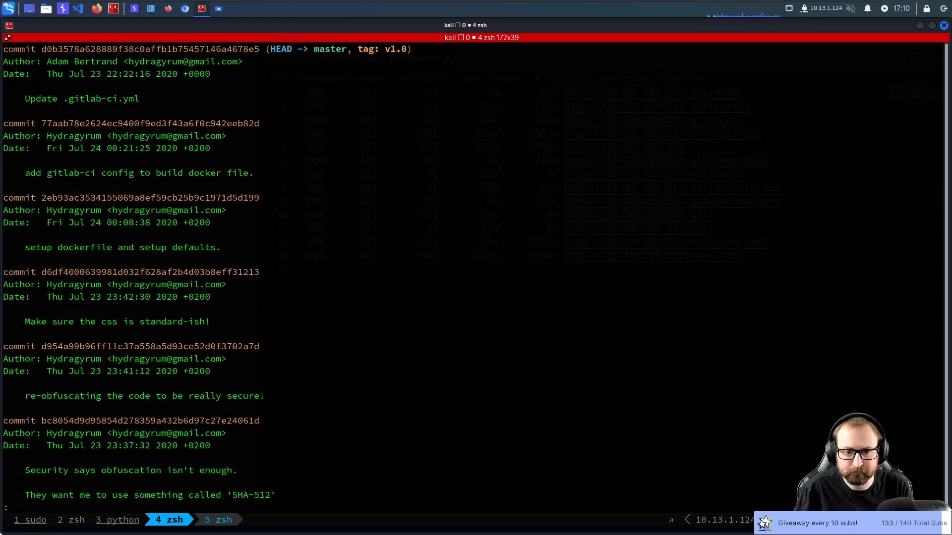
scroll("down", 3)
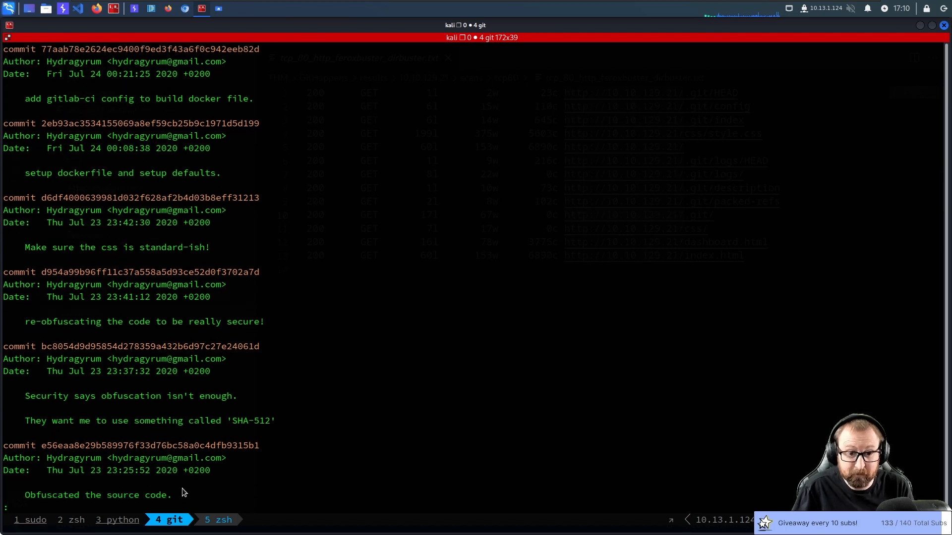
mouse_move(105, 399)
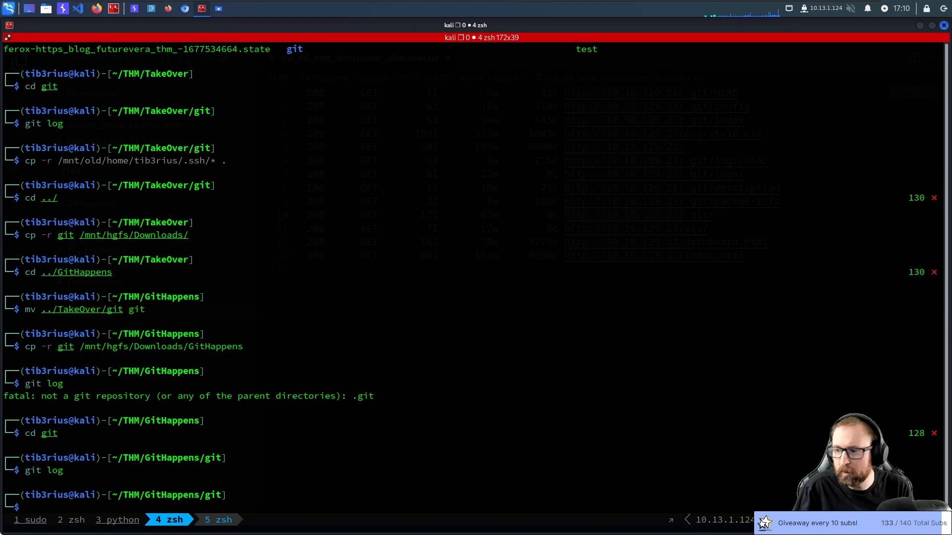
Open the GitHappens commit History and view the Initial commit.
left_click(376, 524)
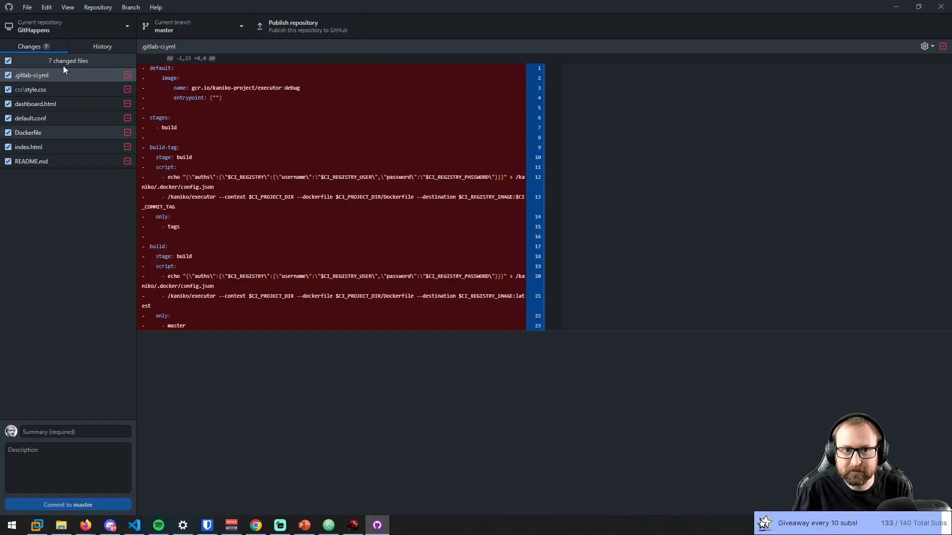
left_click(102, 46)
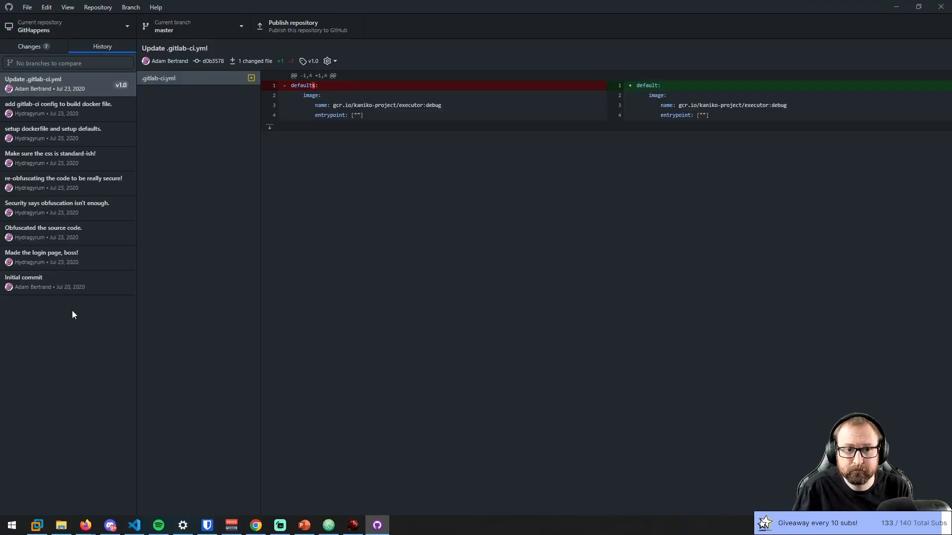
left_click(68, 283)
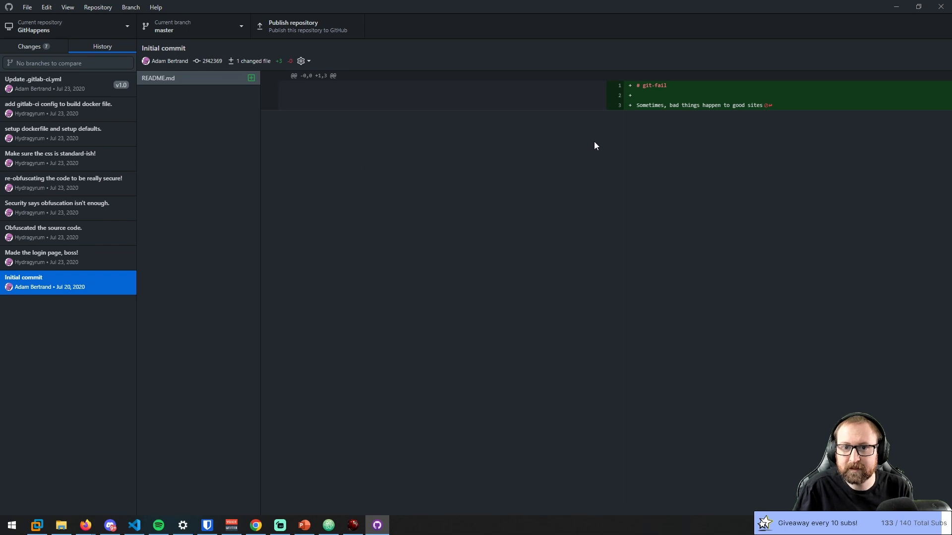
mouse_move(792, 84)
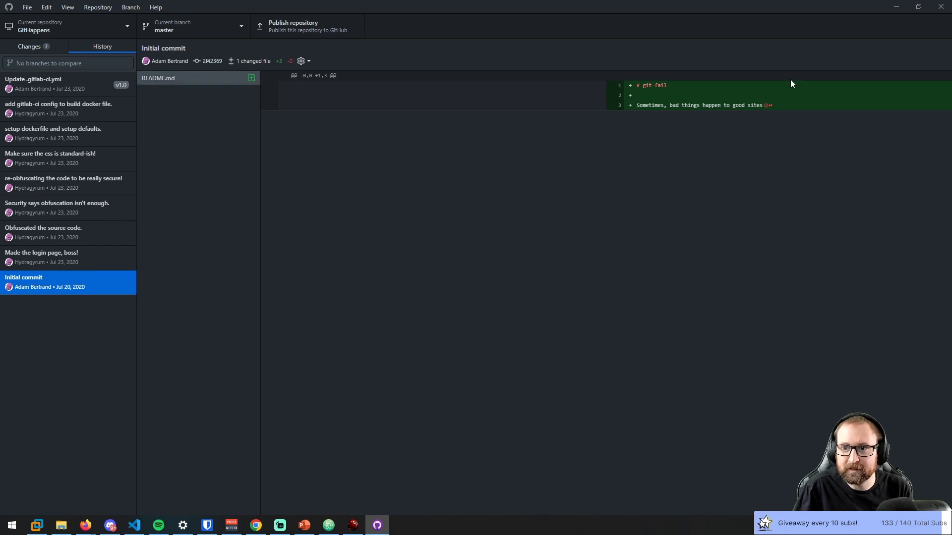
Show dashboard.html from 'Made the login page, boss!', revealing the login=1 cookie check.
left_click(41, 258)
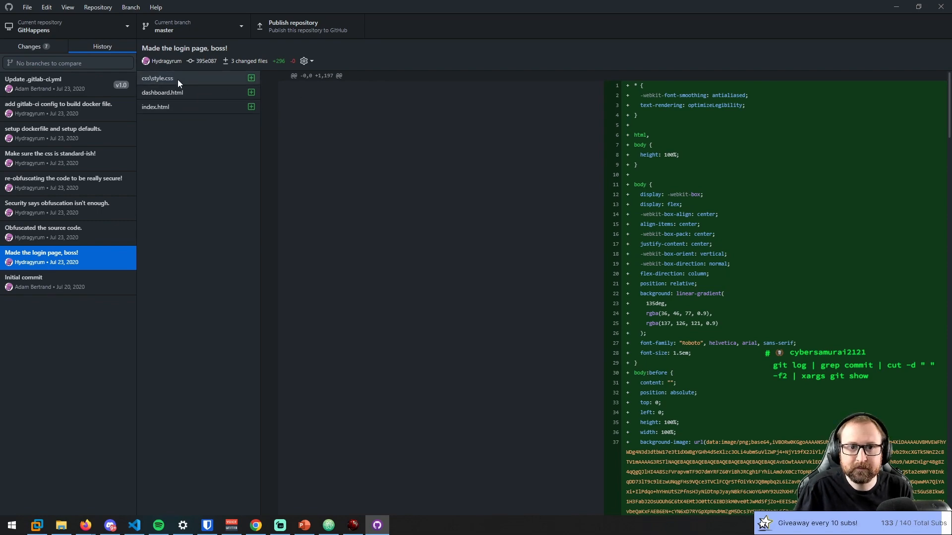
scroll("down", 3)
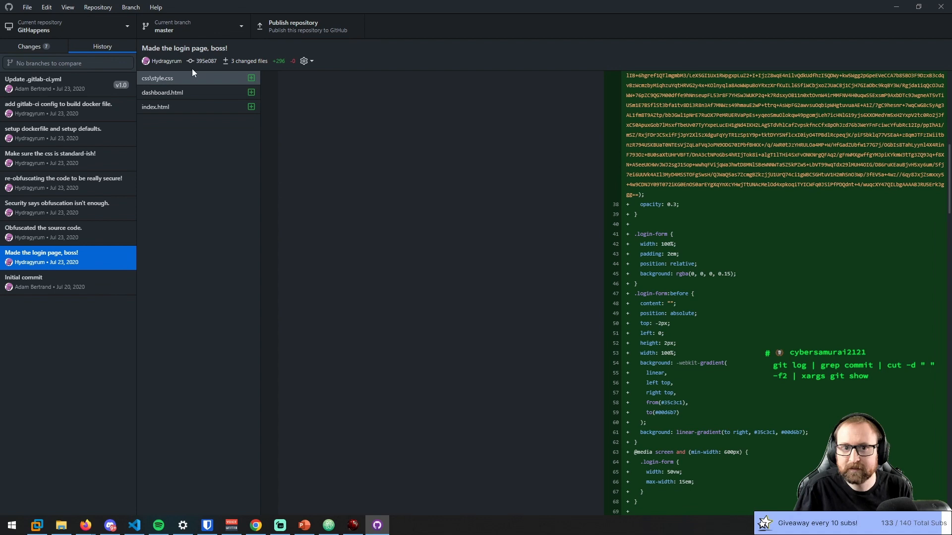
left_click(162, 93)
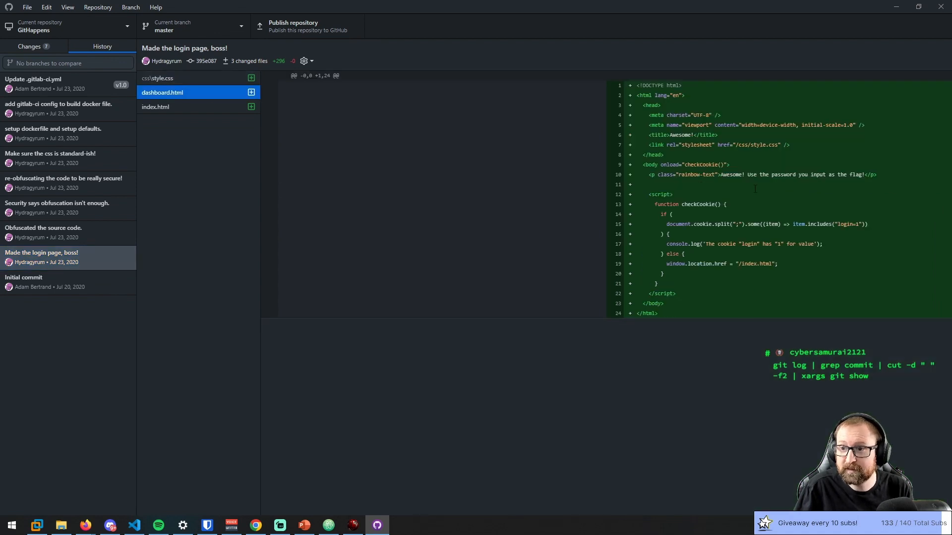
mouse_move(273, 108)
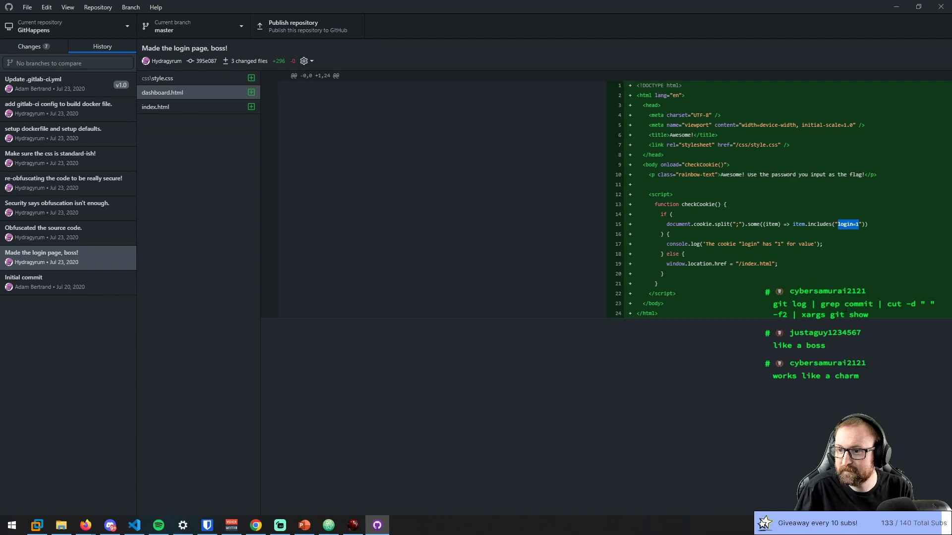
mouse_move(444, 460)
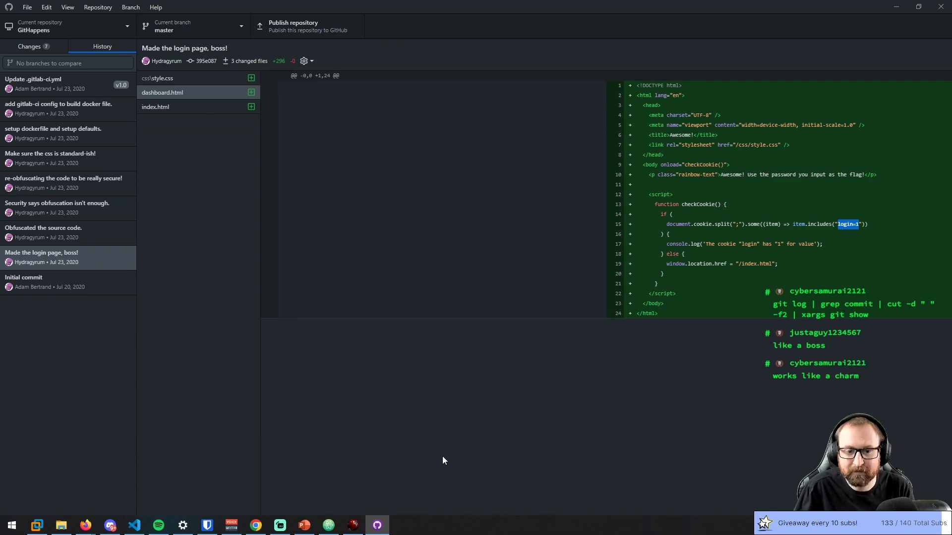
left_click(256, 525)
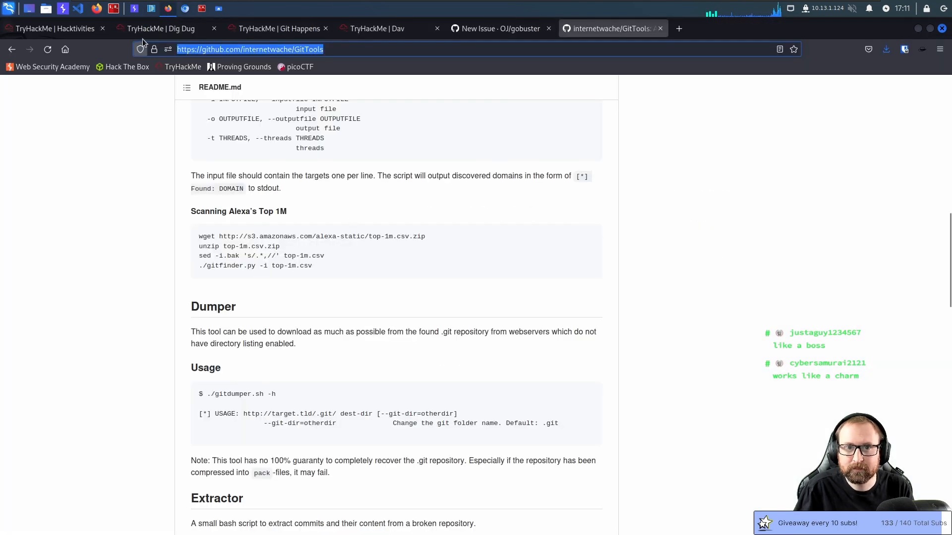
Read the active machine IP 10.10.129.21, then go to Chrome.
left_click(276, 28)
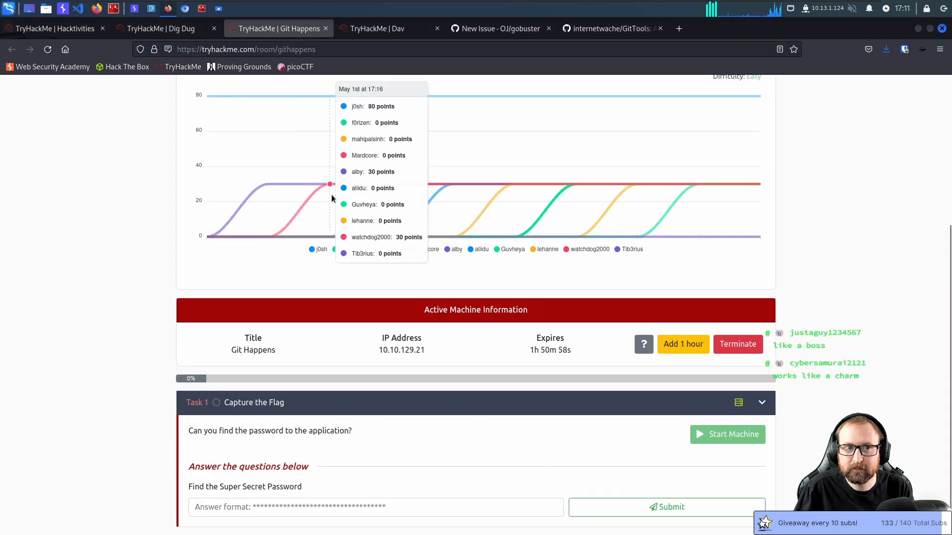
left_click(425, 350)
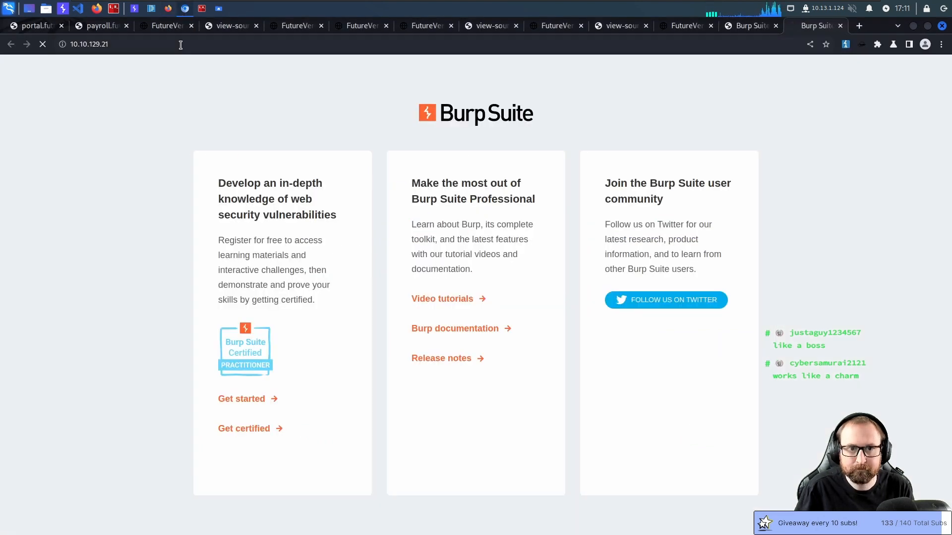
right_click(163, 237)
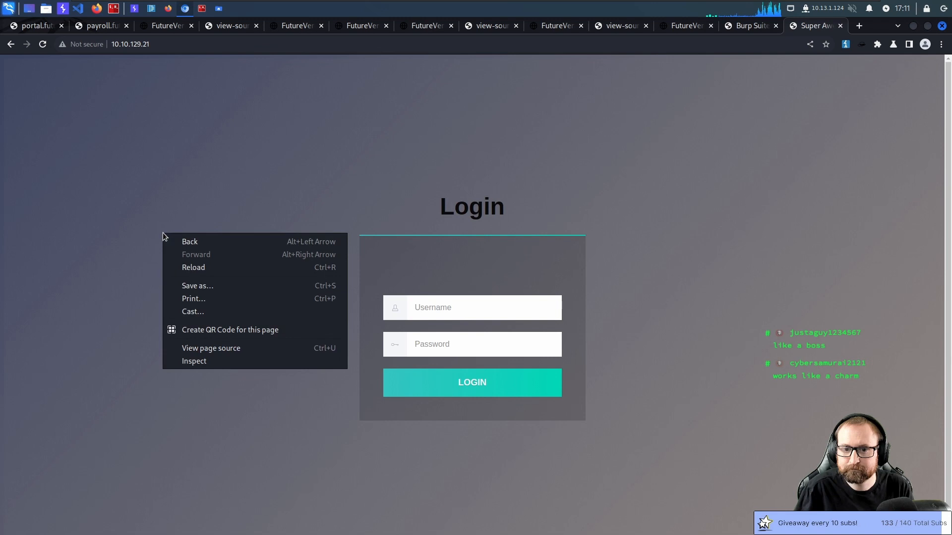
left_click(194, 362)
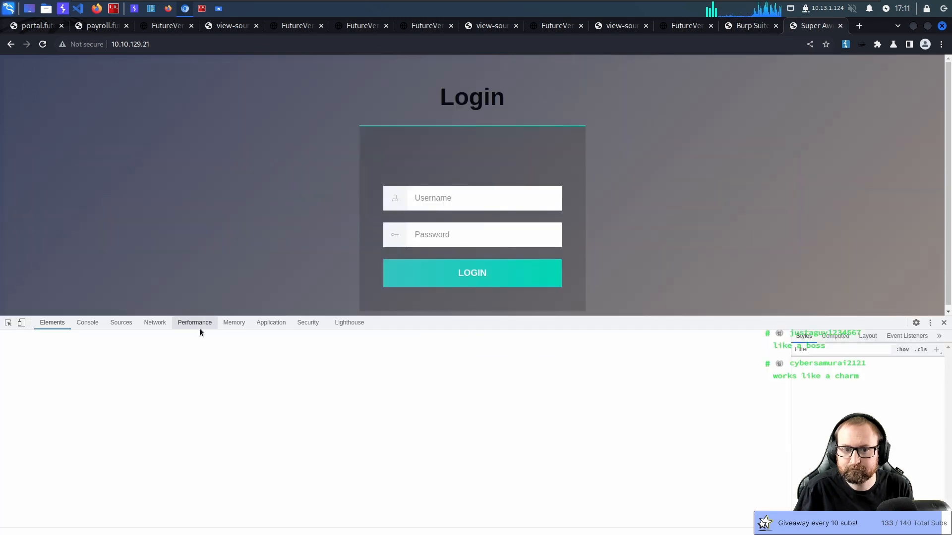
left_click(270, 322)
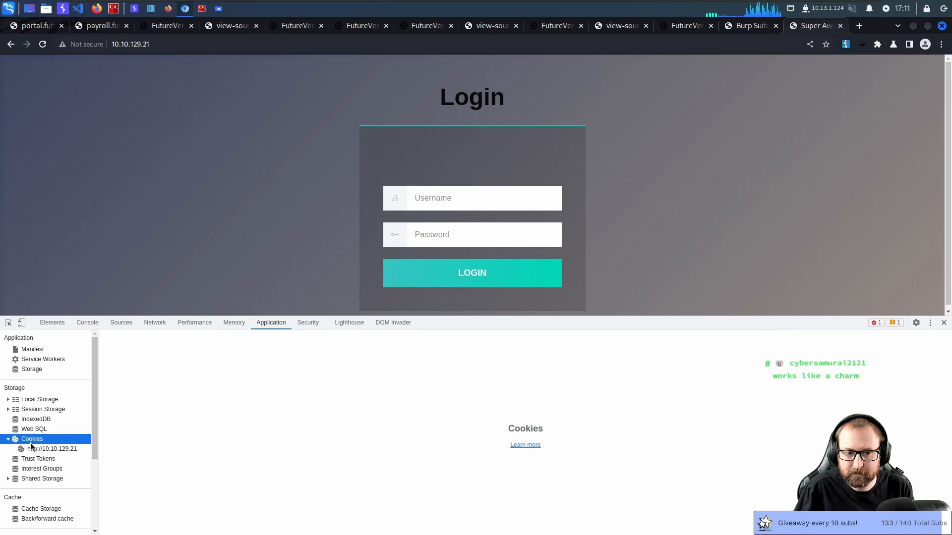
left_click(52, 449)
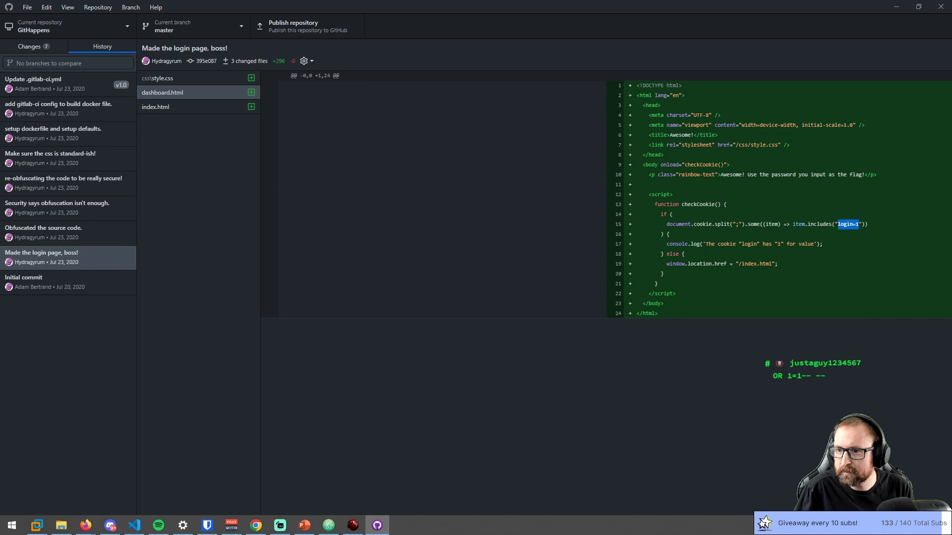
mouse_move(763, 327)
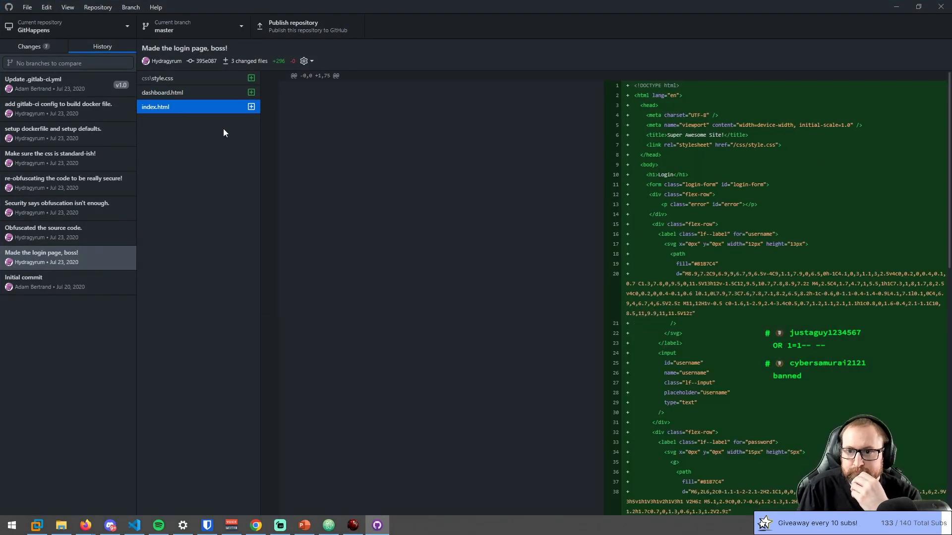
left_click(176, 92)
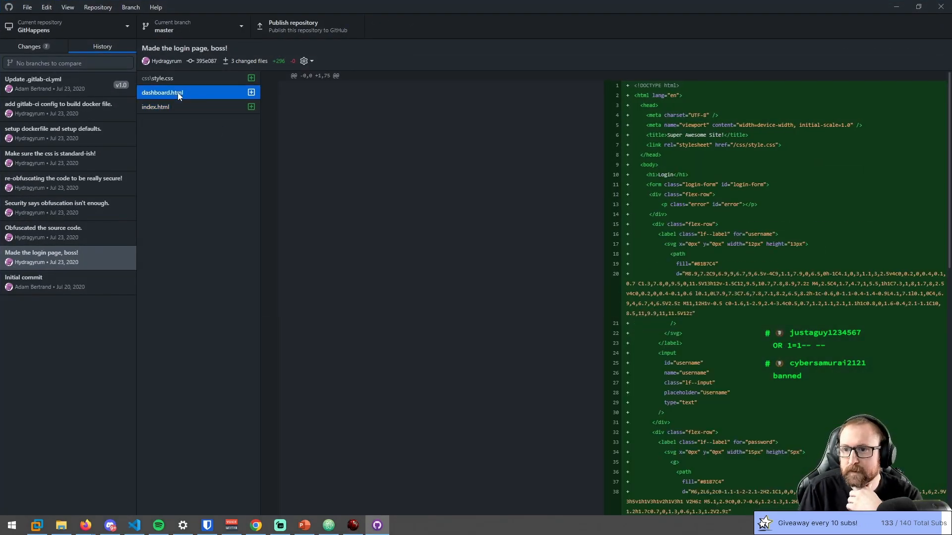
left_click(155, 107)
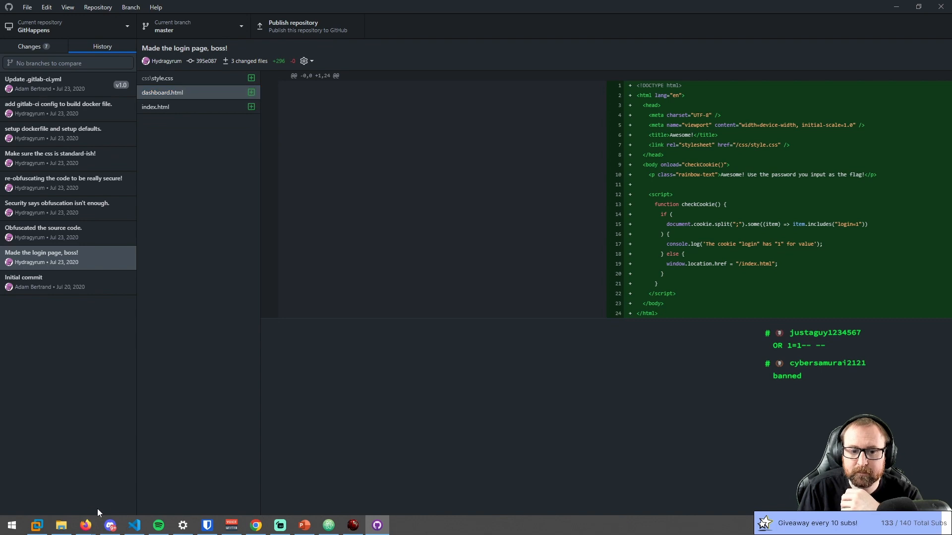
mouse_move(86, 525)
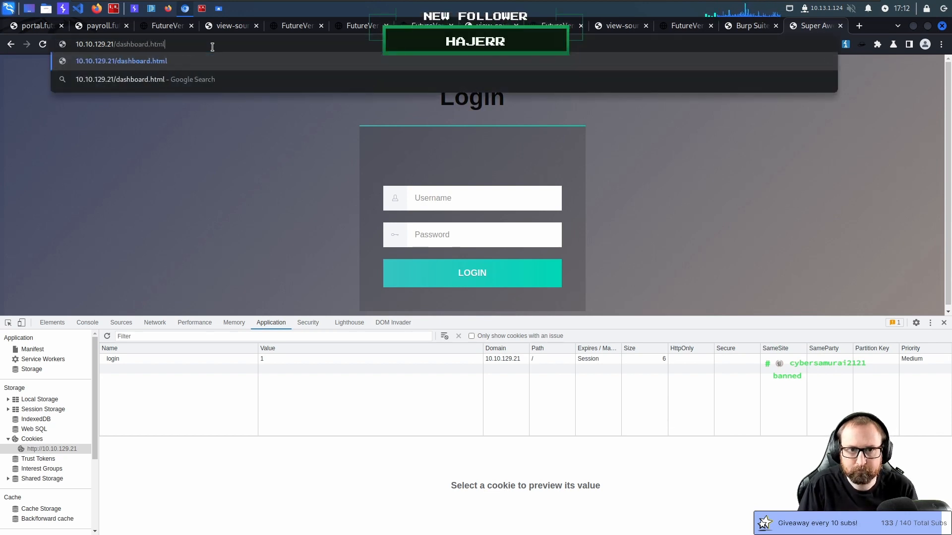
Load 10.10.129.21/dashboard.html with the login=1 cookie and view its source.
key("Return")
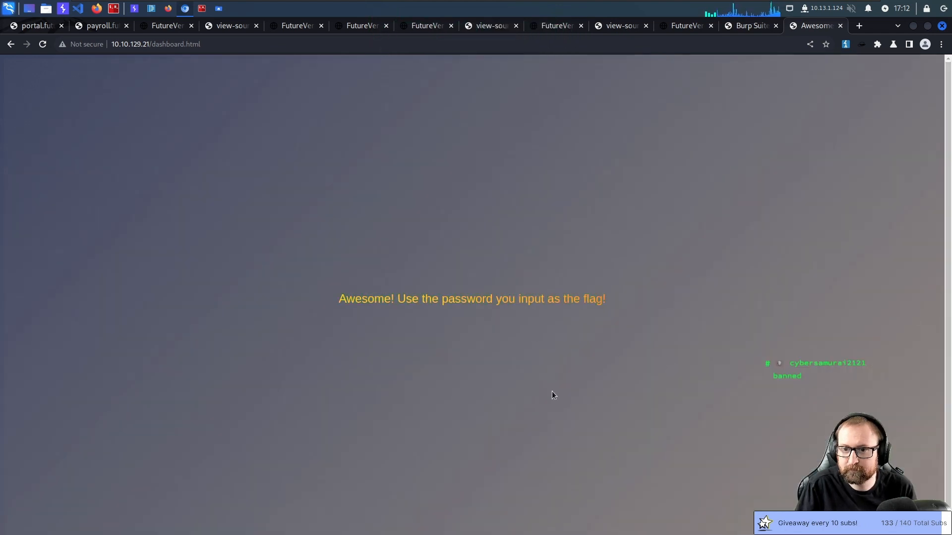
right_click(331, 341)
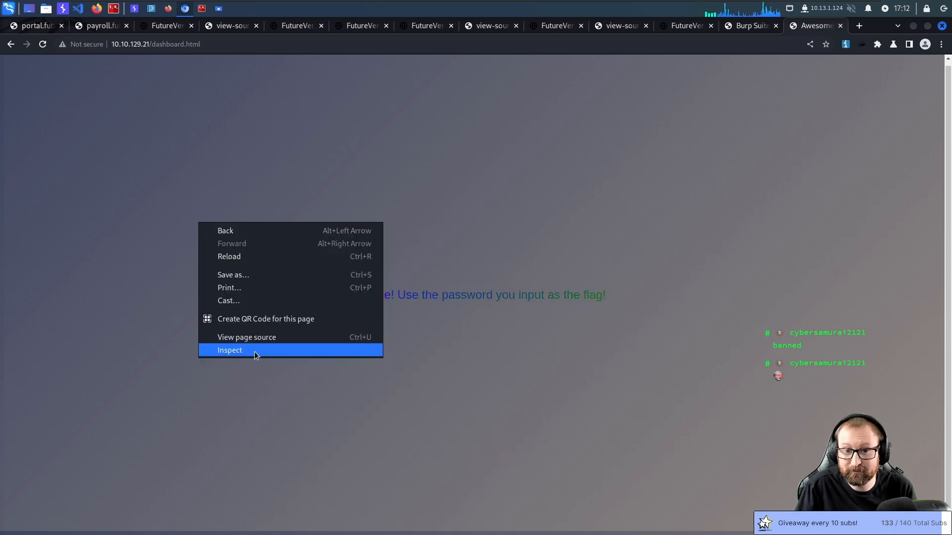
left_click(230, 351)
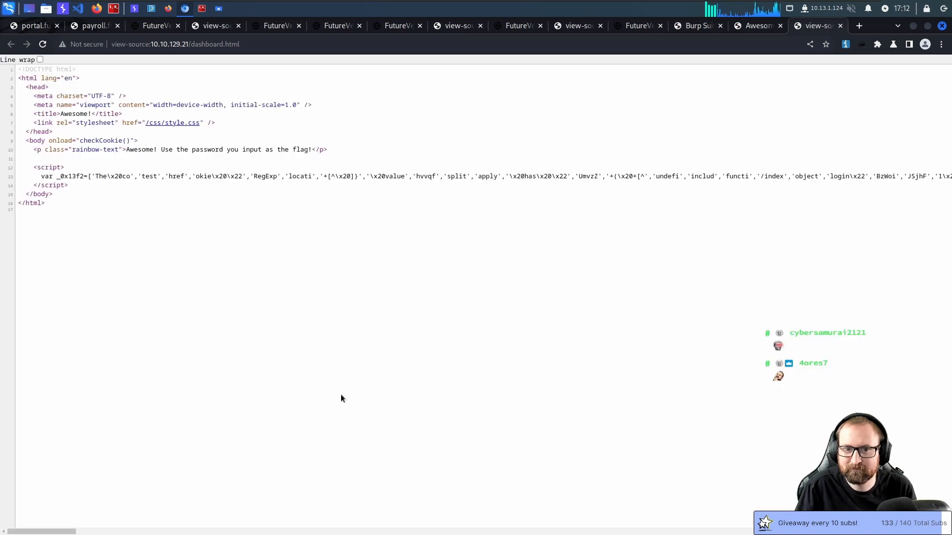
mouse_move(357, 172)
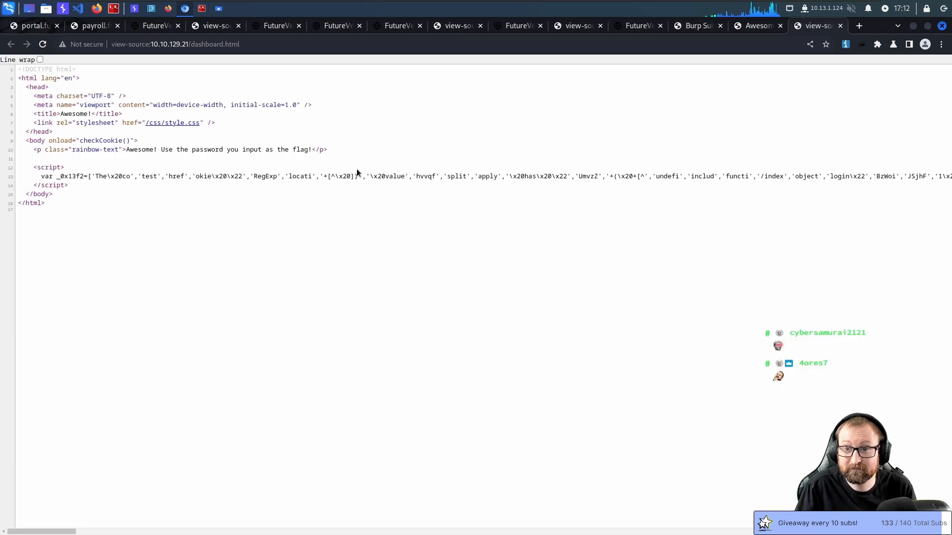
mouse_move(84, 137)
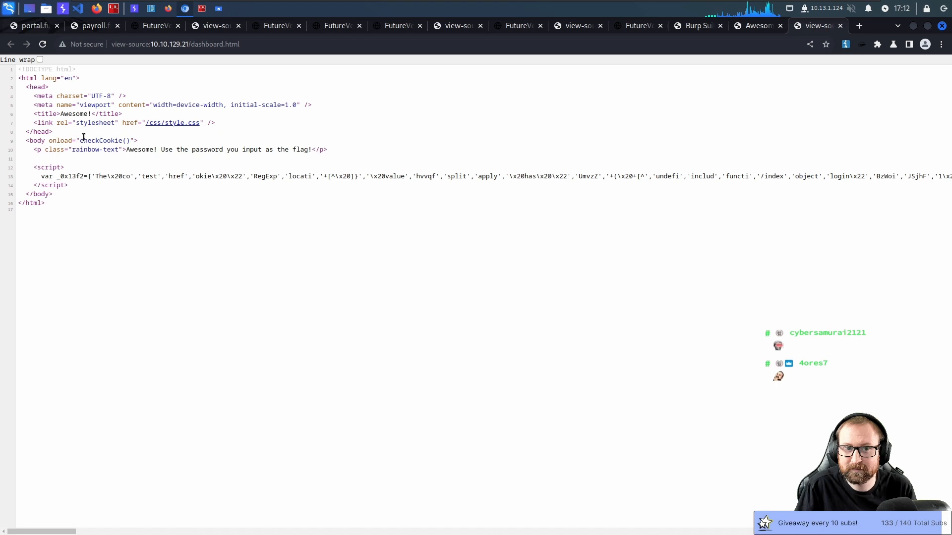
mouse_move(858, 26)
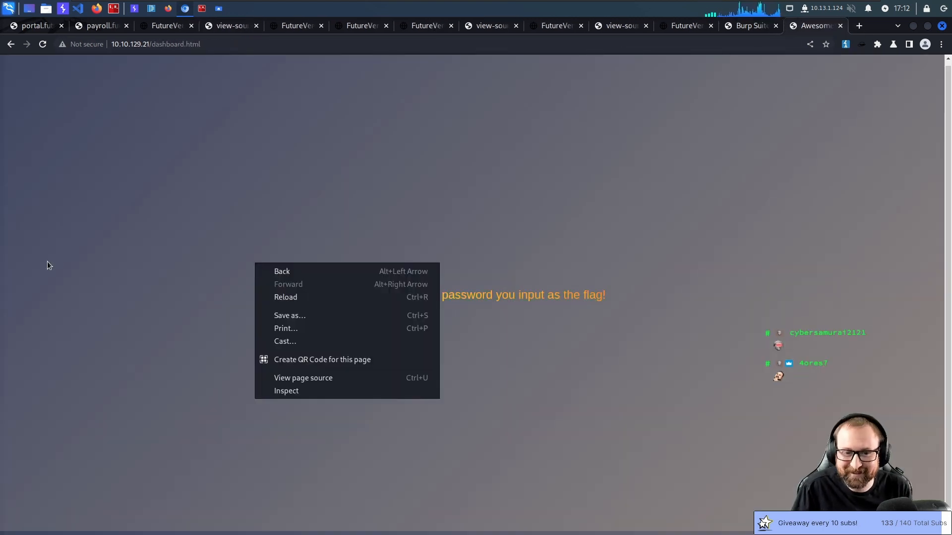
left_click(314, 290)
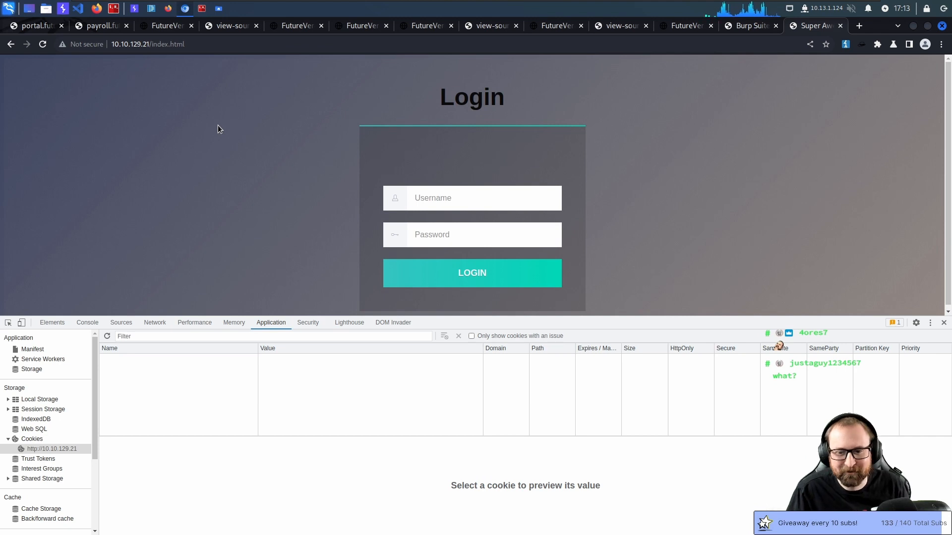
mouse_move(495, 167)
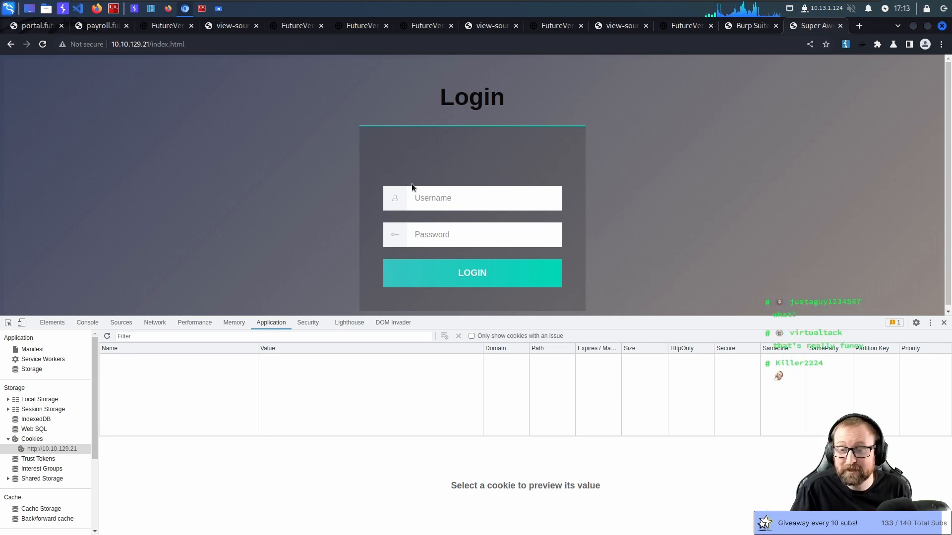
mouse_move(359, 193)
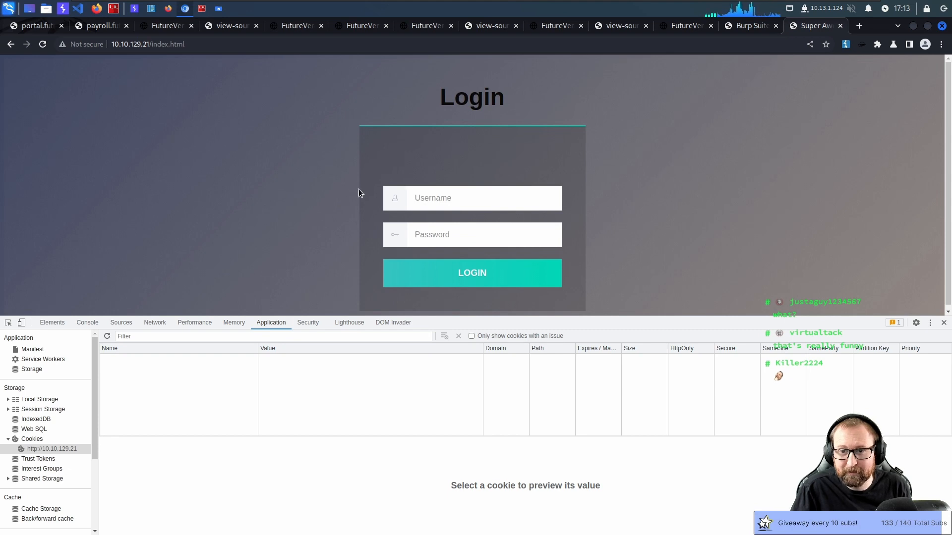
View the login page source and scroll to its obfuscated script.
right_click(358, 193)
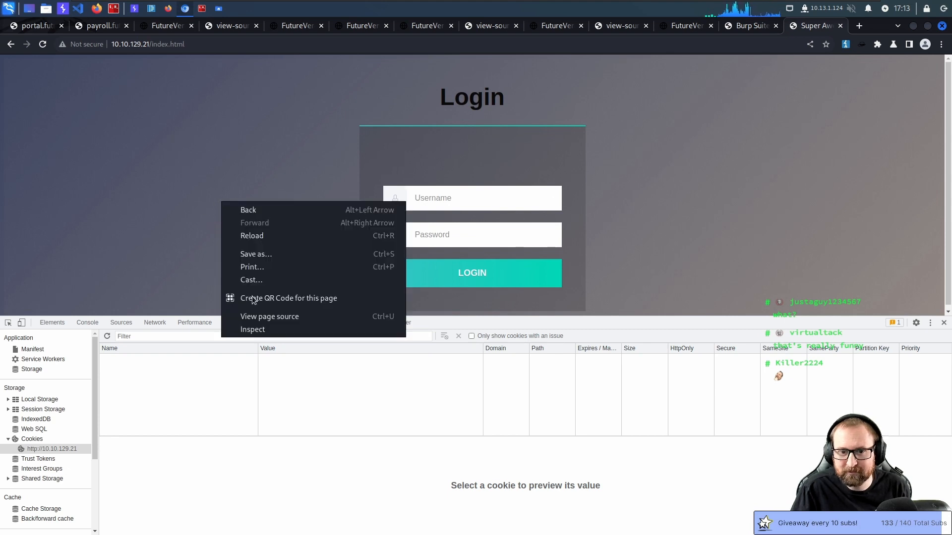
left_click(270, 316)
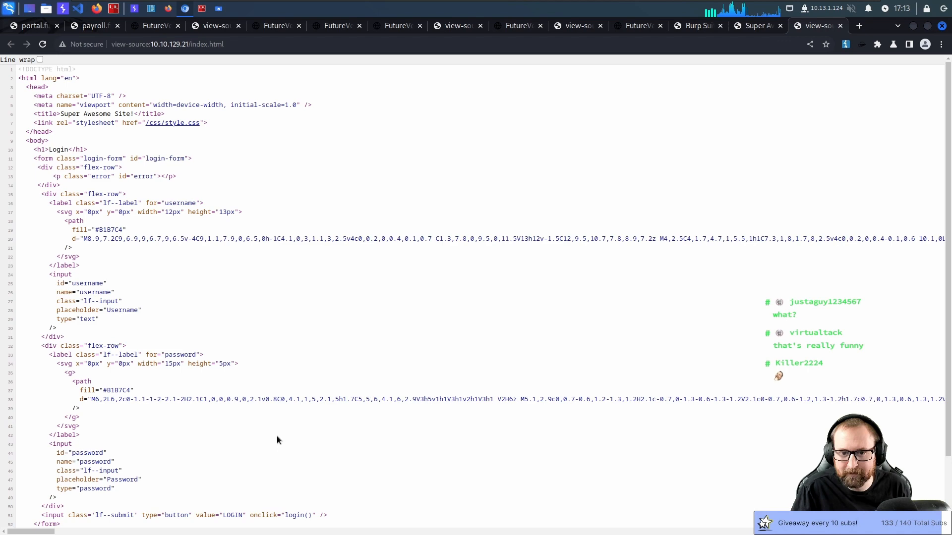
scroll("down", 3)
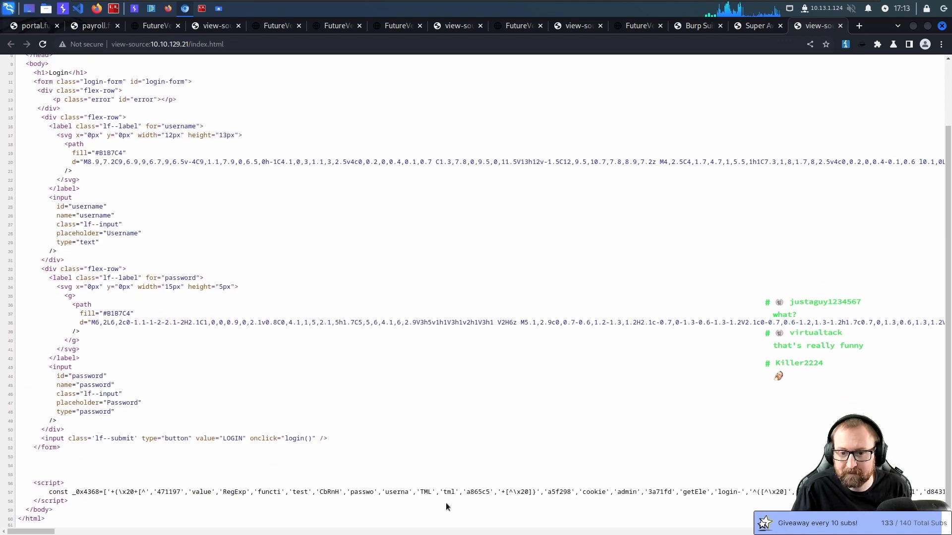
mouse_move(500, 451)
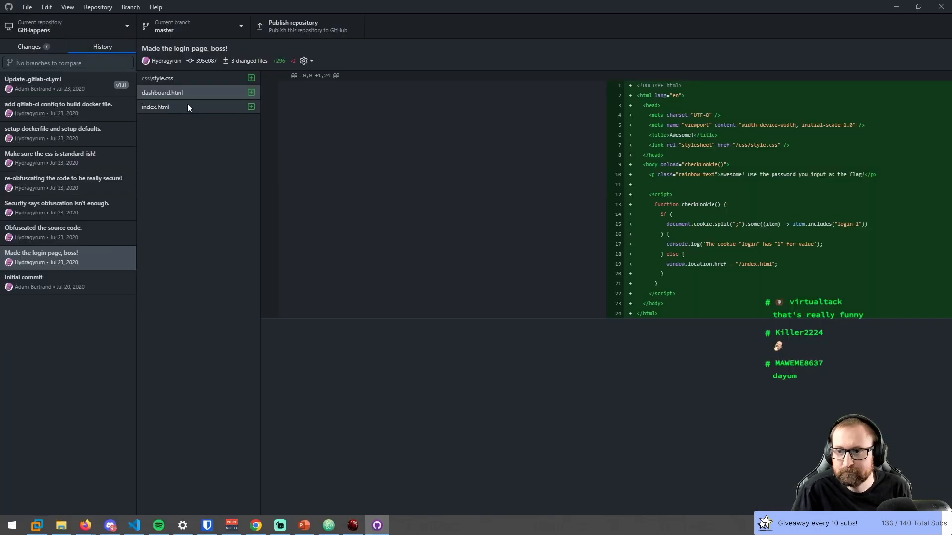
Open index.html in the login page commit and select the hardcoded admin password.
left_click(156, 107)
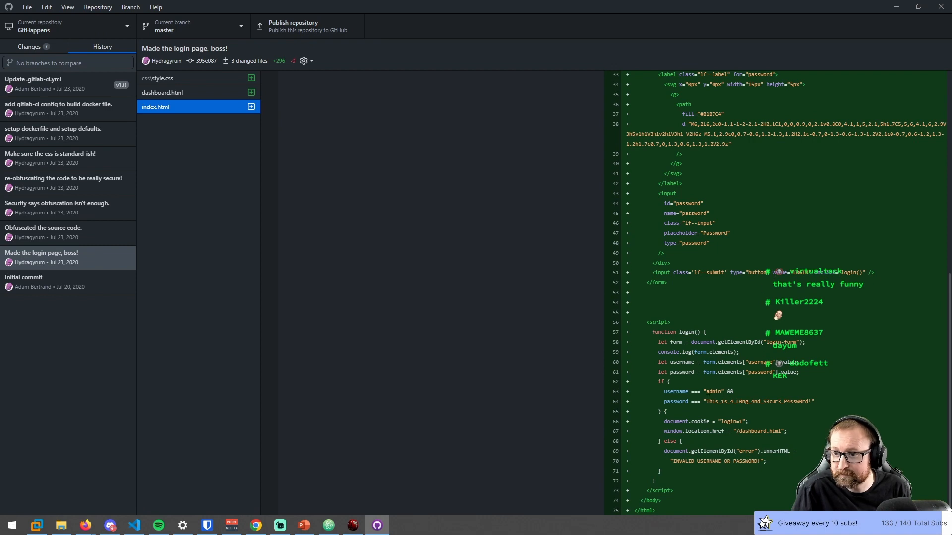
double_click(755, 401)
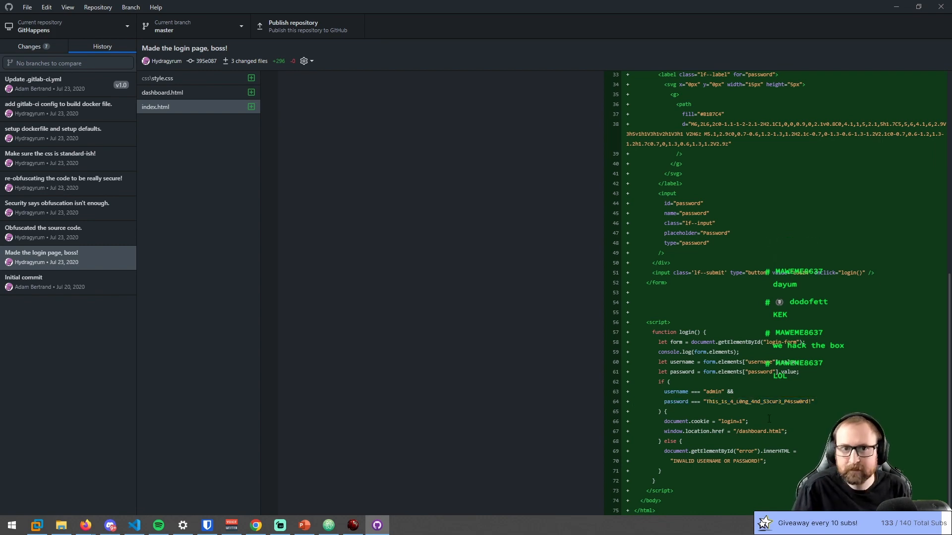
left_click(67, 7)
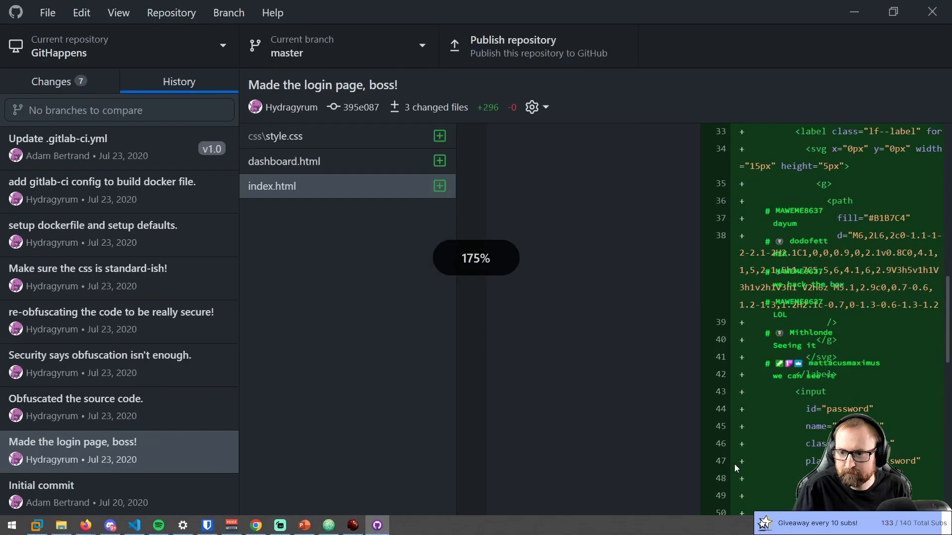
scroll("down", 3)
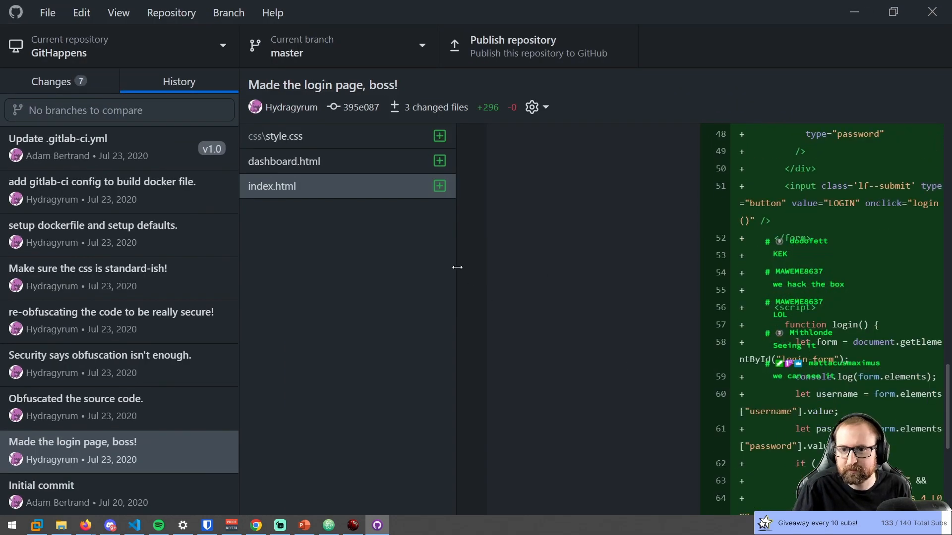
scroll("down", 3)
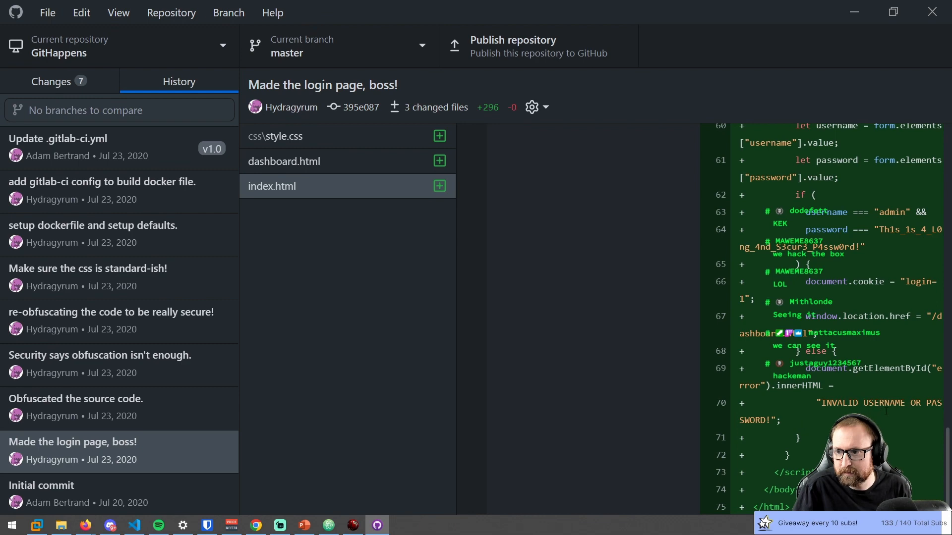
left_click(285, 186)
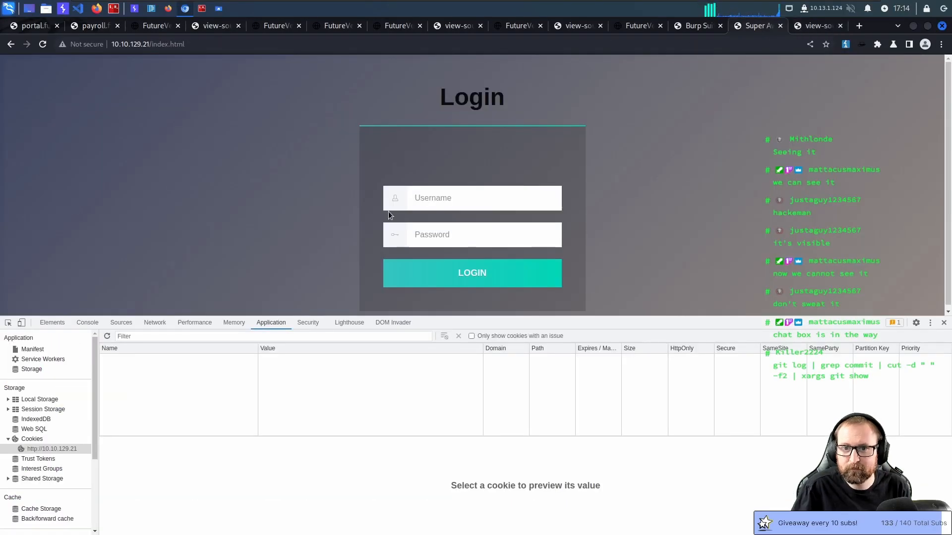
Log in to the Git Happens site as admin using the password recovered from git history.
type("admin")
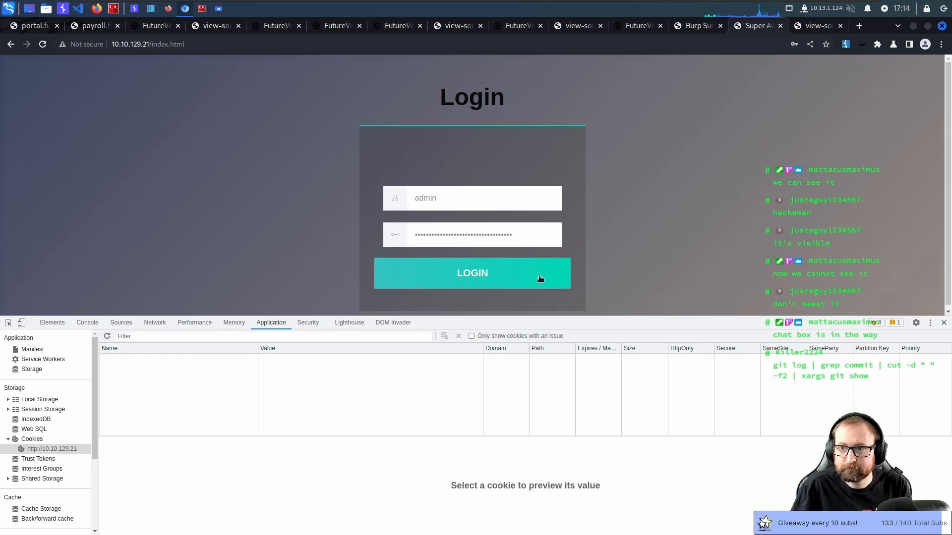
left_click(943, 322)
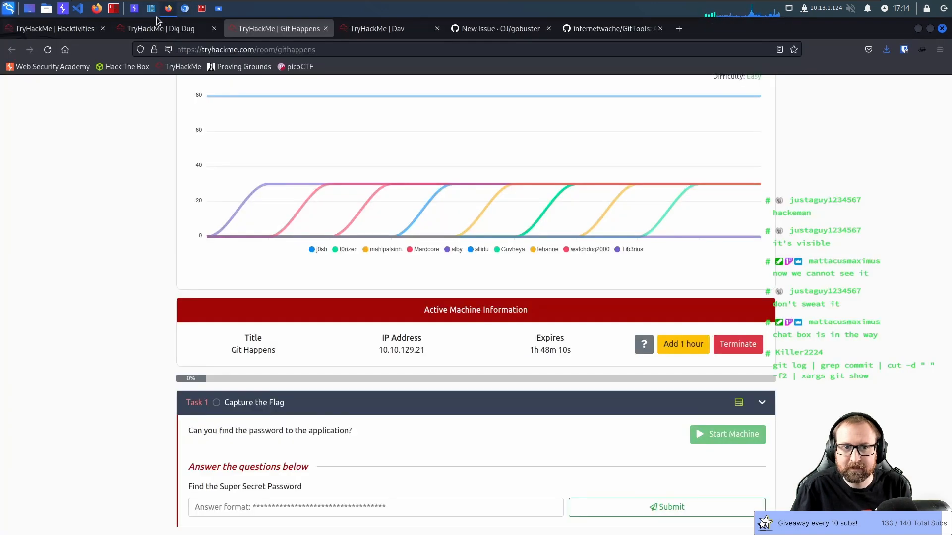
left_click(375, 507)
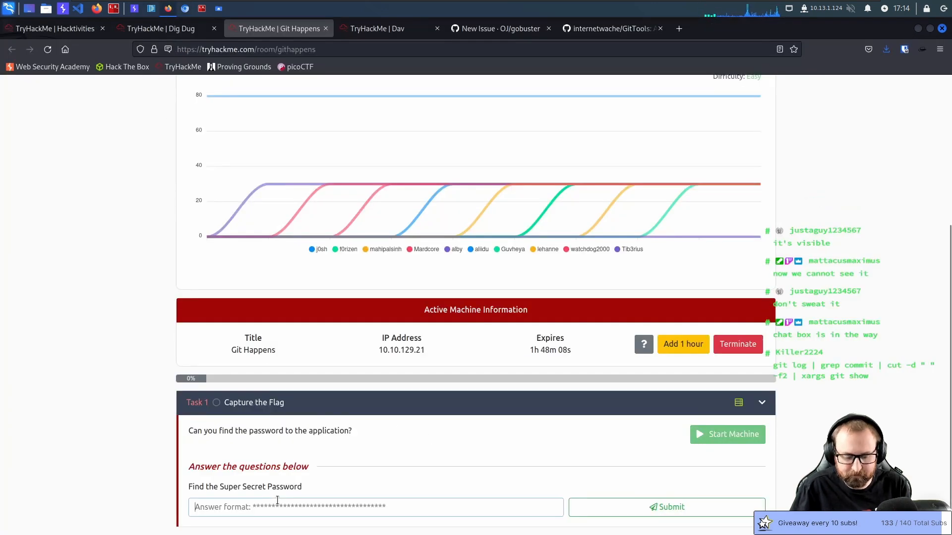
type("Th1s_1s_4_L0ng_4nd_S3cur3_P4ssw0rd!")
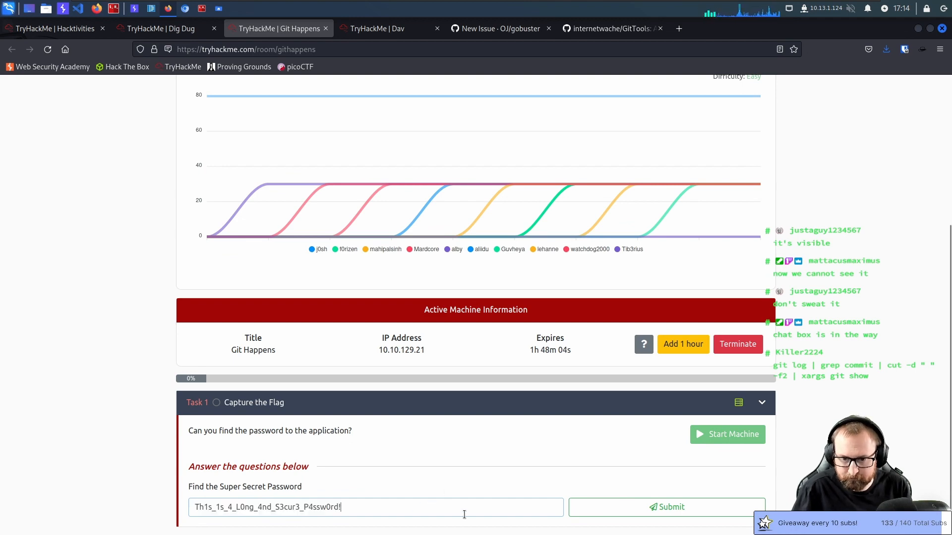
left_click(666, 506)
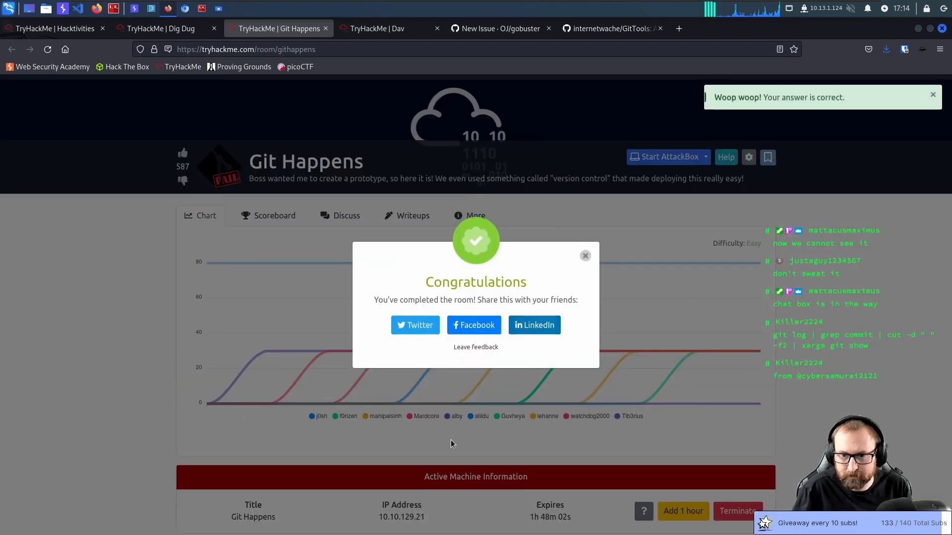
left_click(585, 254)
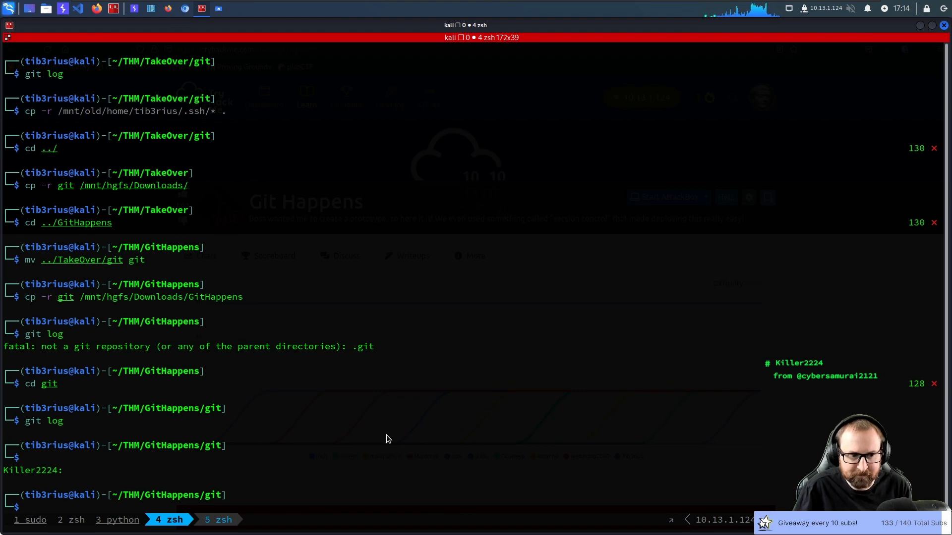
Run git log | grep commit | cut -d " " -f2 | xargs git show and scroll the output.
type("git log | grep commit | cut")
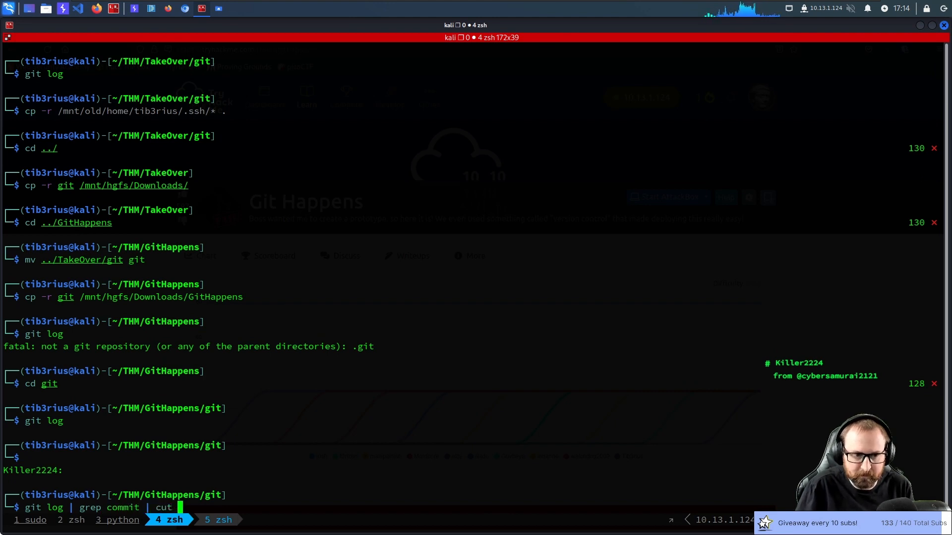
type("-d")
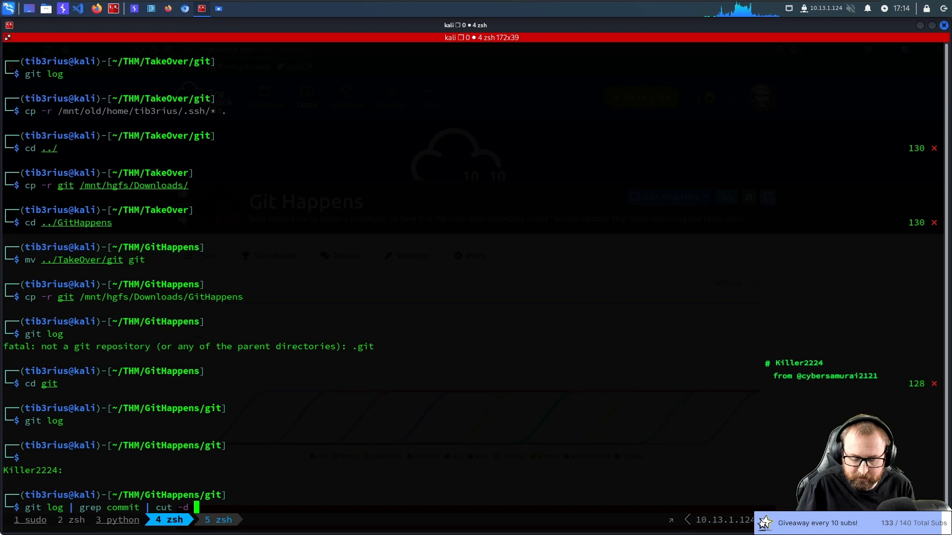
type("\" \" -f2 | xar")
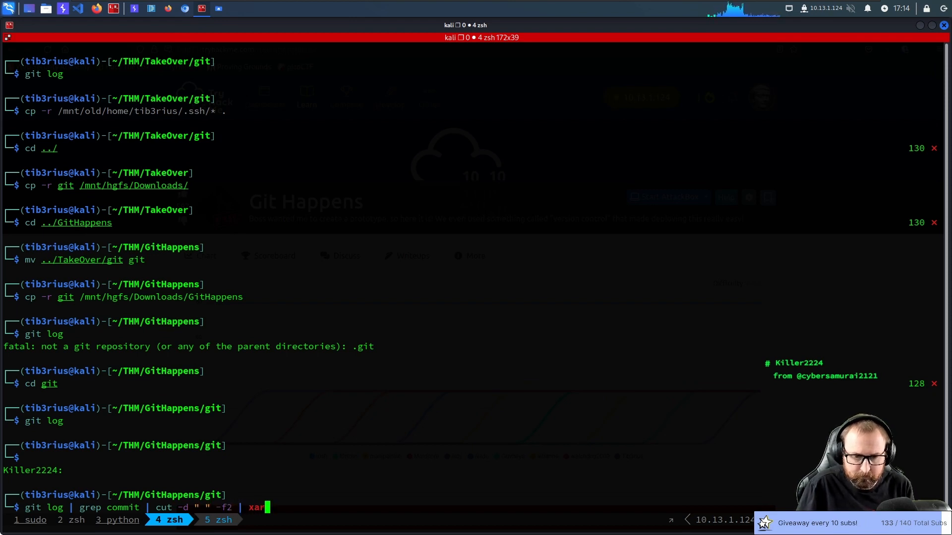
type("gs git")
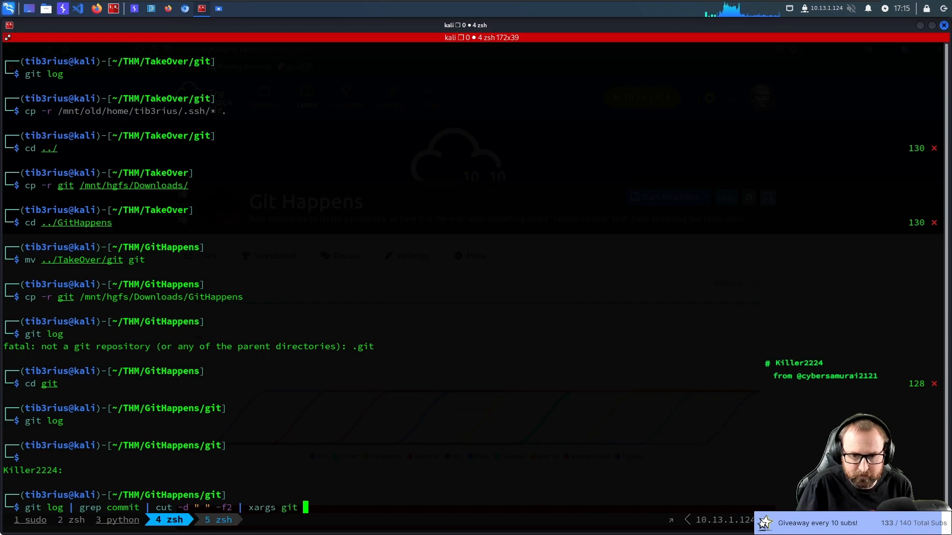
key("Return")
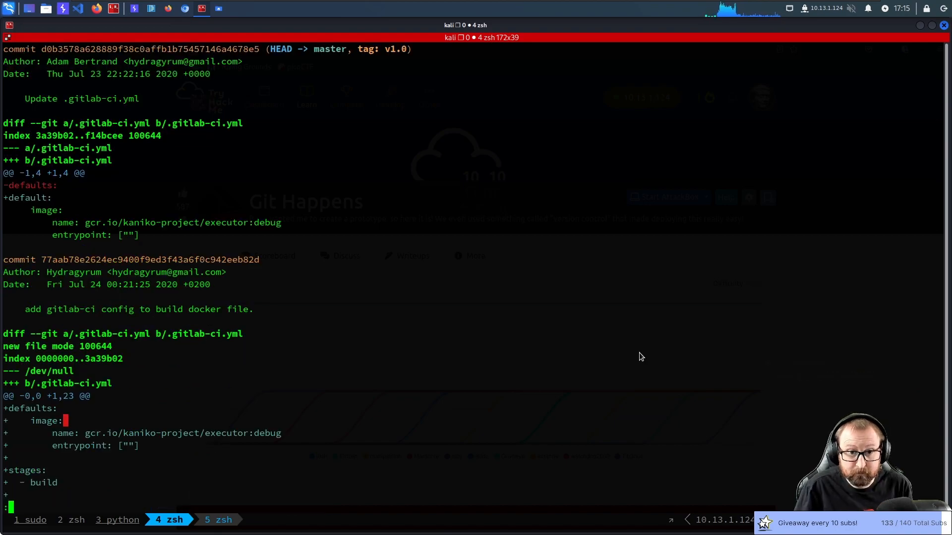
scroll("down", 3)
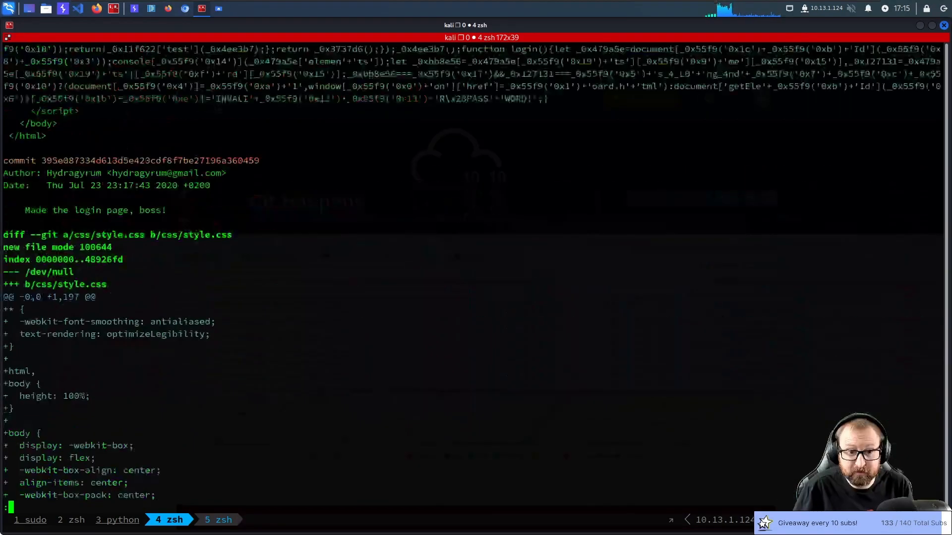
scroll("down", 3)
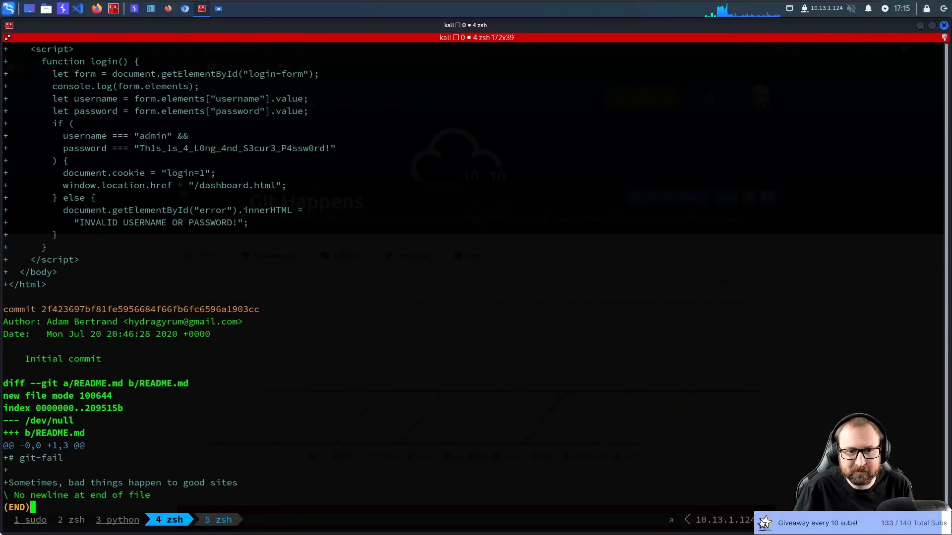
scroll("up", 3)
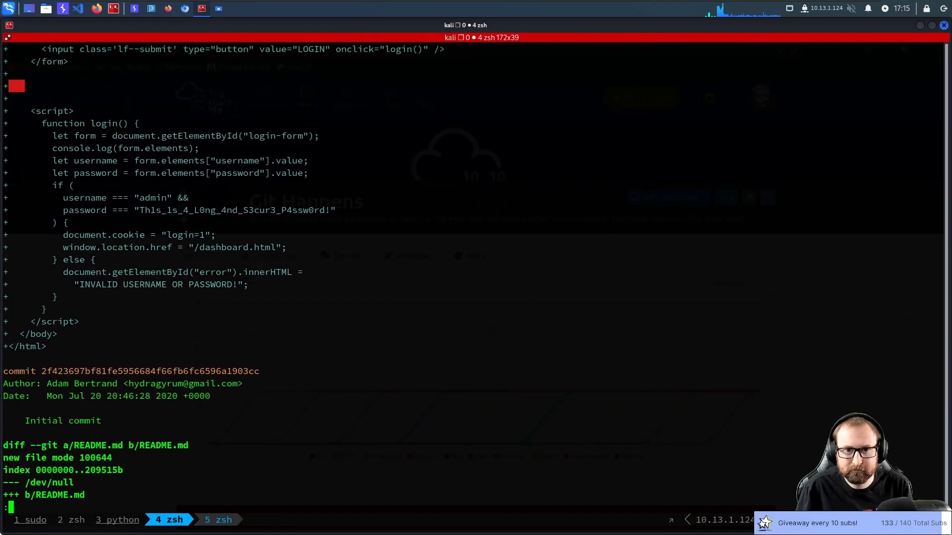
scroll("up", 3)
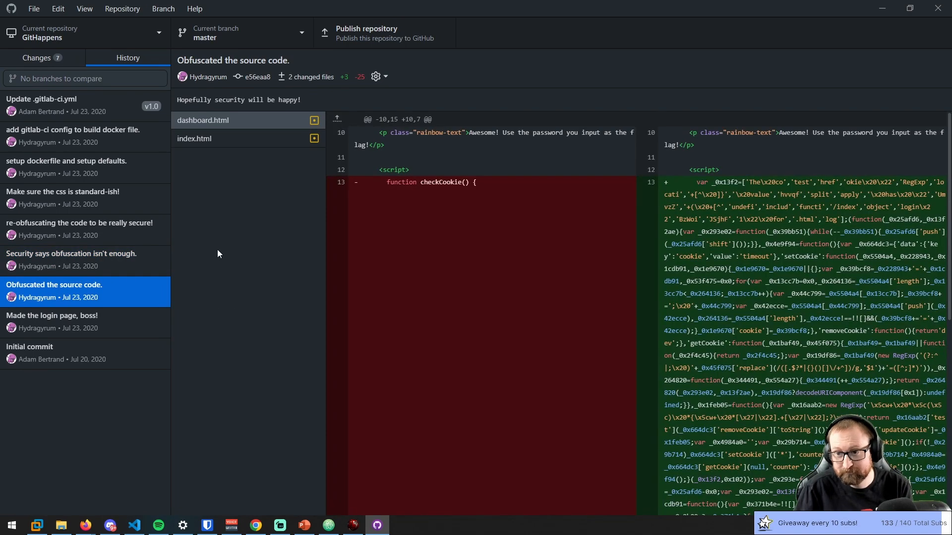
Select the 'Made the login page, boss!' commit and scroll through its index.html diff.
scroll("down", 3)
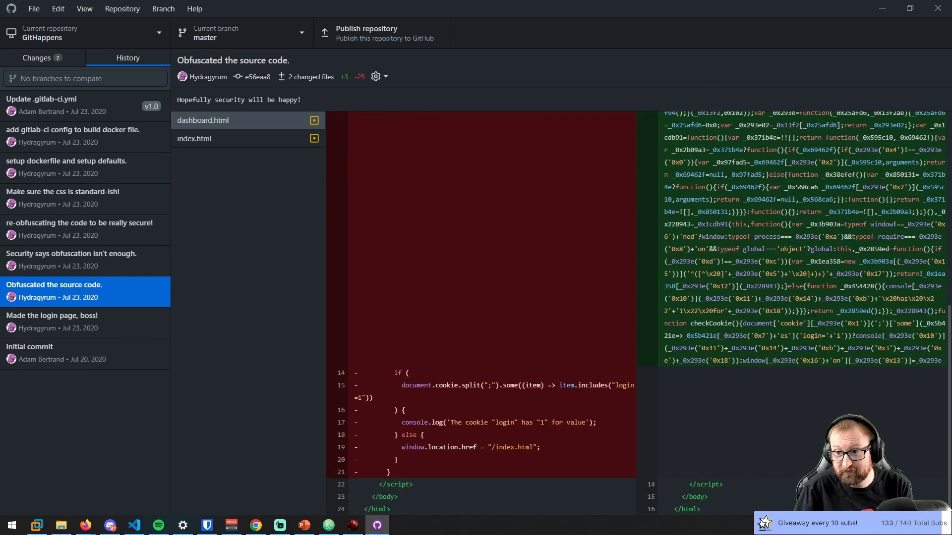
scroll("up", 3)
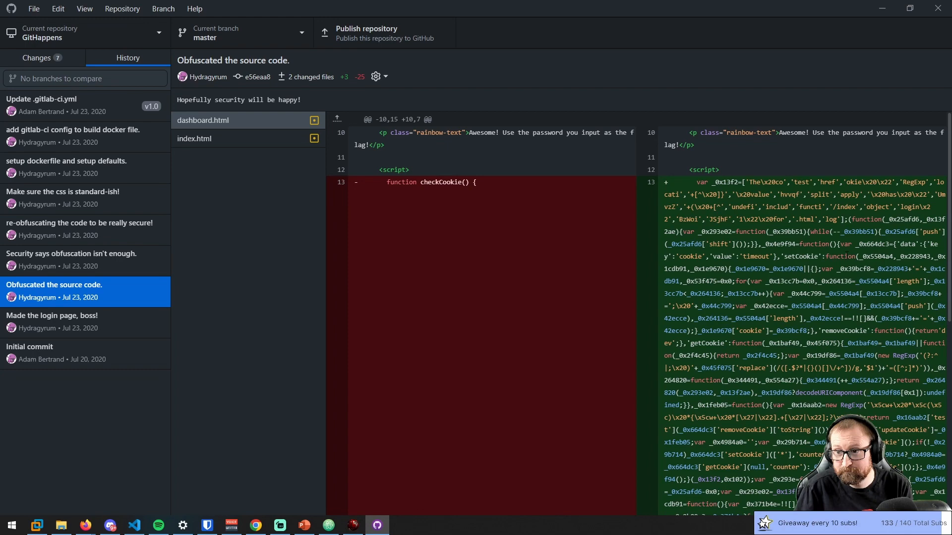
left_click(52, 321)
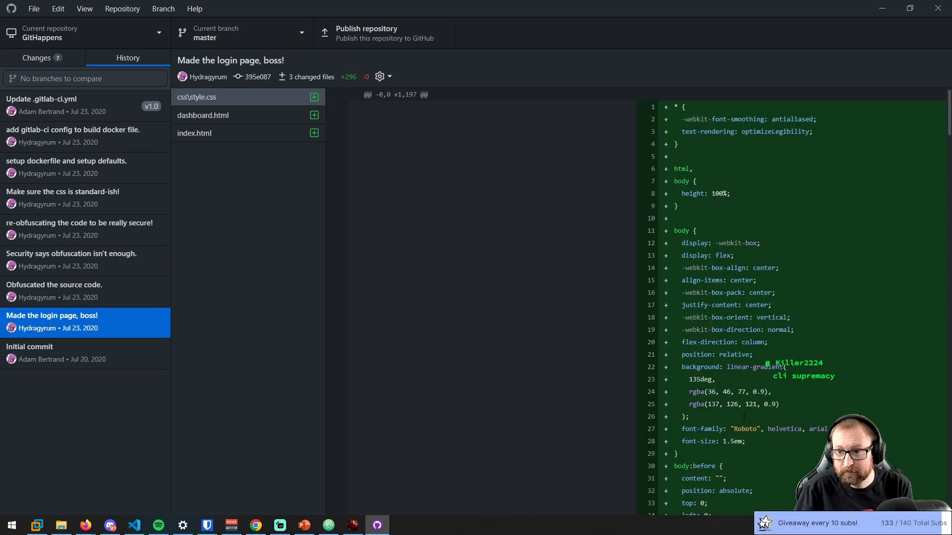
left_click(195, 133)
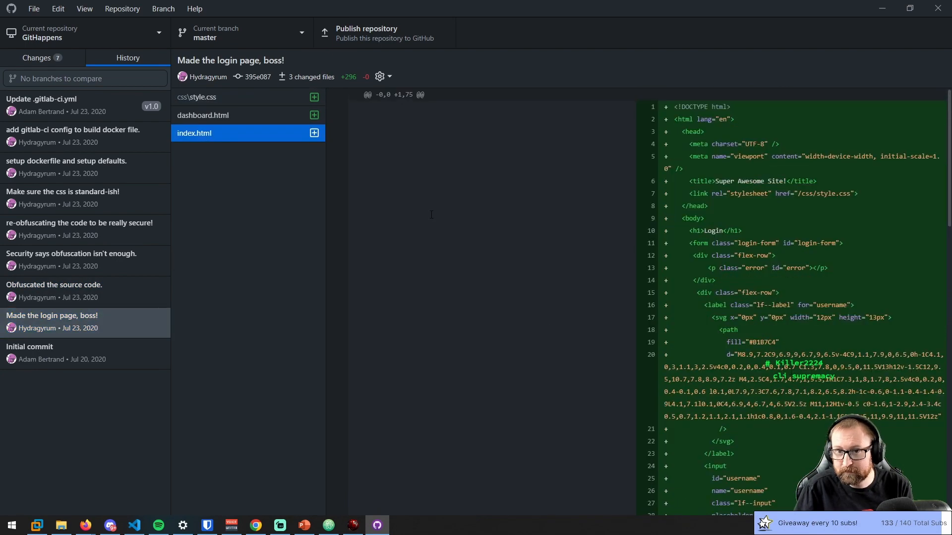
scroll("down", 3)
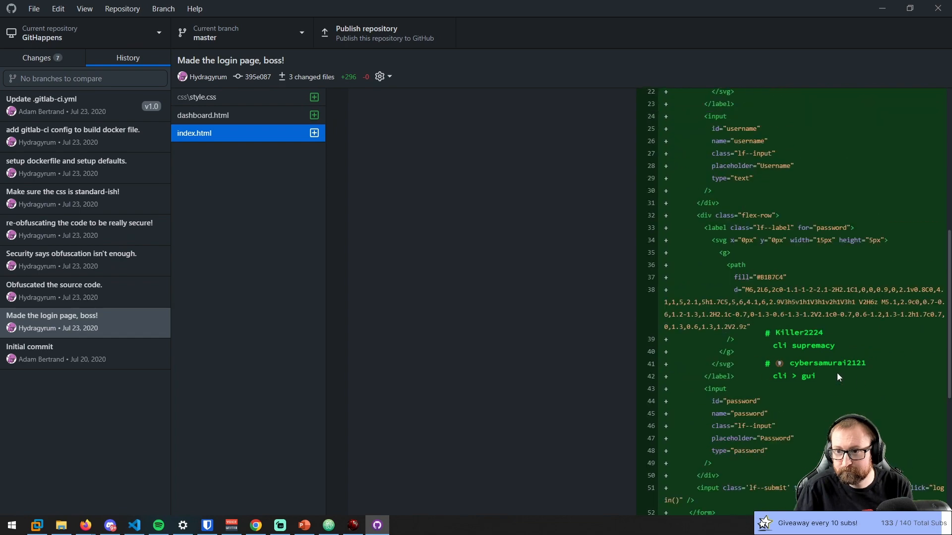
scroll("down", 3)
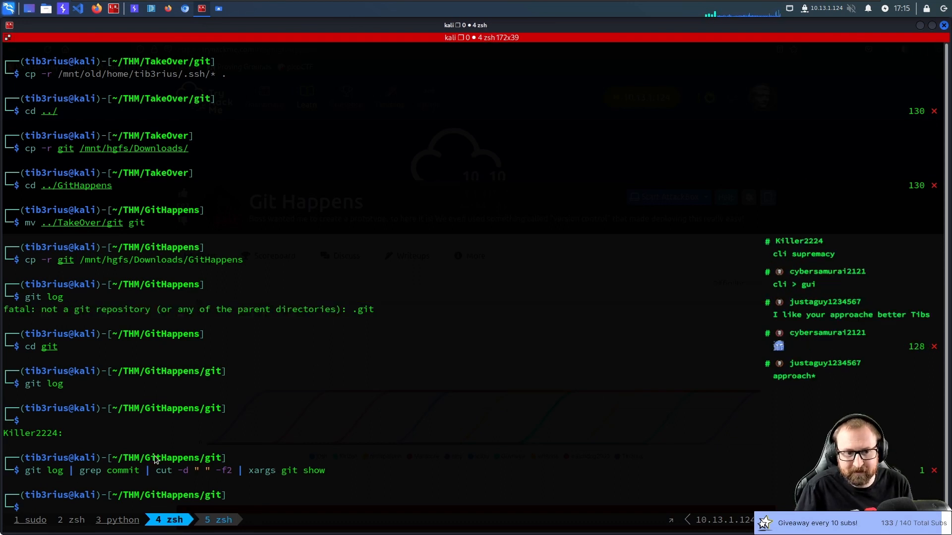
mouse_move(389, 252)
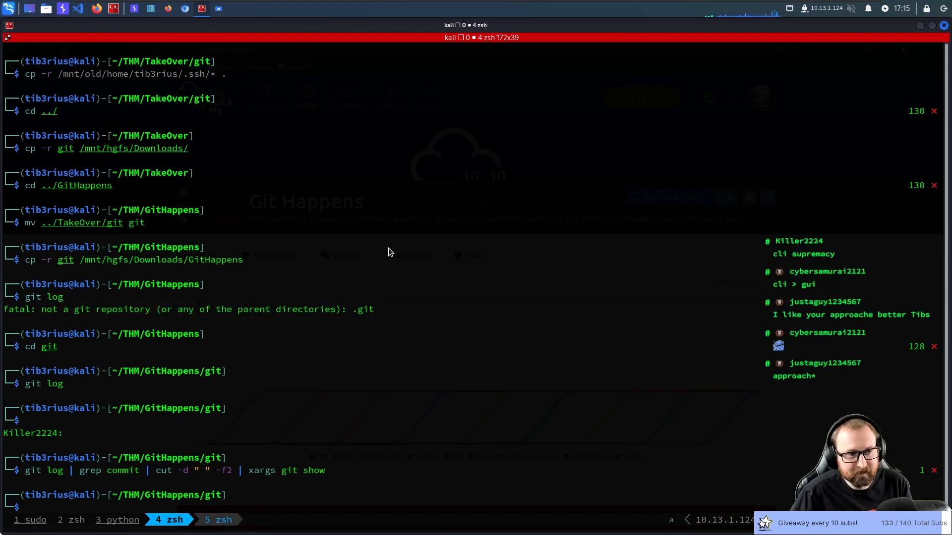